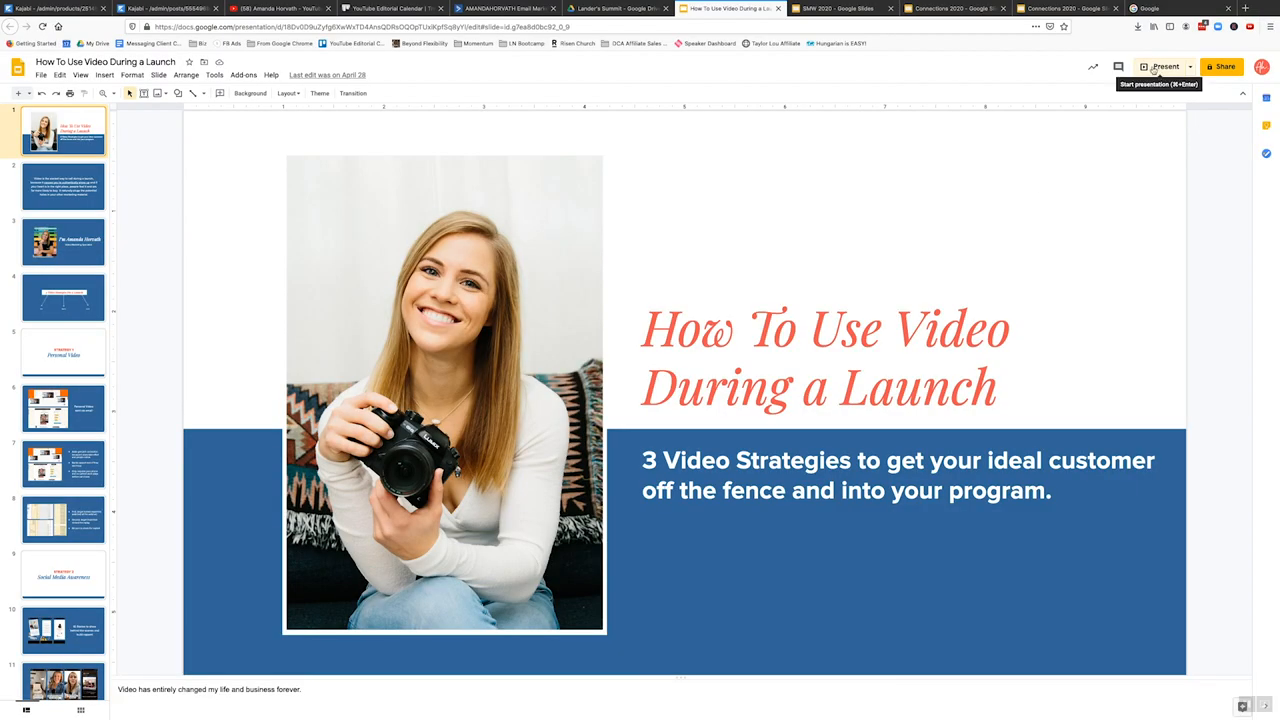
- Scrub the Motion Position values so the speaker sits tighter in the Program monitor
click(1164, 66)
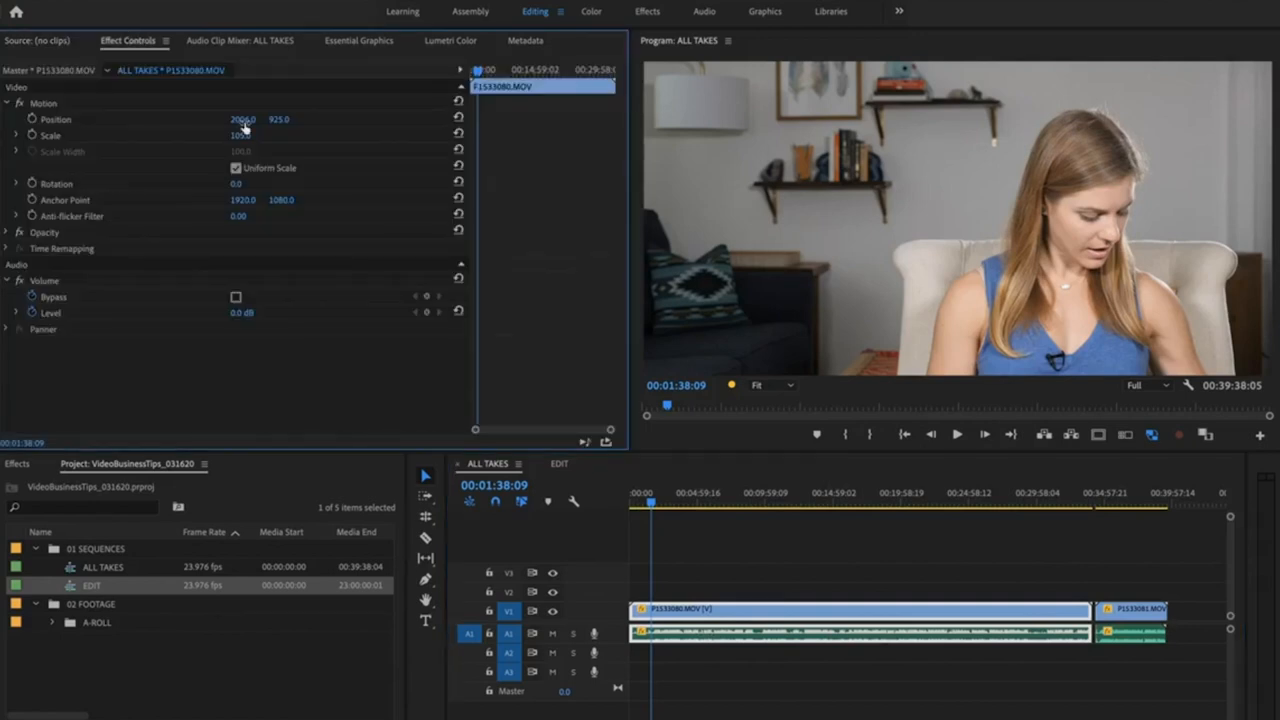
drag(240, 136, 260, 136)
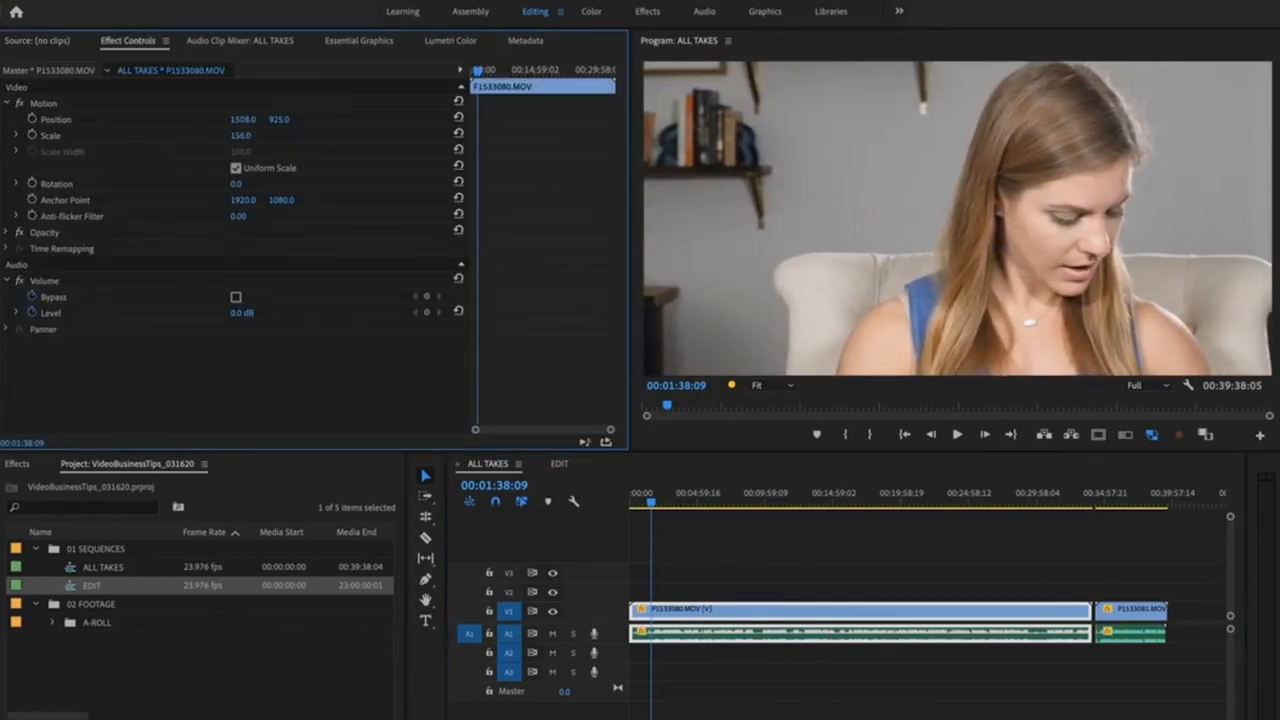
drag(244, 136, 240, 136)
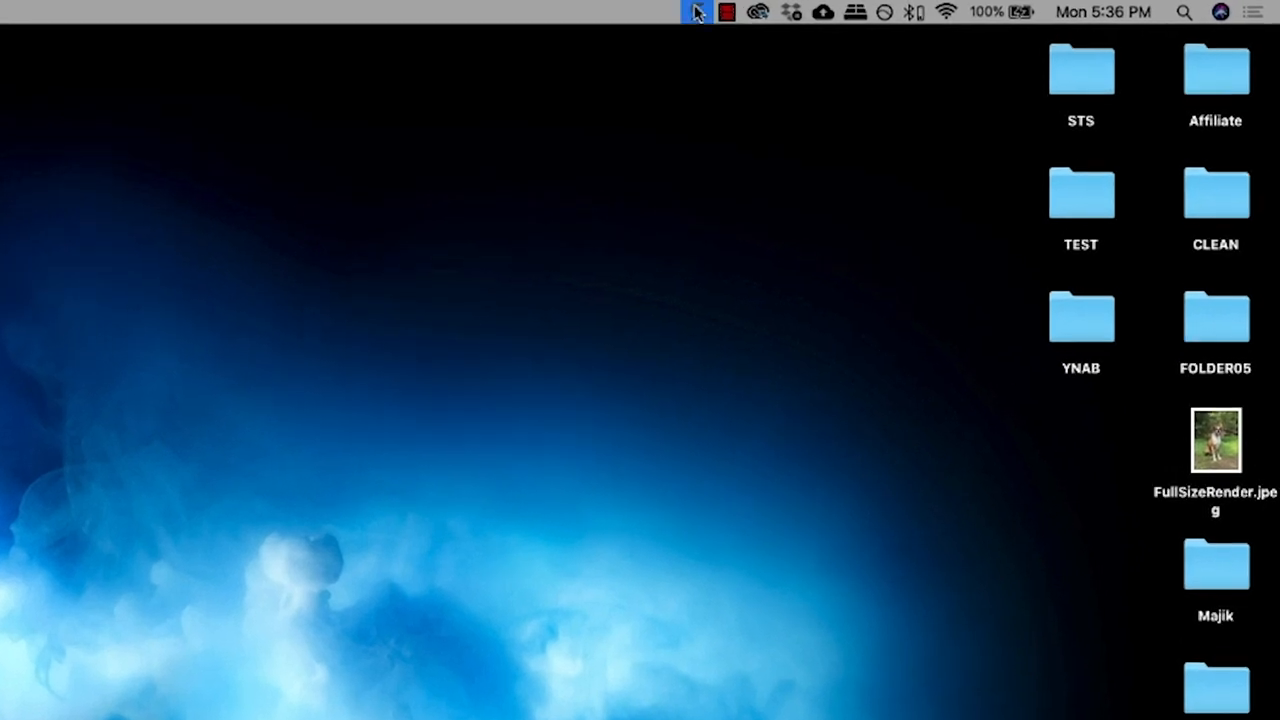
- Open the Snagit capture window from the menu-bar icon with the Video settings showing
click(696, 12)
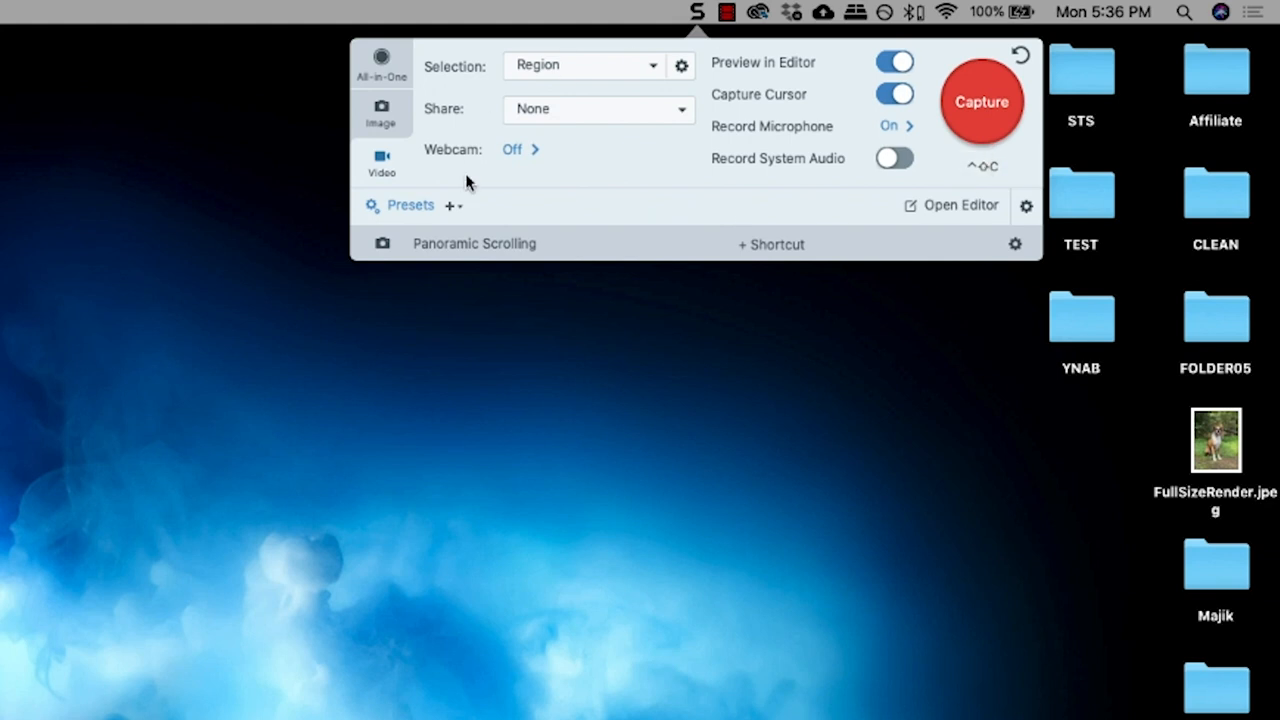
mouse_move(596, 180)
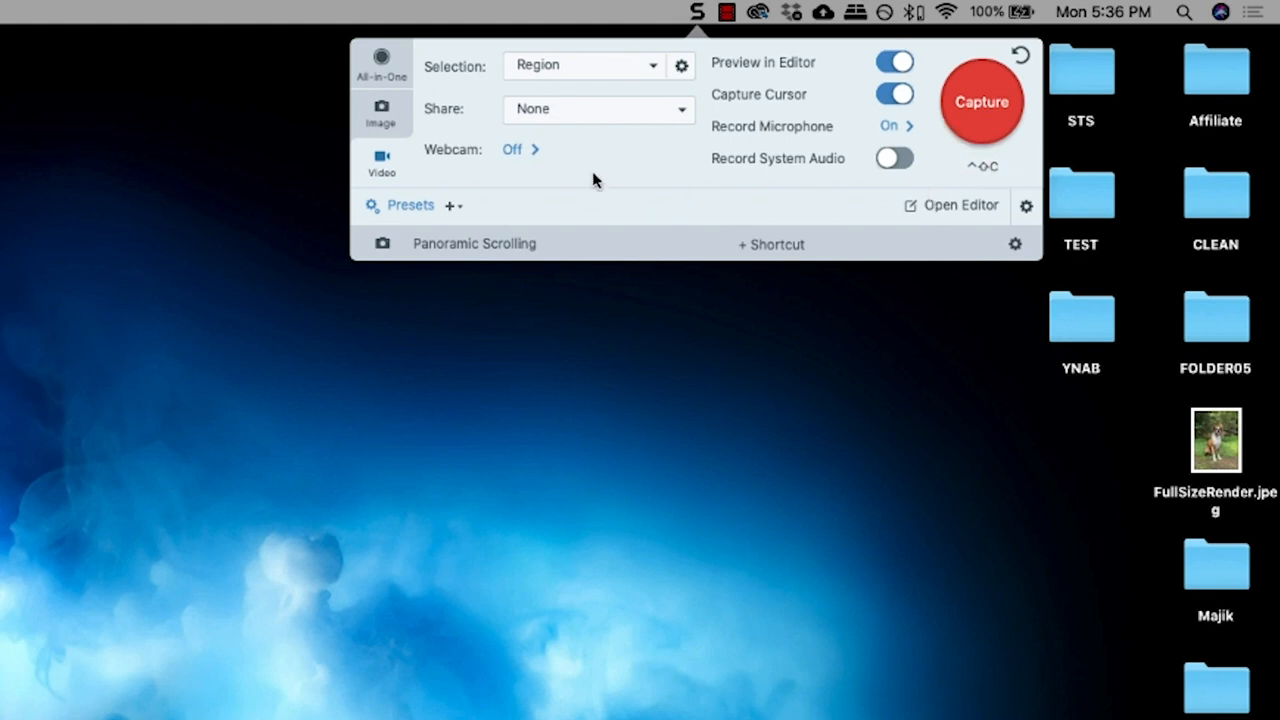
mouse_move(512, 148)
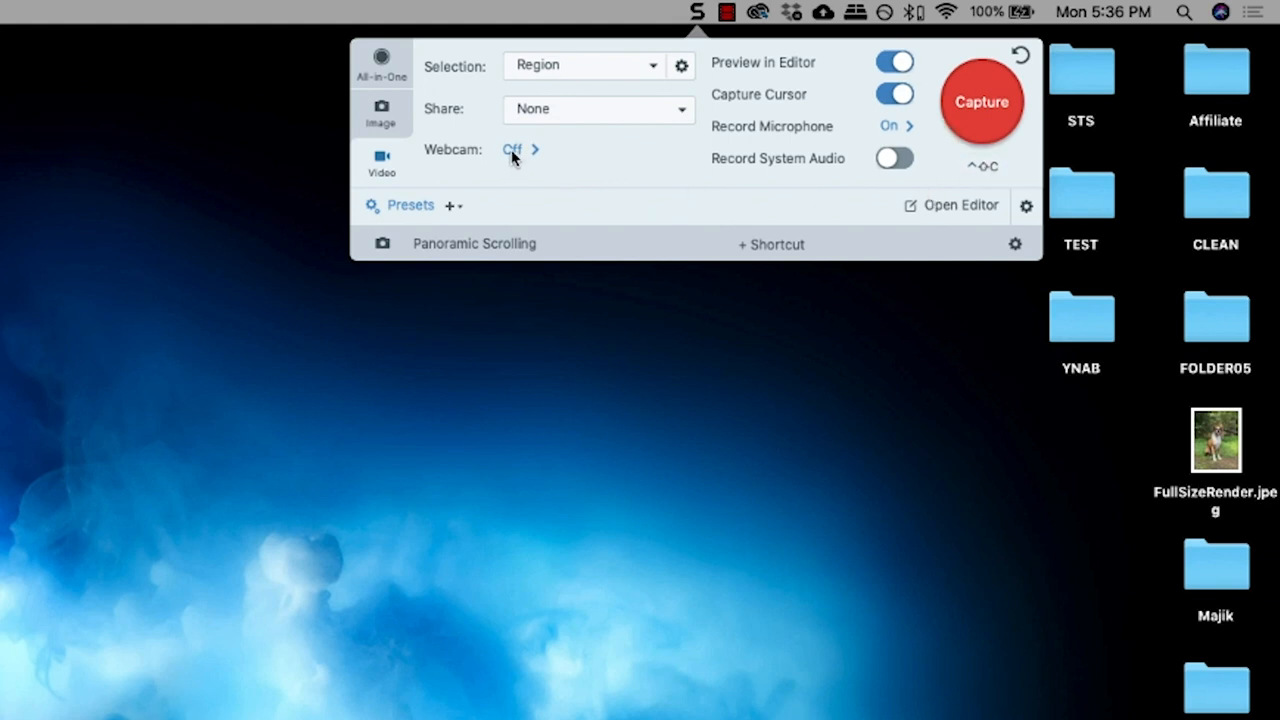
mouse_move(484, 156)
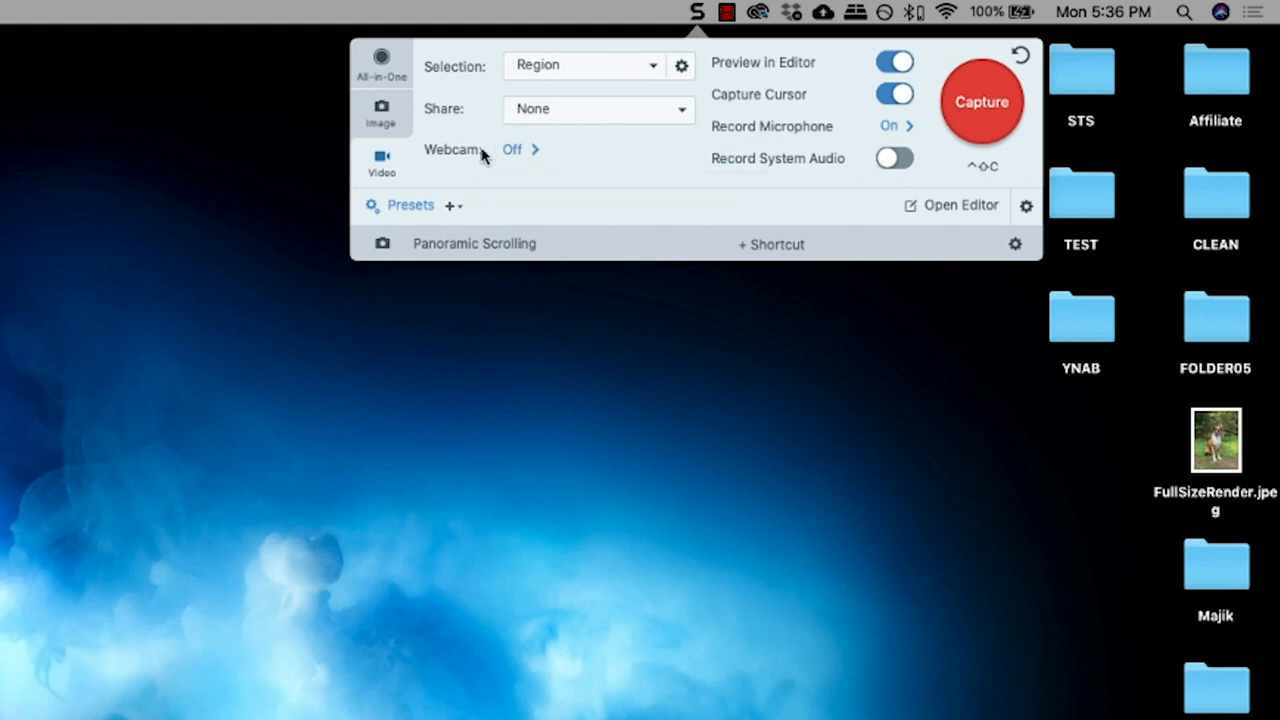
mouse_move(856, 178)
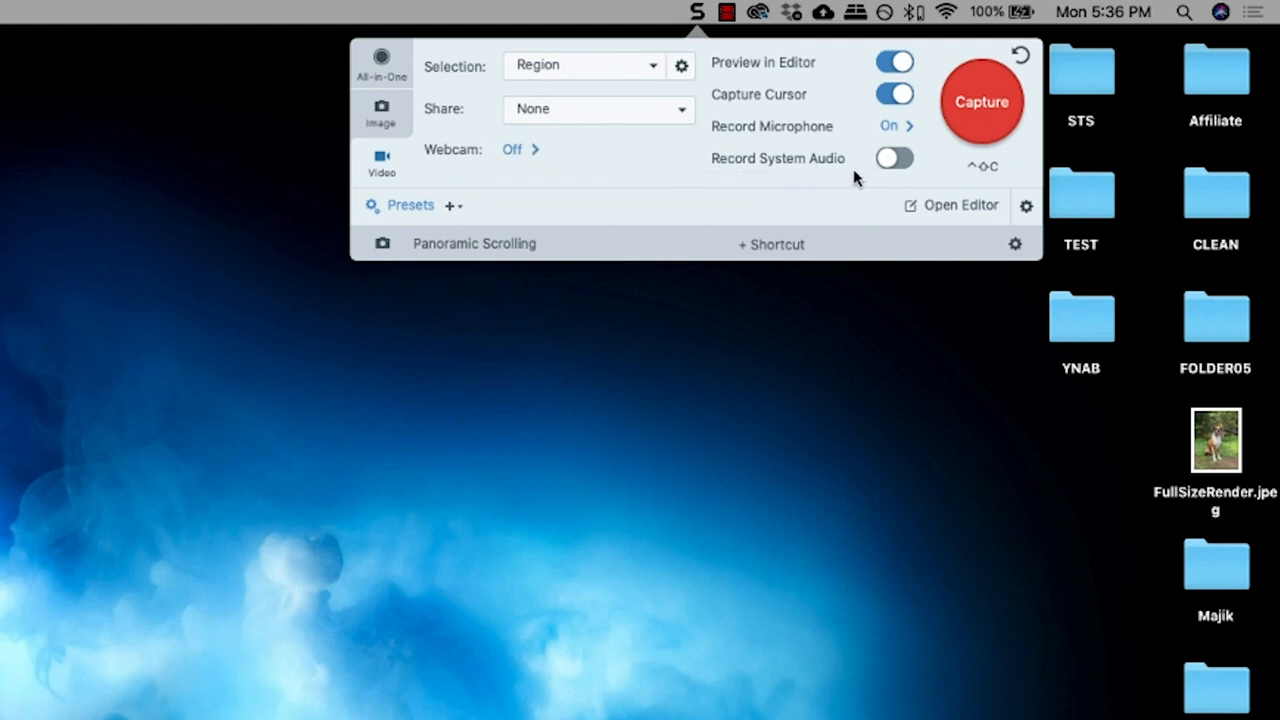
mouse_move(832, 188)
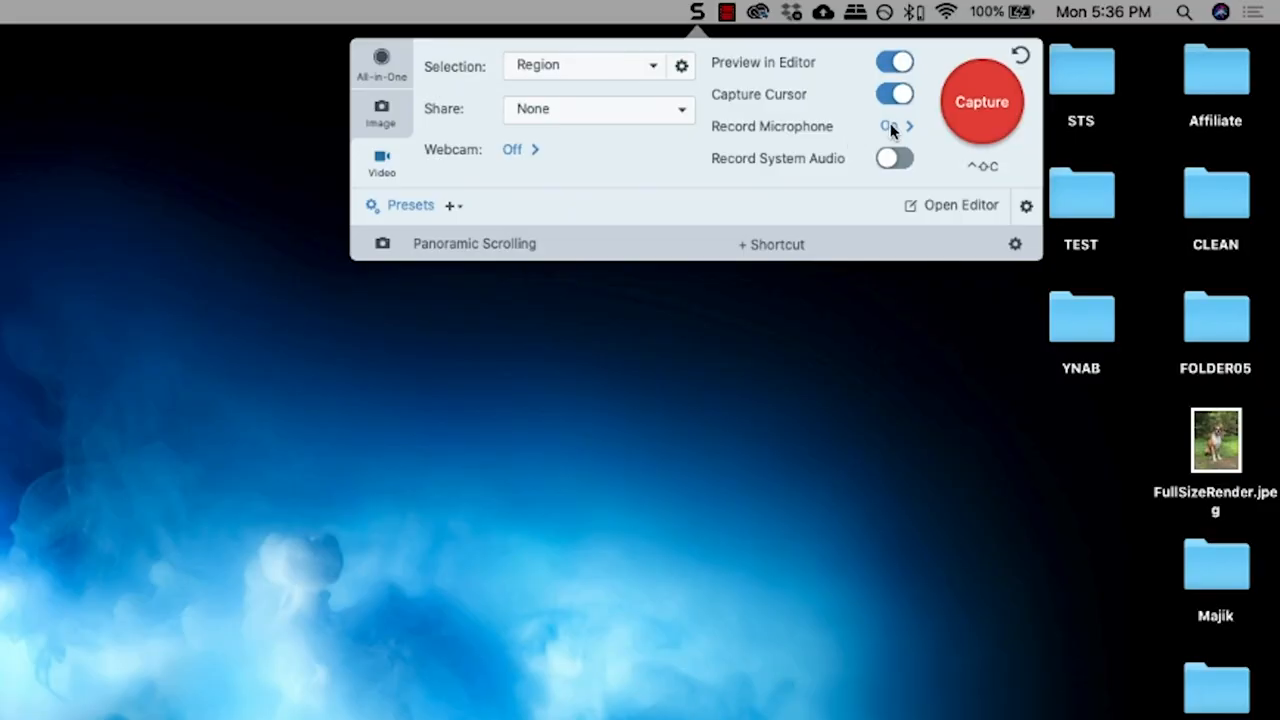
- Select Yeti Stereo Microphone as the recording microphone
click(908, 126)
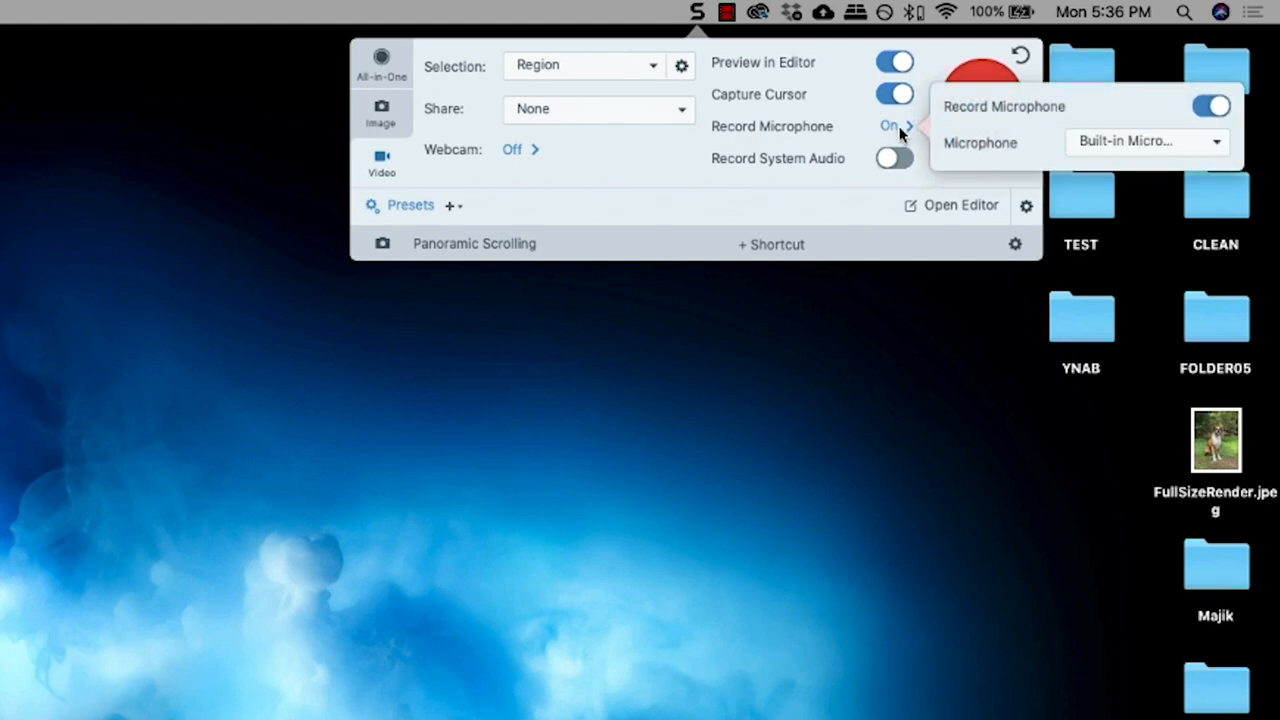
click(1144, 140)
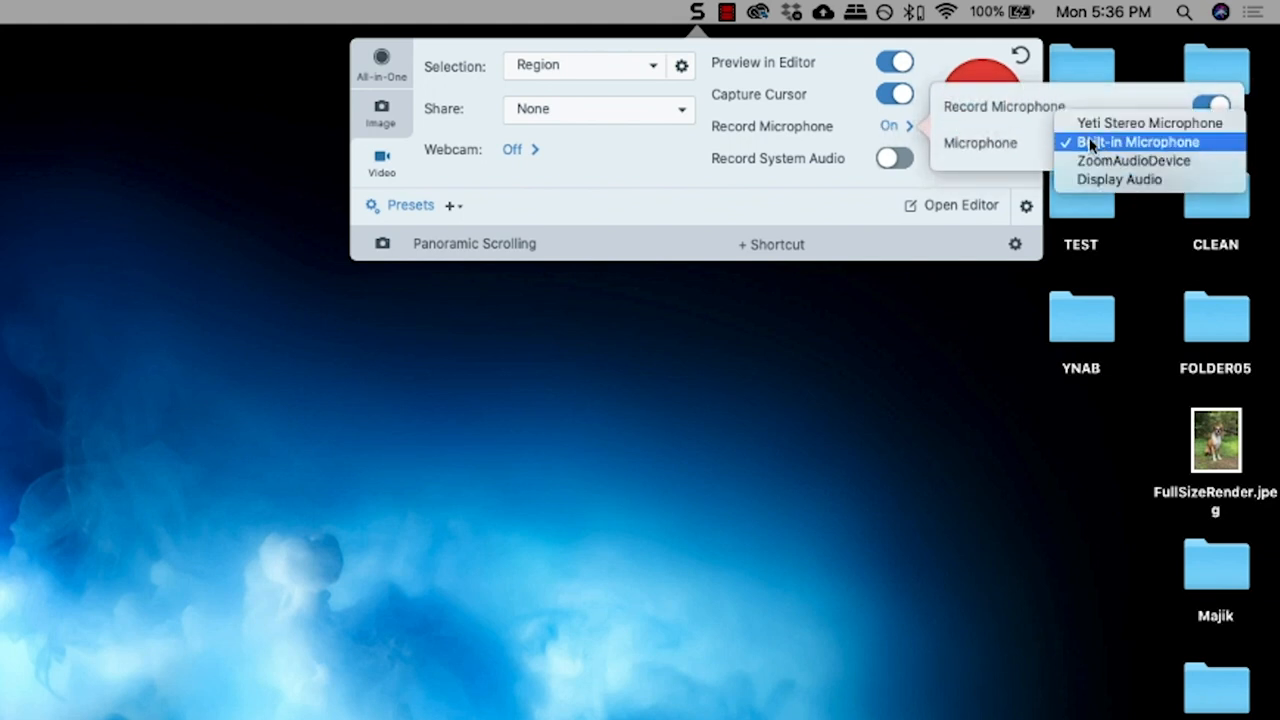
mouse_move(1150, 124)
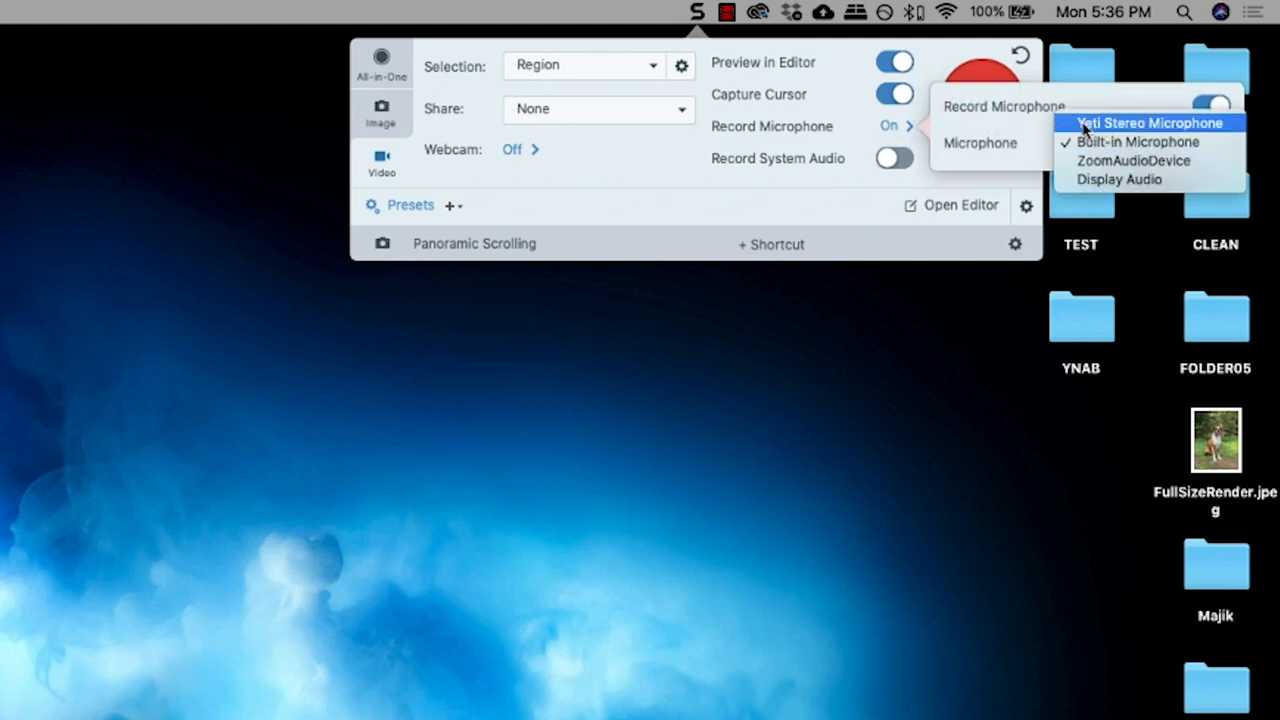
click(1148, 122)
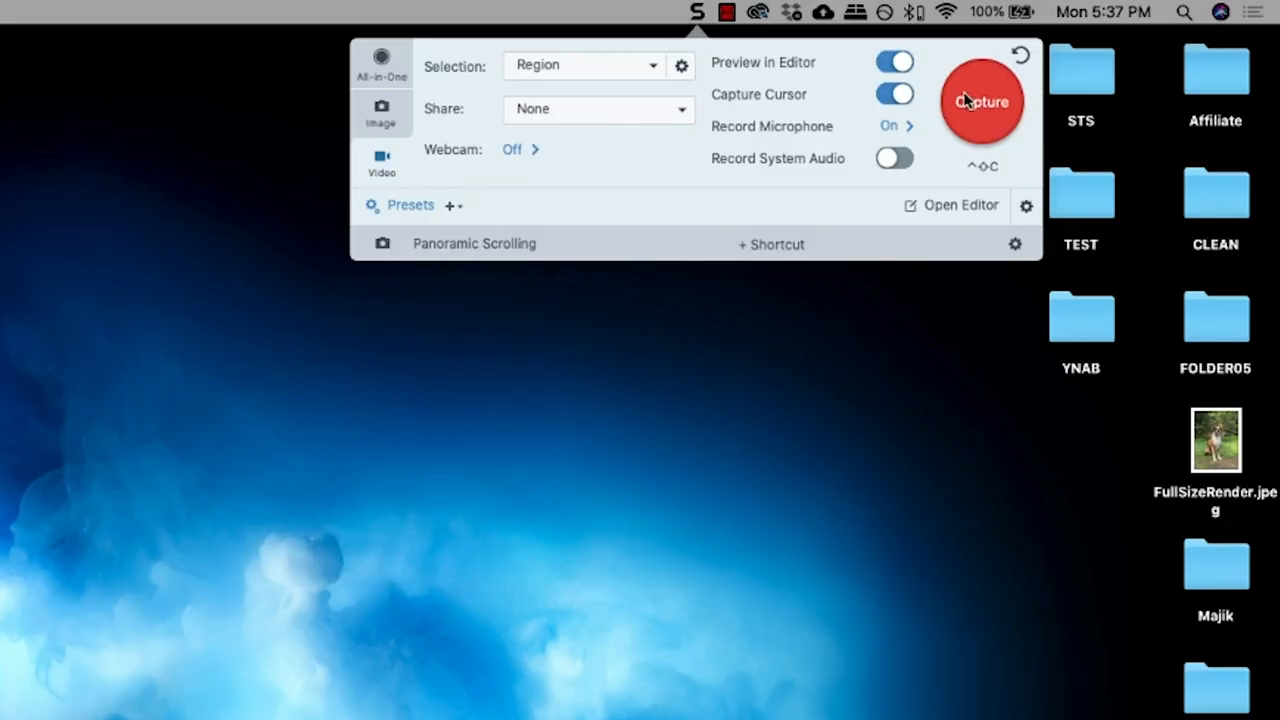
- Start a full-screen video capture and begin recording
click(982, 100)
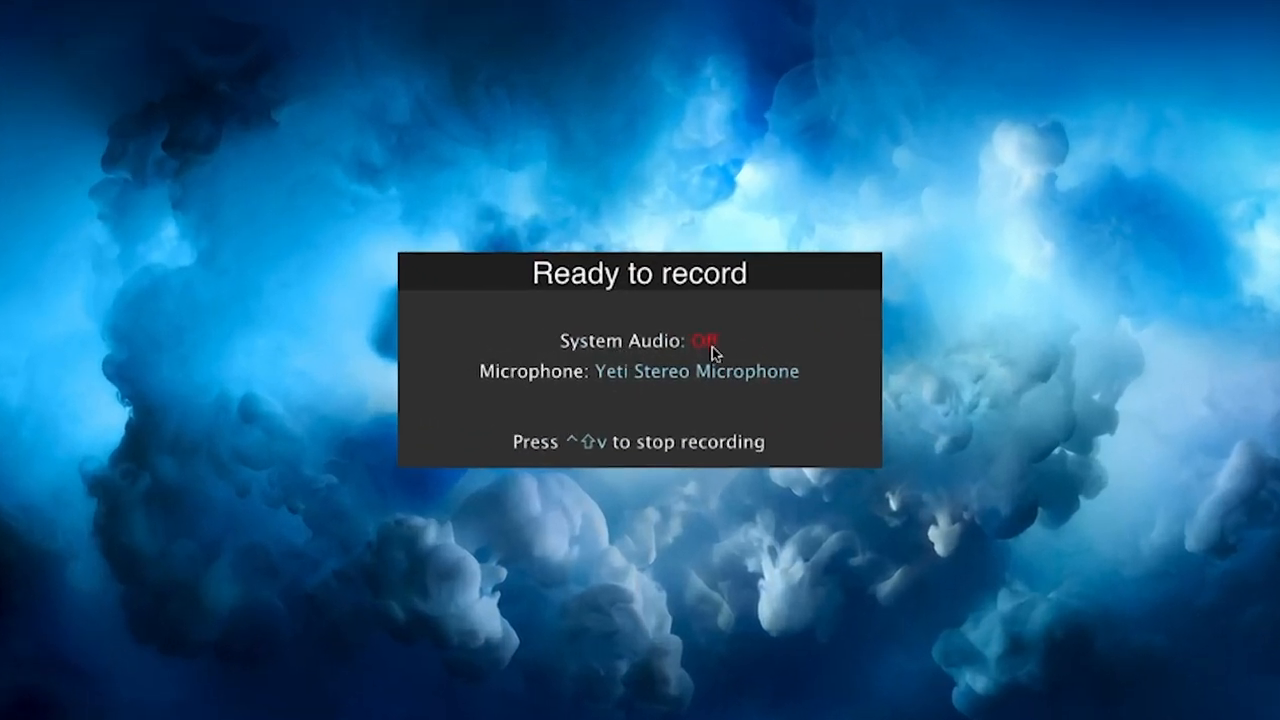
mouse_move(710, 384)
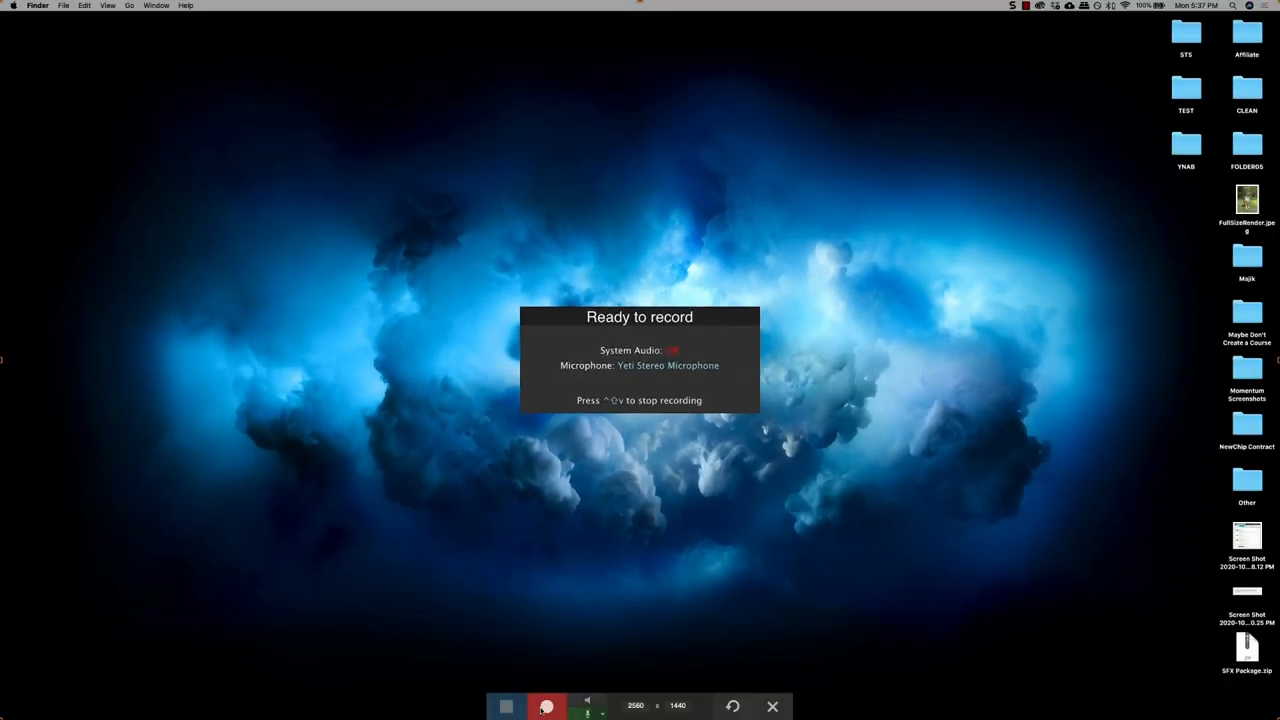
click(546, 706)
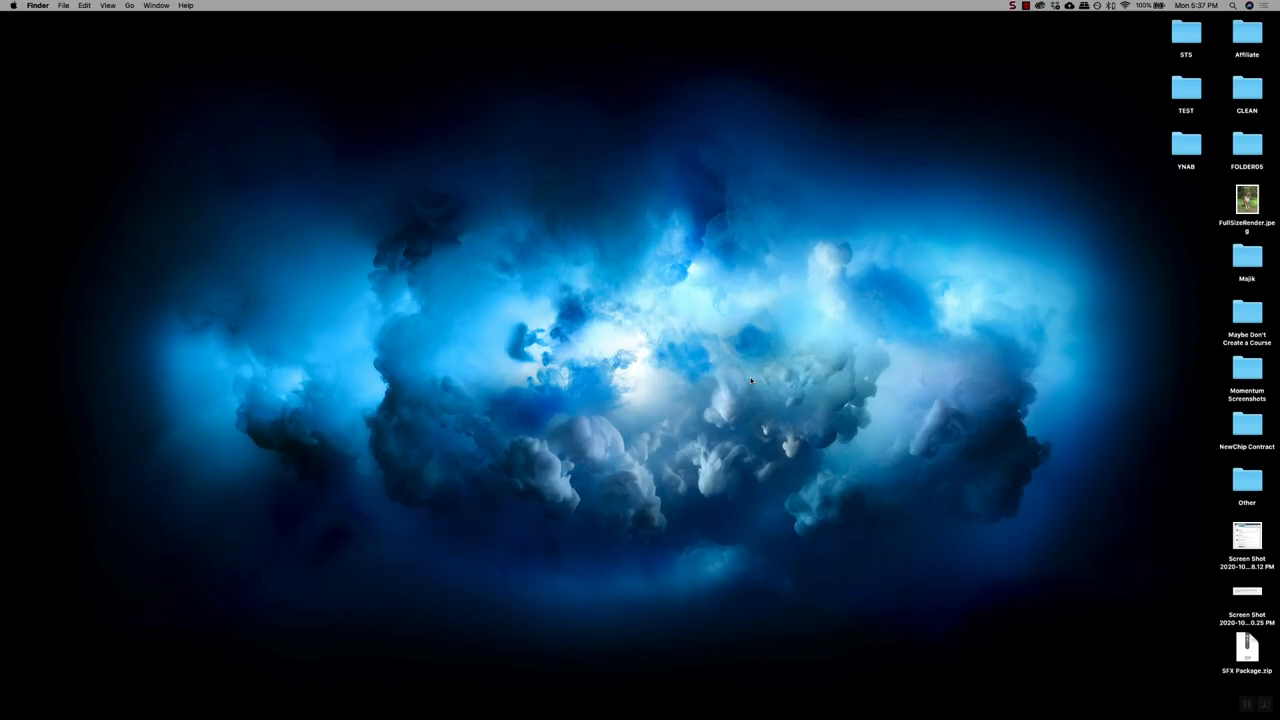
- Stop the recording from the menu-bar icon and play the clip in Snagit Editor
click(792, 8)
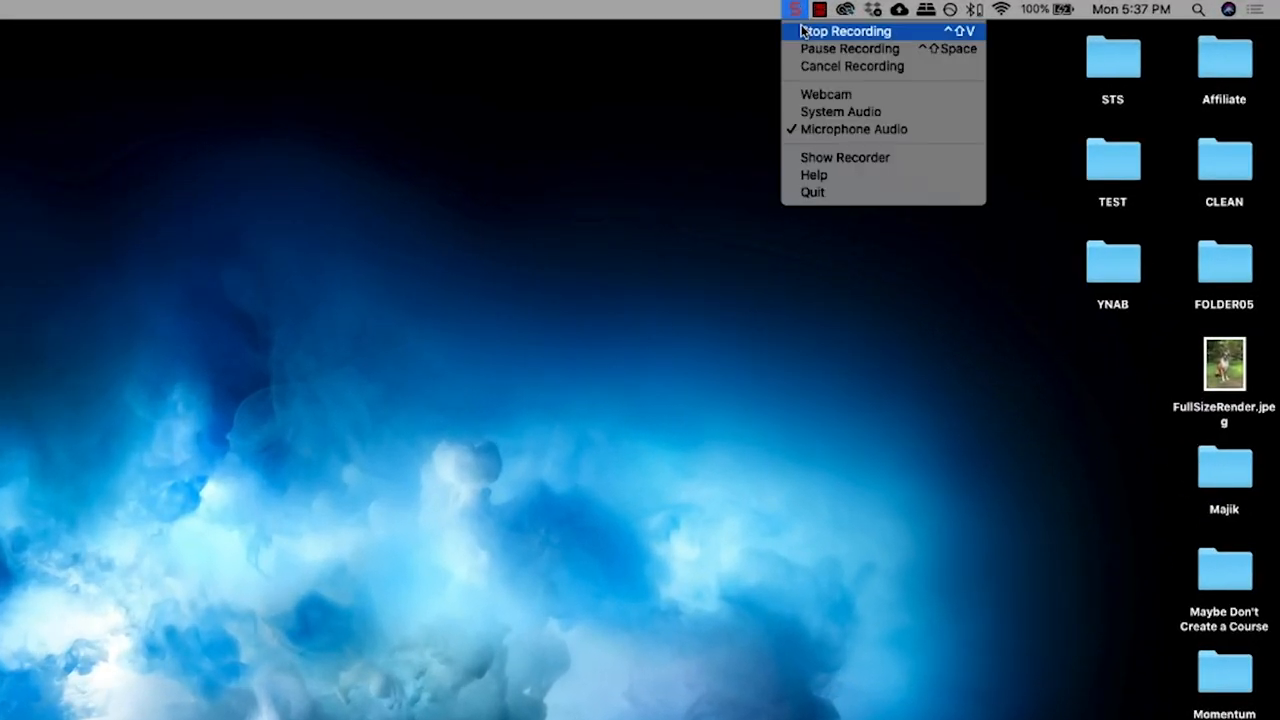
click(846, 32)
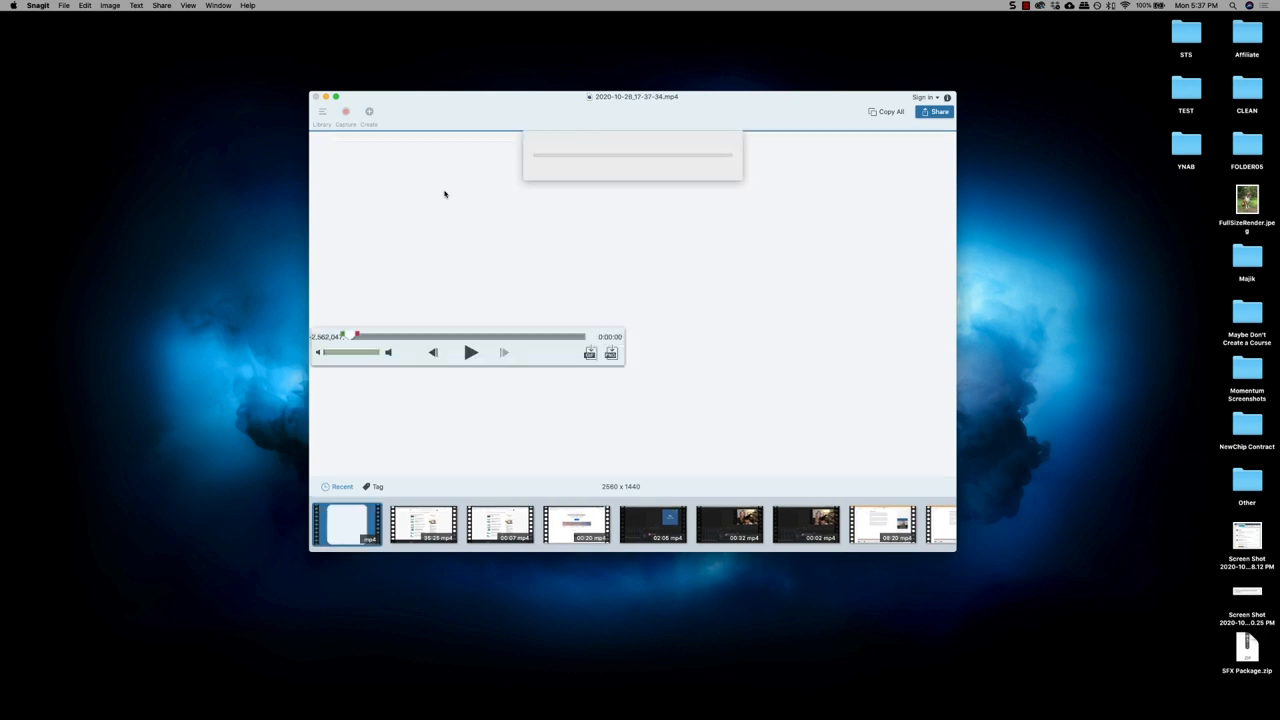
click(346, 524)
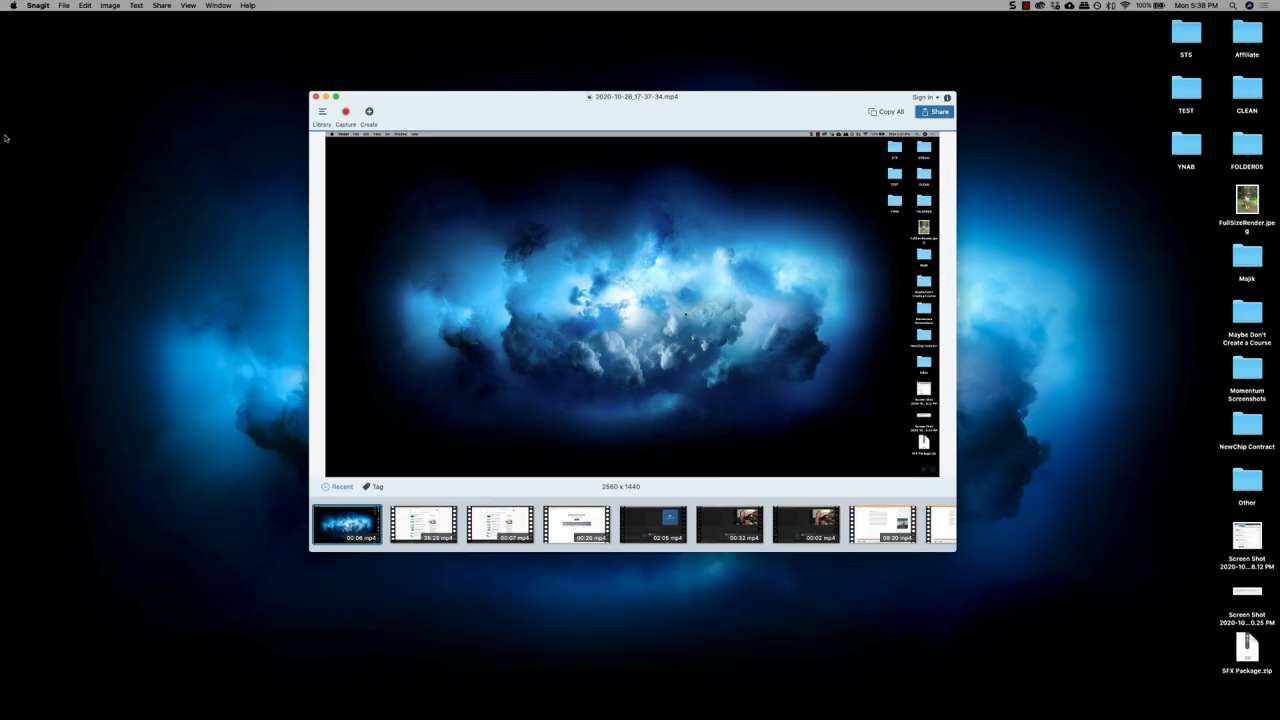
- Use the File menu to reopen the capture window with video settings
click(64, 4)
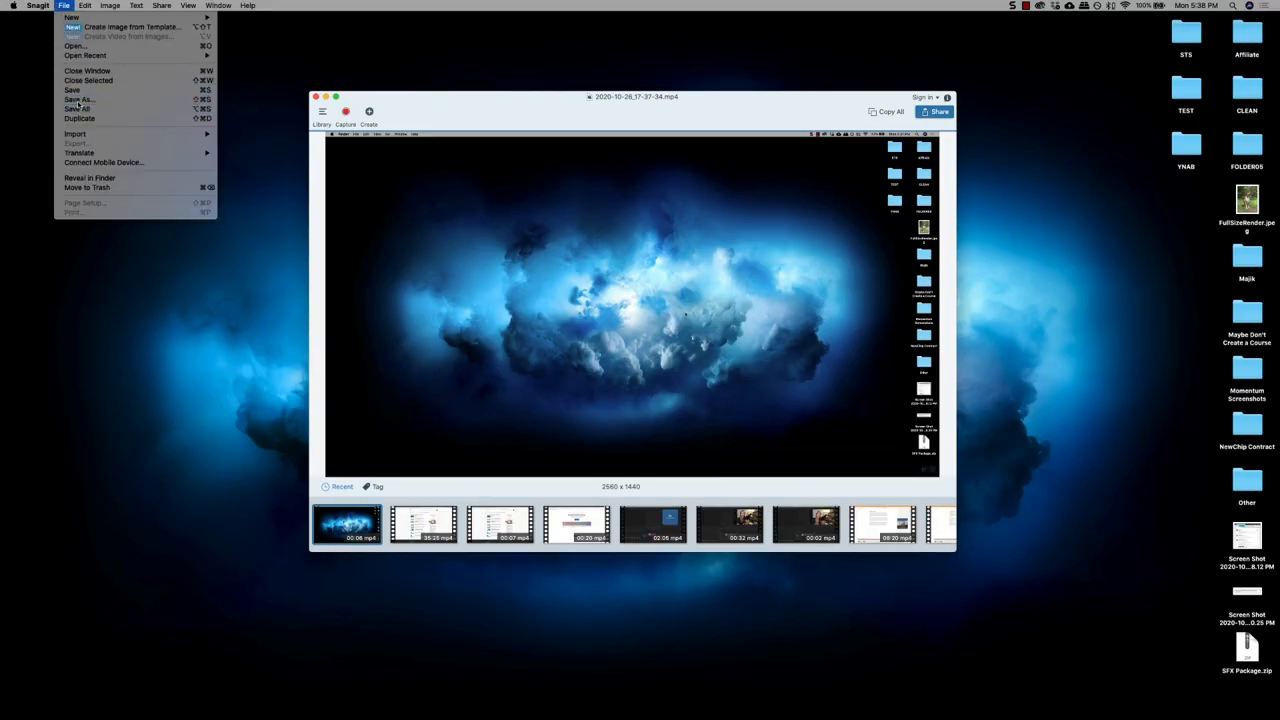
click(76, 100)
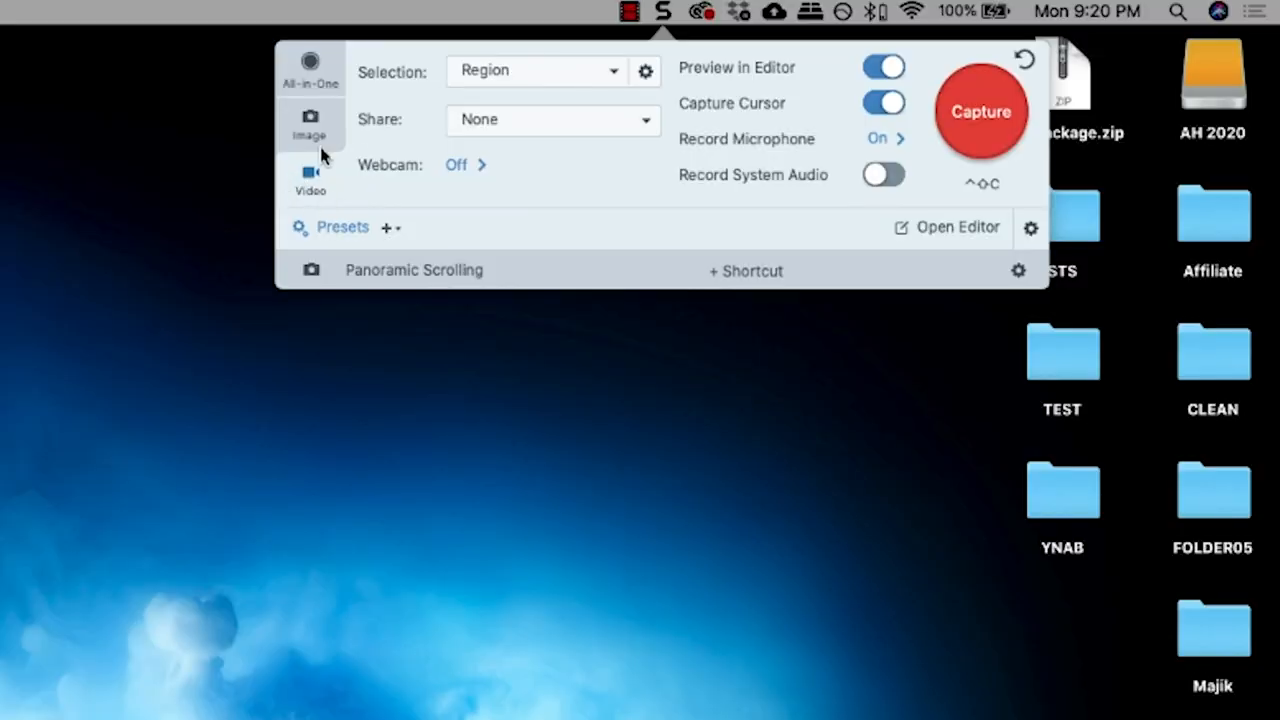
- Switch the capture window to Image mode for a still screenshot
click(310, 124)
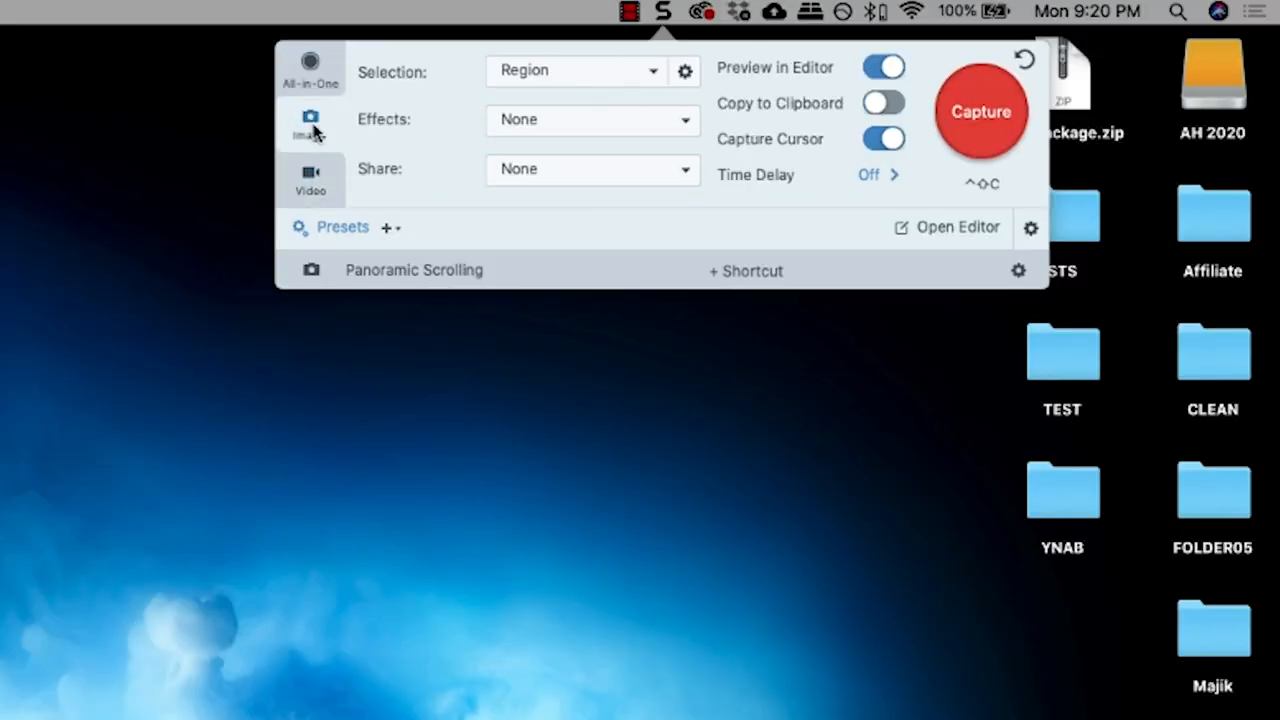
mouse_move(280, 114)
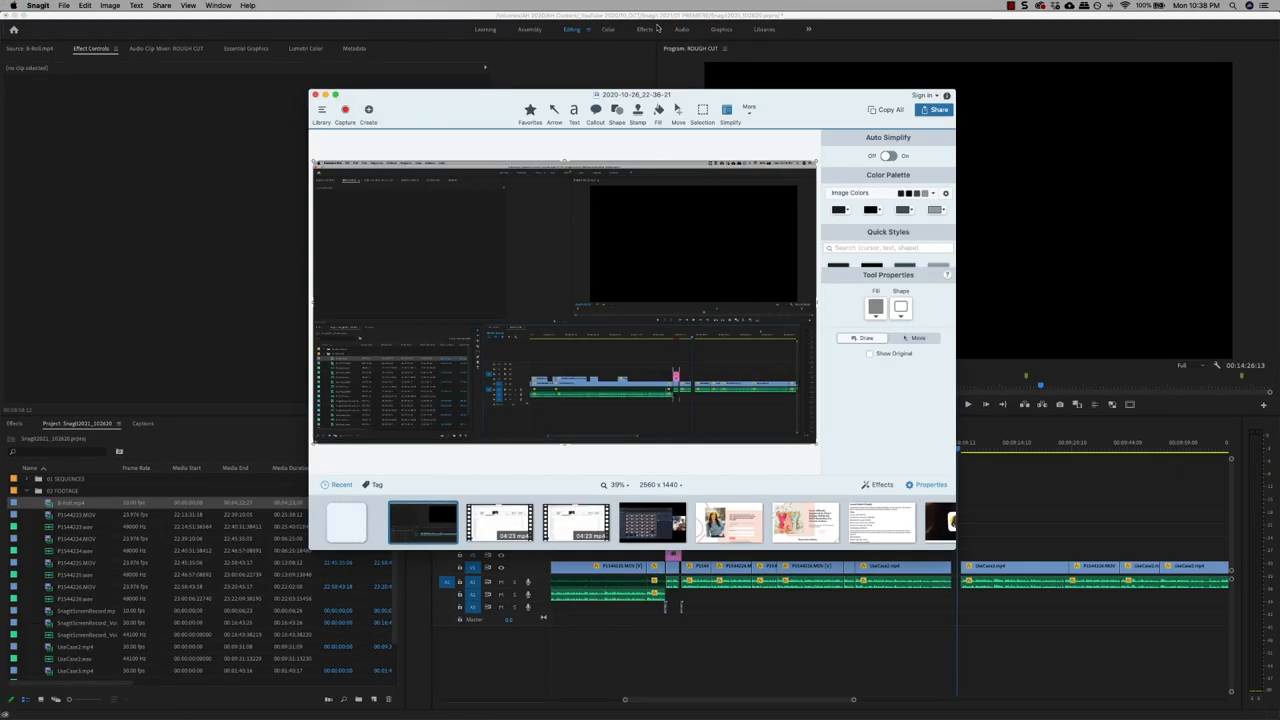
- Show the Simplify tool's properties, including Auto Simplify and the Color Palette
click(336, 94)
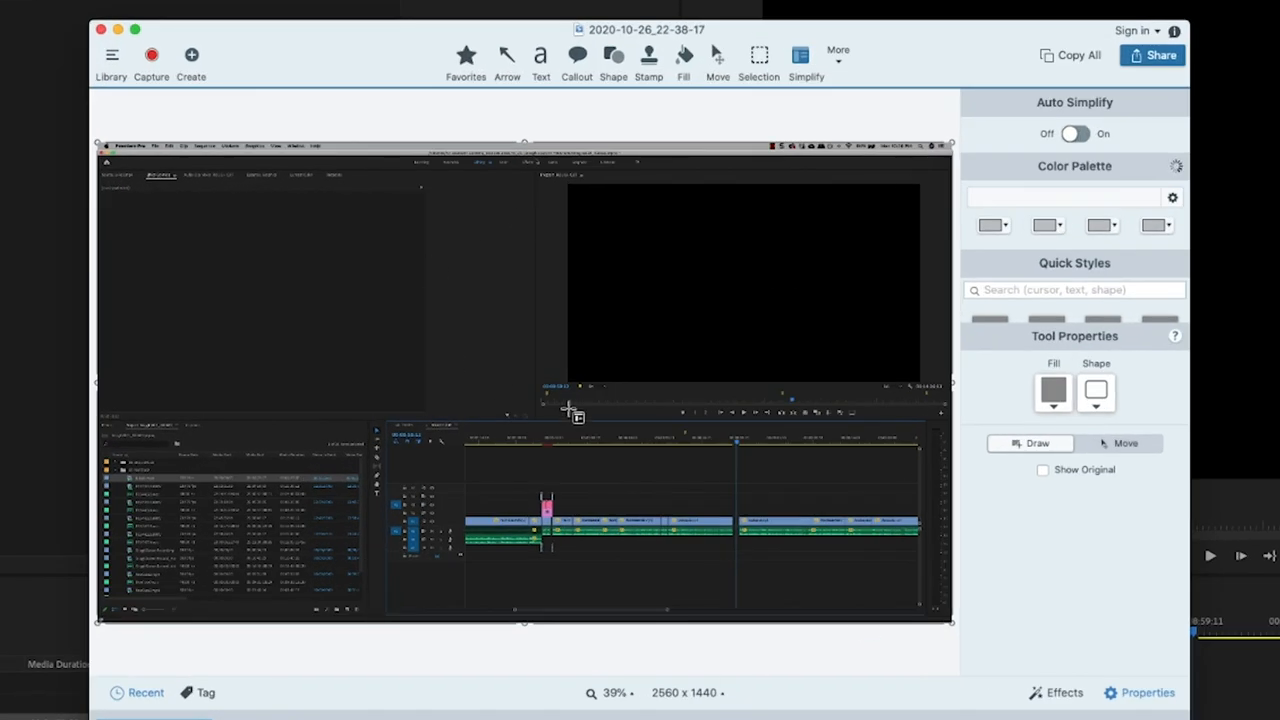
mouse_move(792, 444)
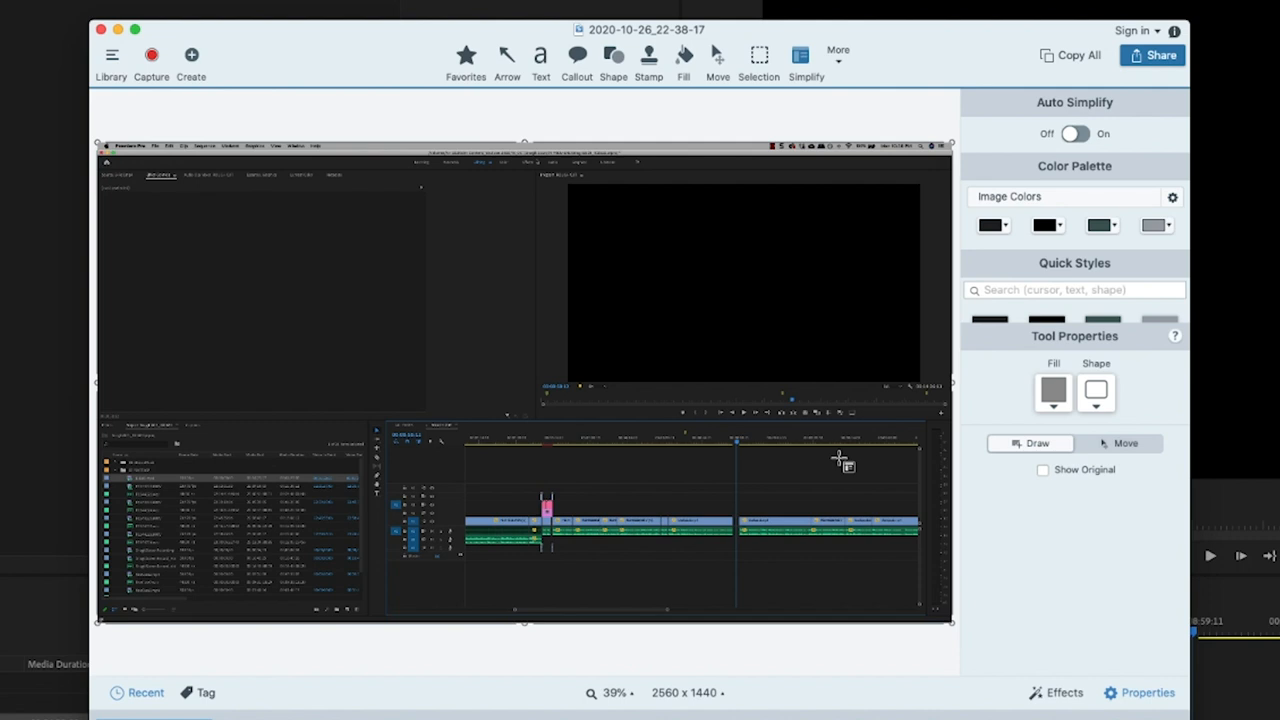
mouse_move(858, 458)
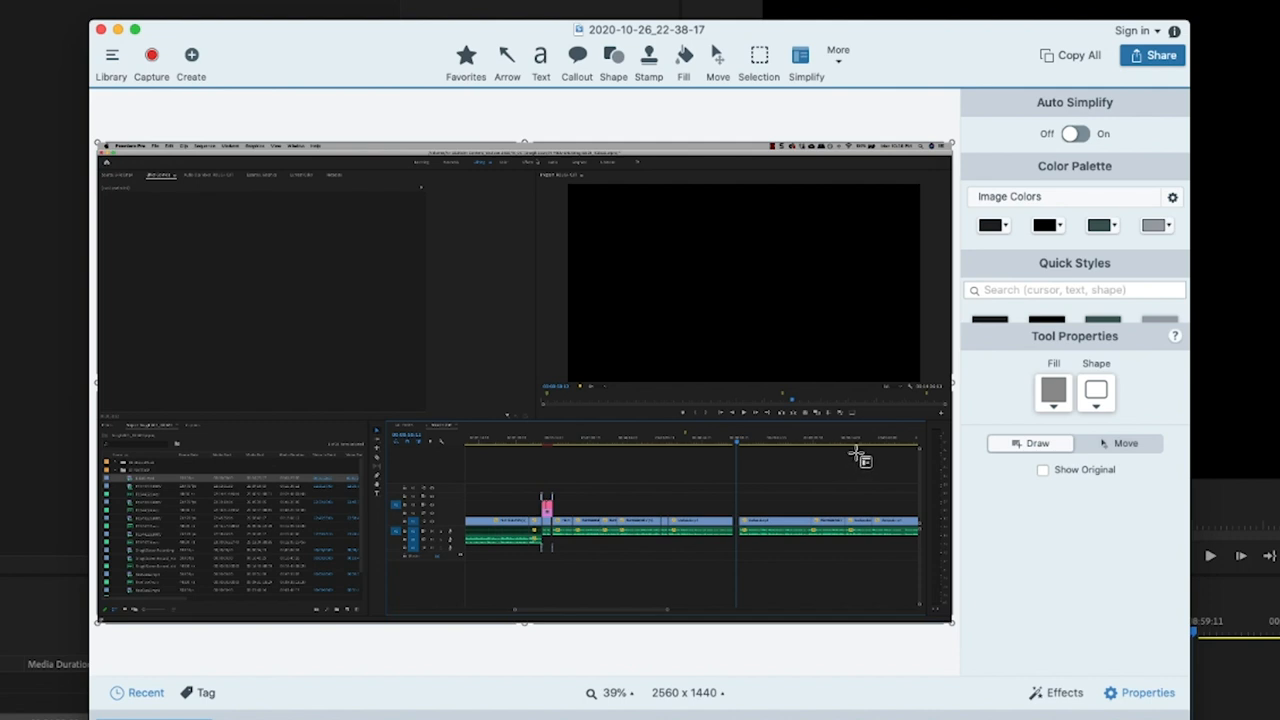
mouse_move(480, 72)
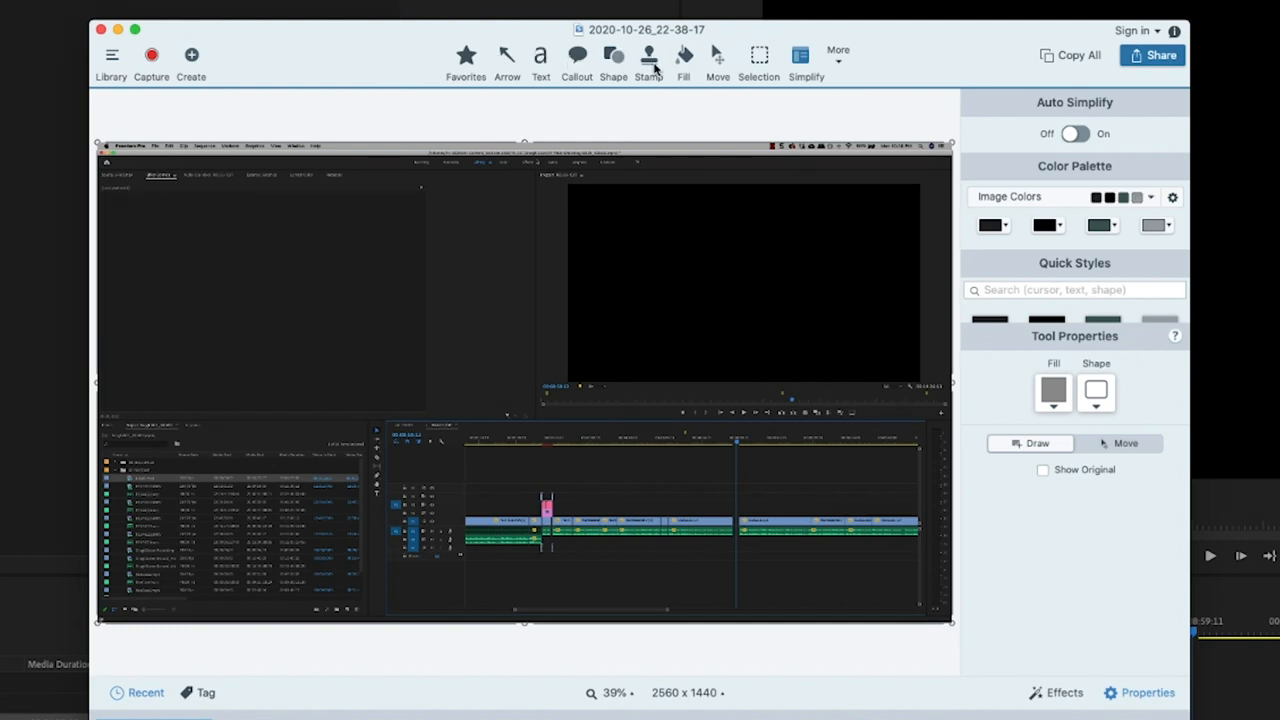
- Search the stamps for 'check', then choose Magnify from the More tools list
click(648, 56)
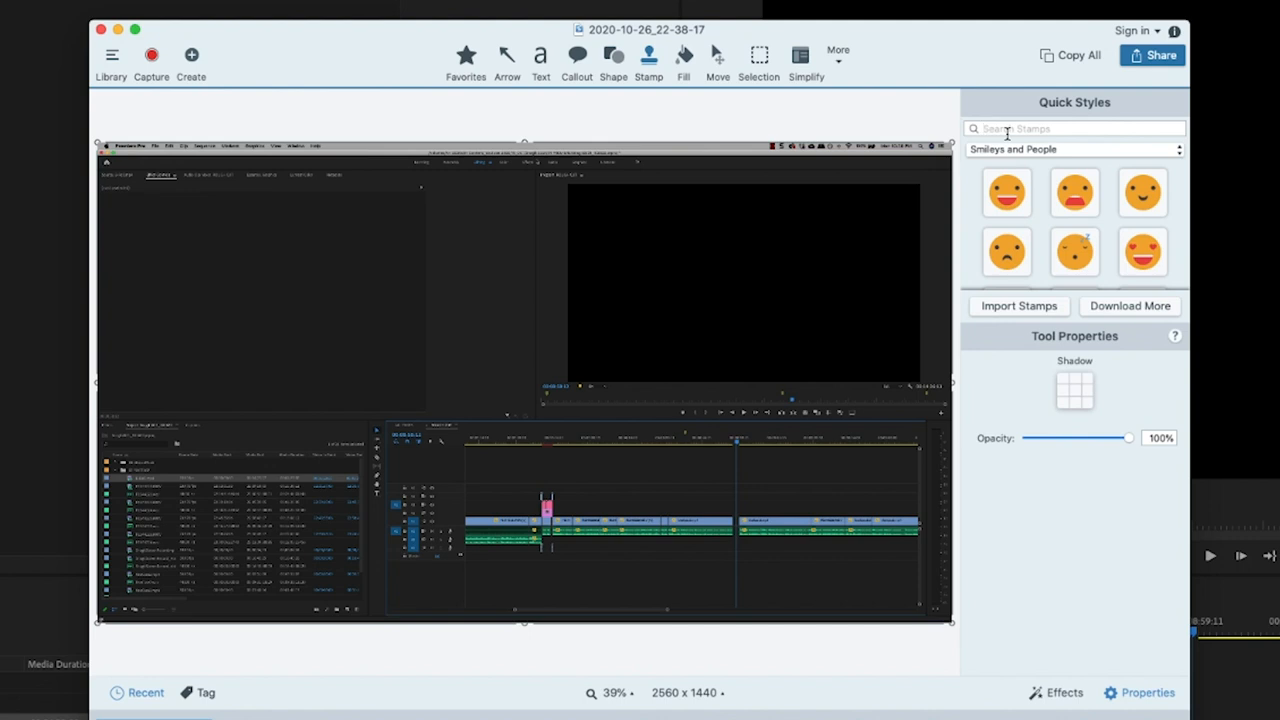
text(check)
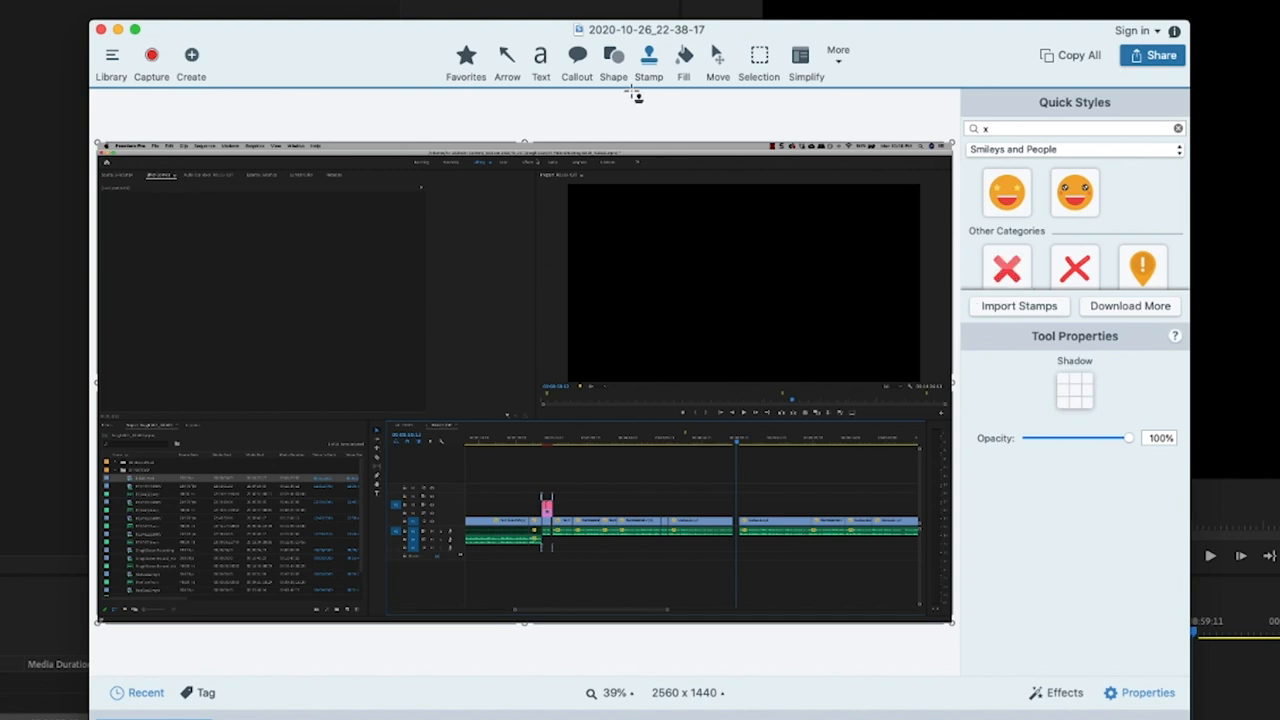
mouse_move(816, 60)
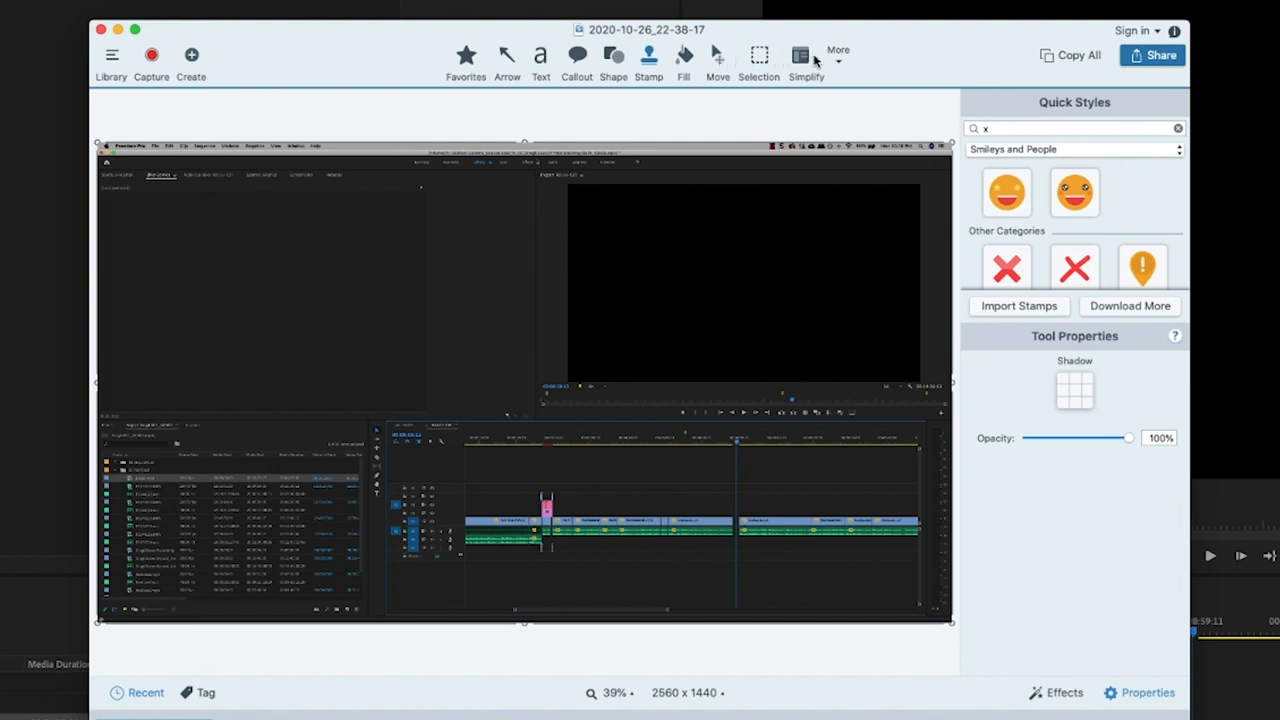
click(838, 56)
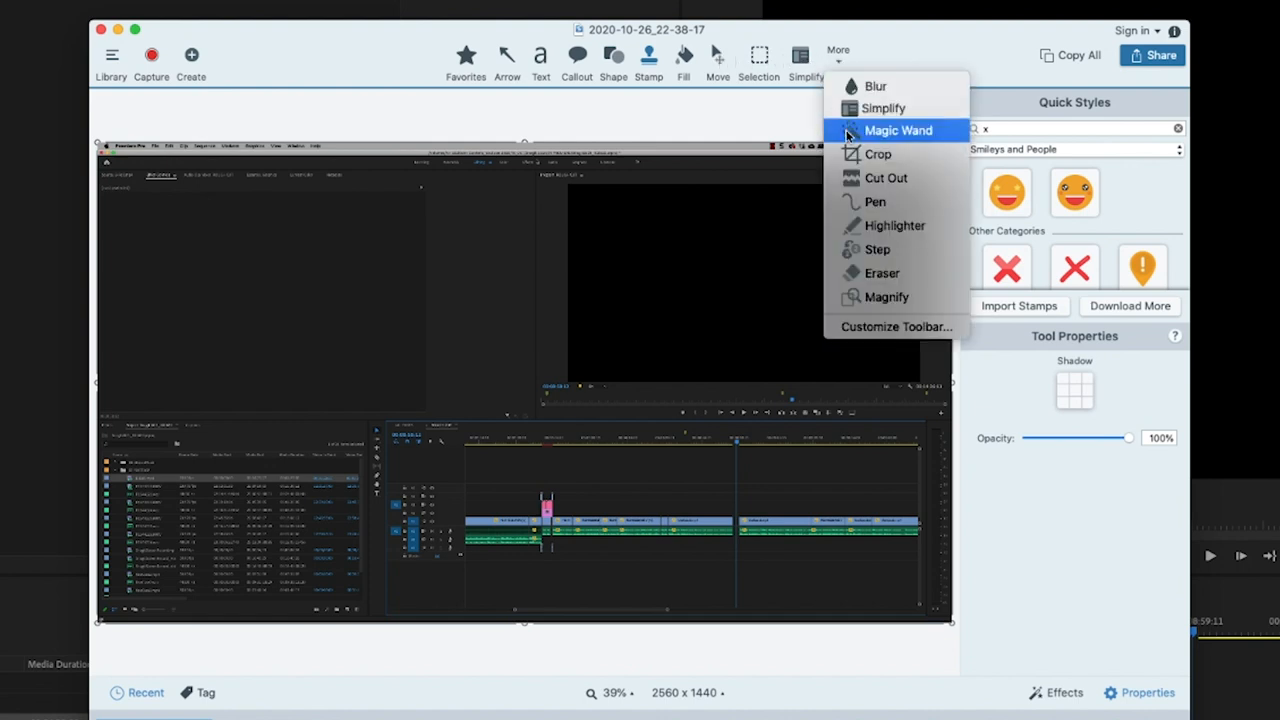
mouse_move(876, 248)
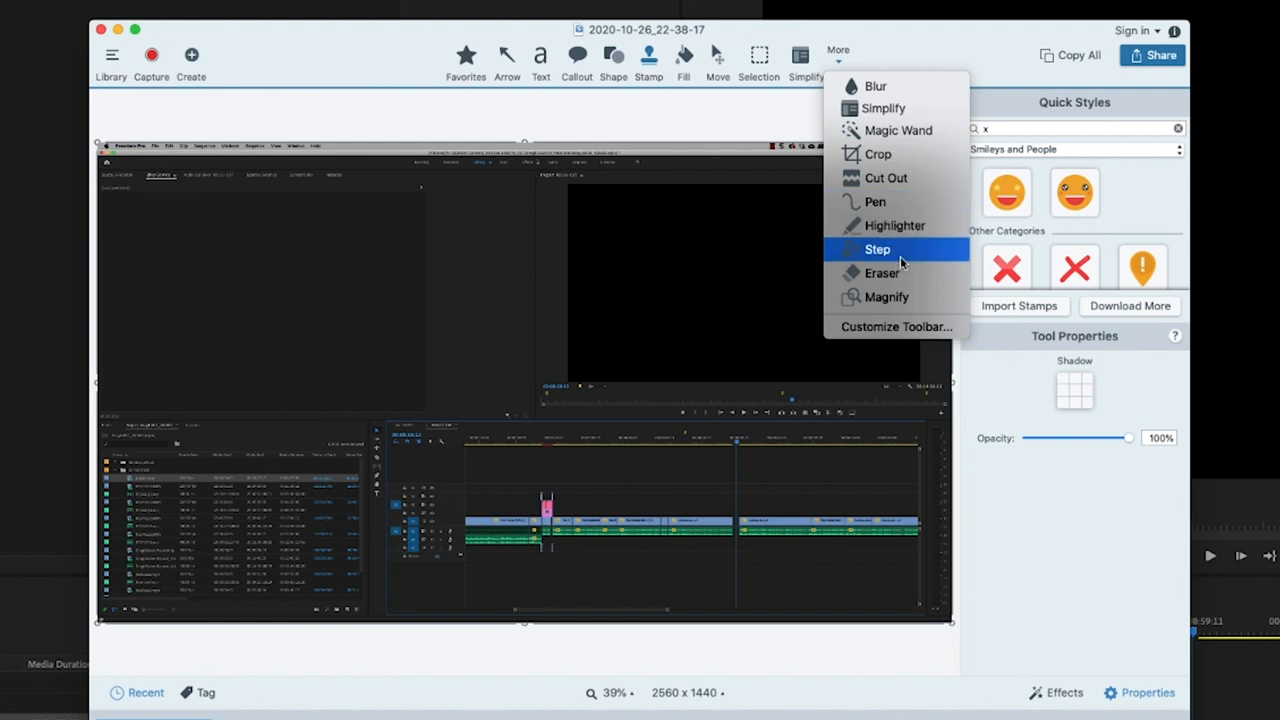
click(886, 296)
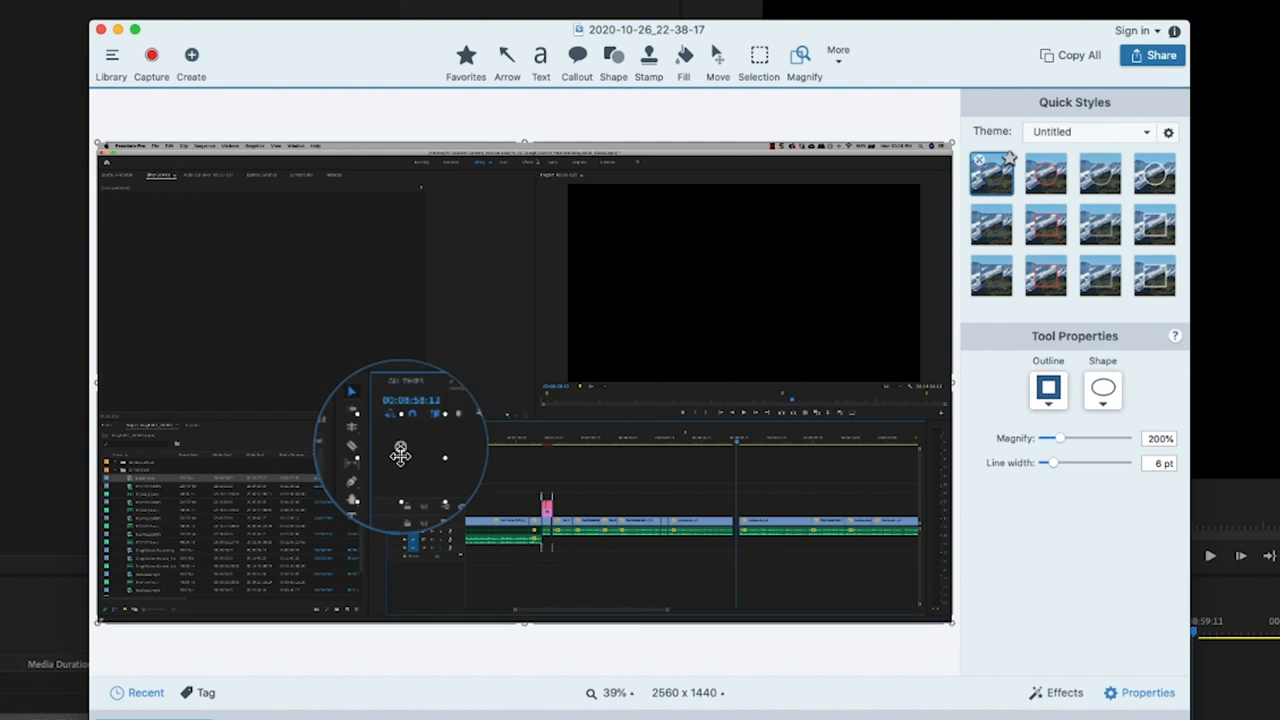
- View the Text and Shape quick styles, then open the Theme gear menu
click(540, 56)
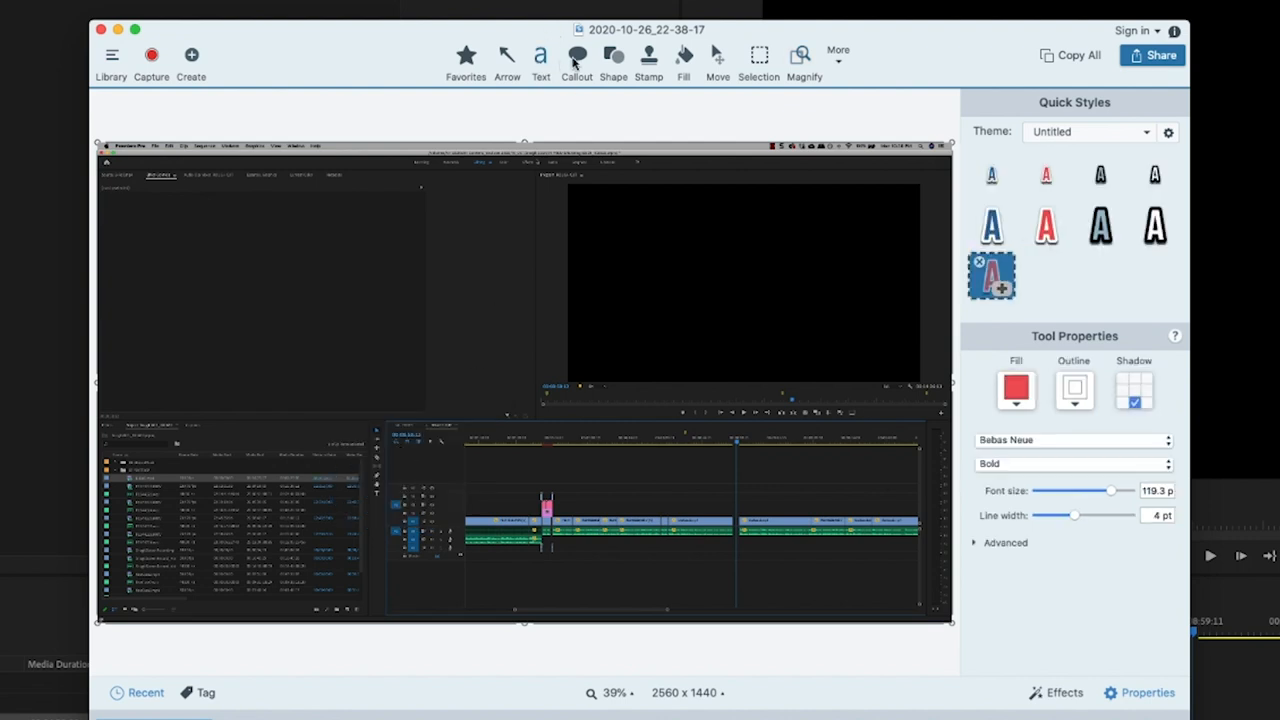
click(612, 56)
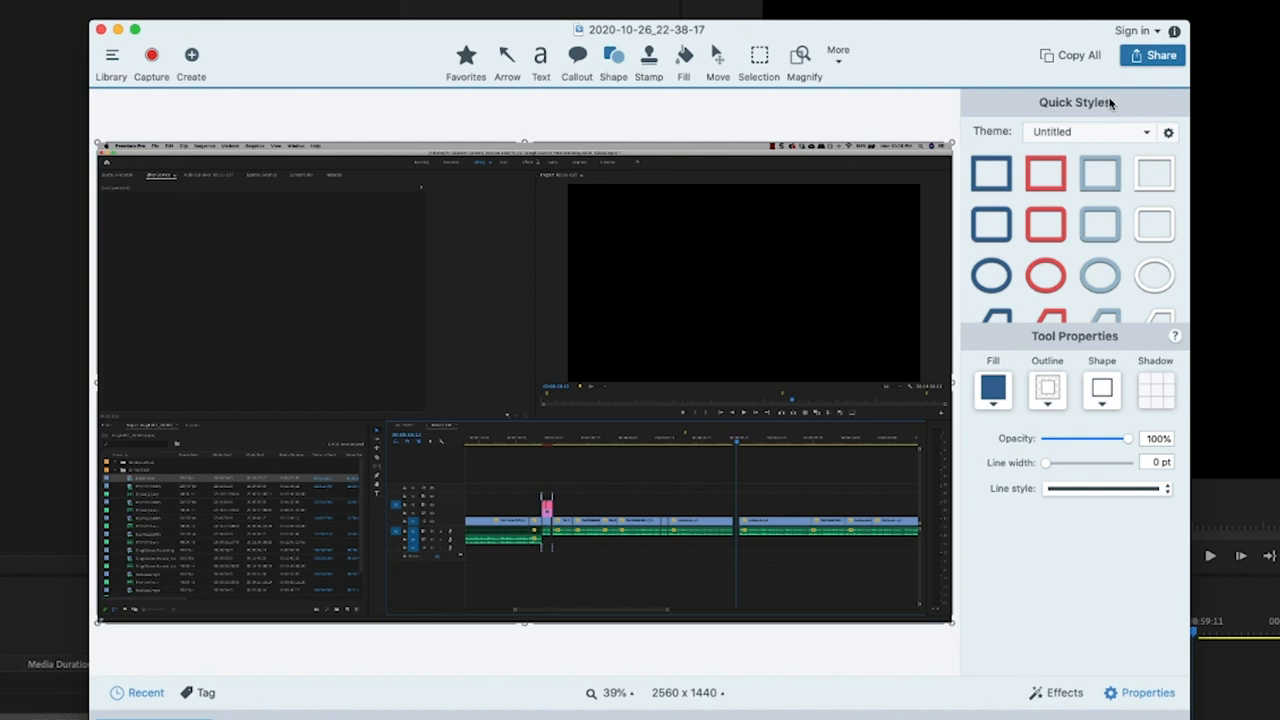
mouse_move(1132, 144)
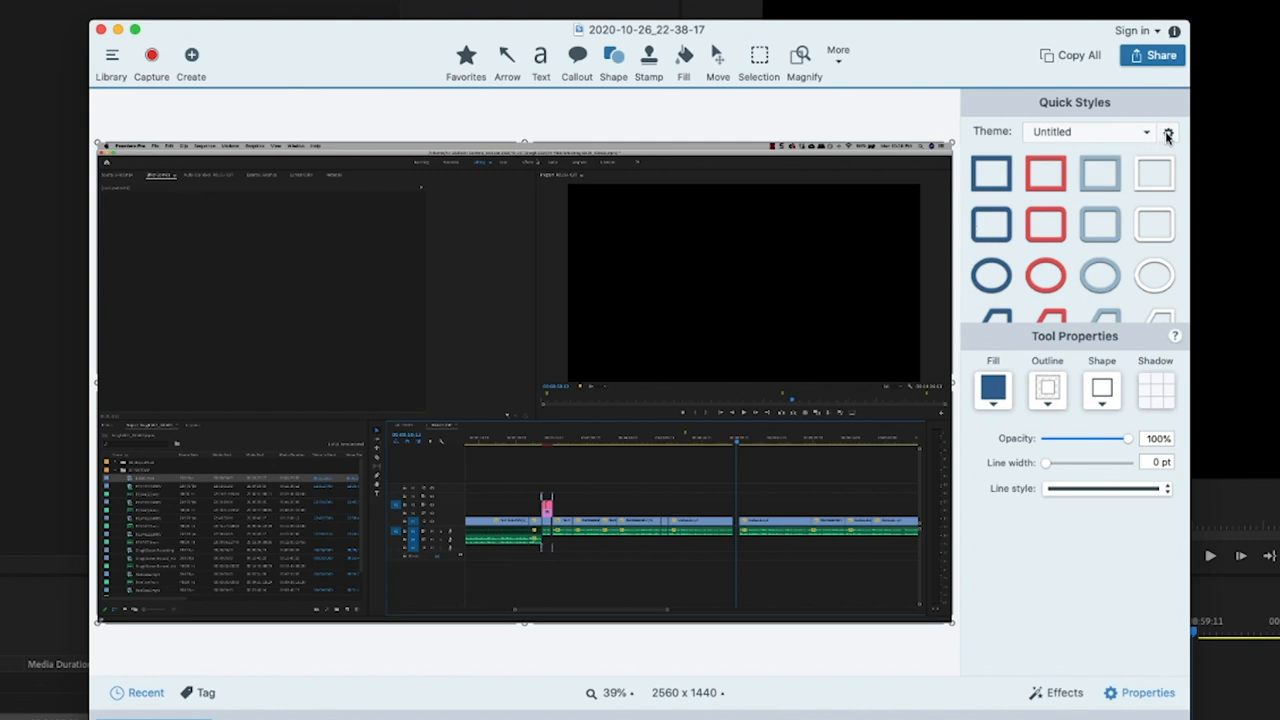
click(1168, 132)
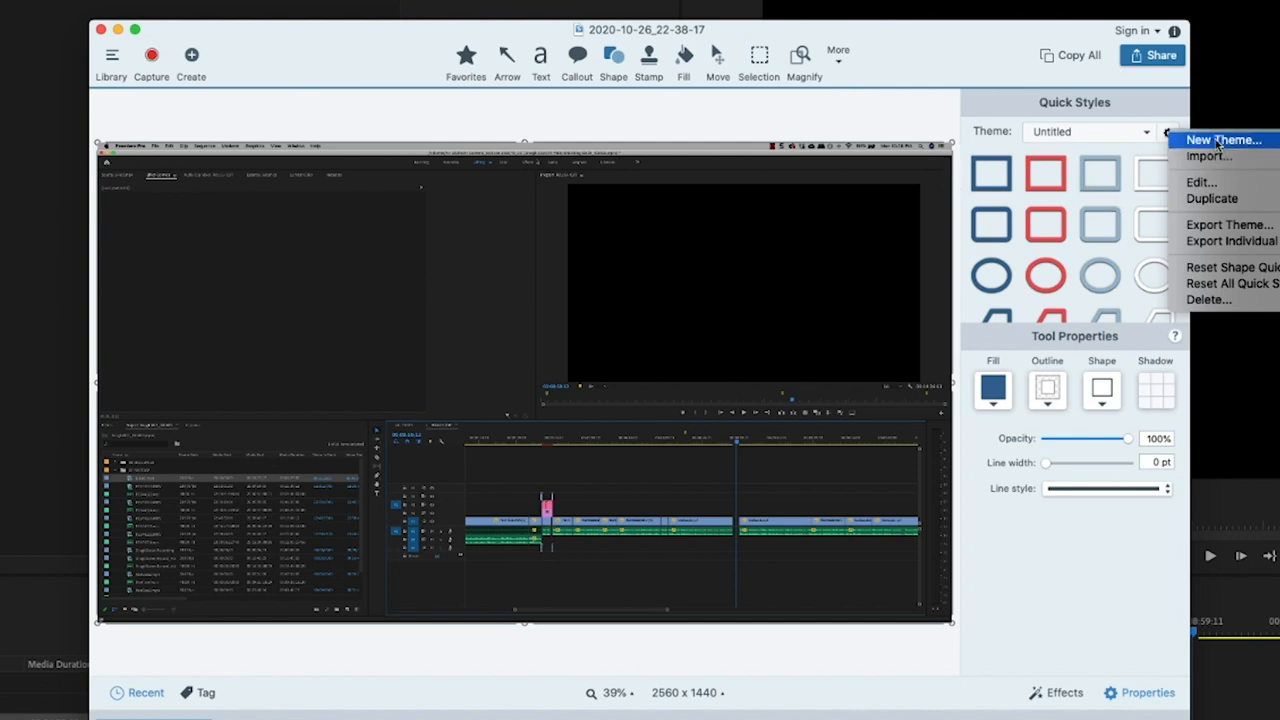
mouse_move(1064, 148)
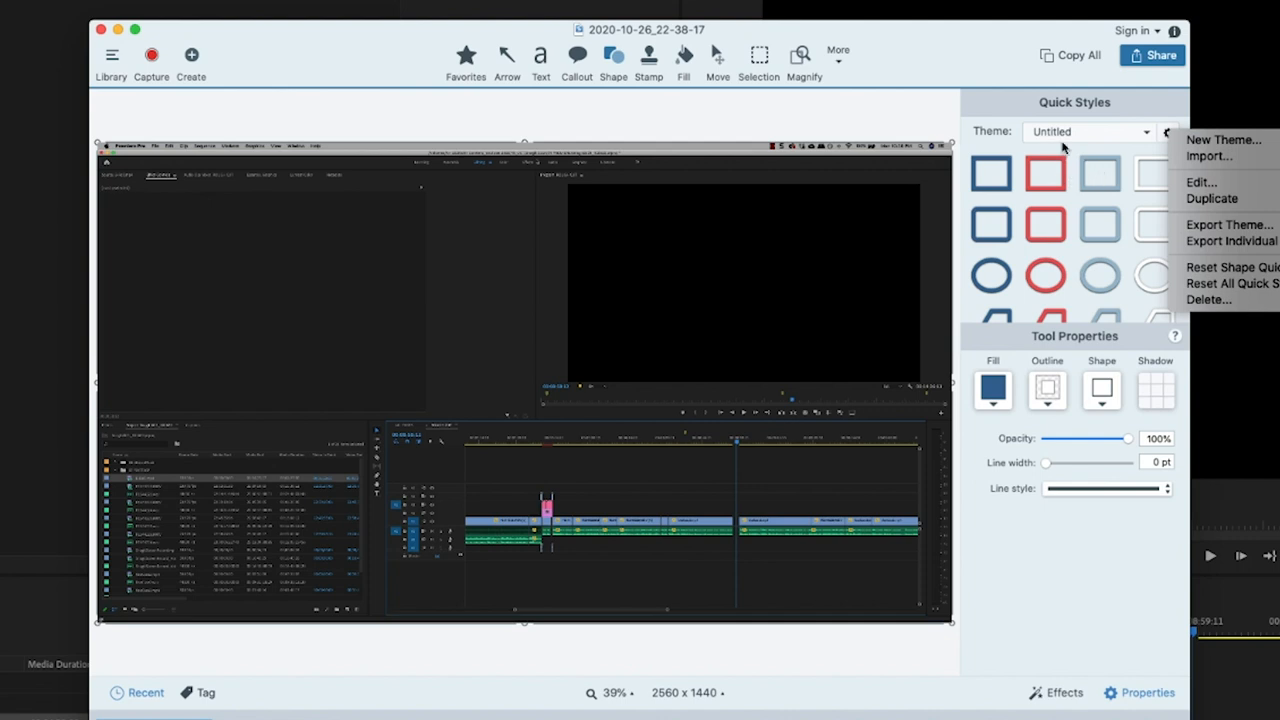
mouse_move(1222, 140)
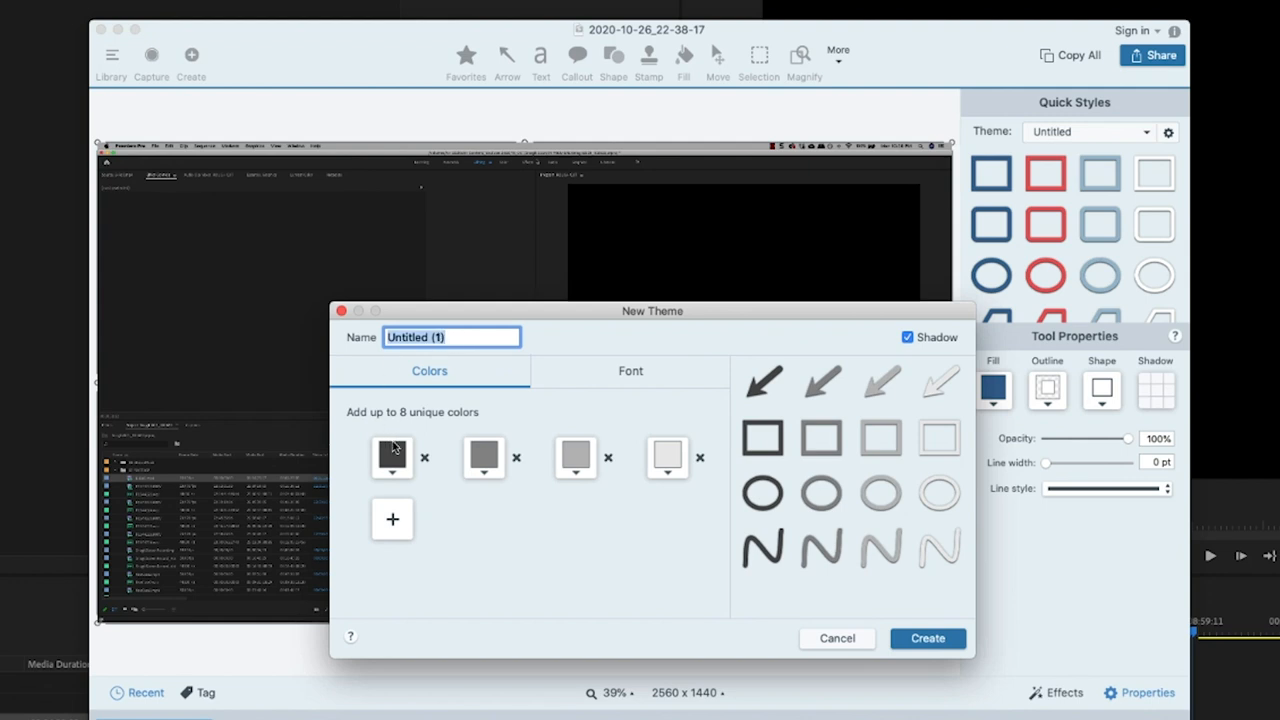
- Inspect the first theme swatch colour as RGB and hex, then dismiss the colour picker
click(392, 456)
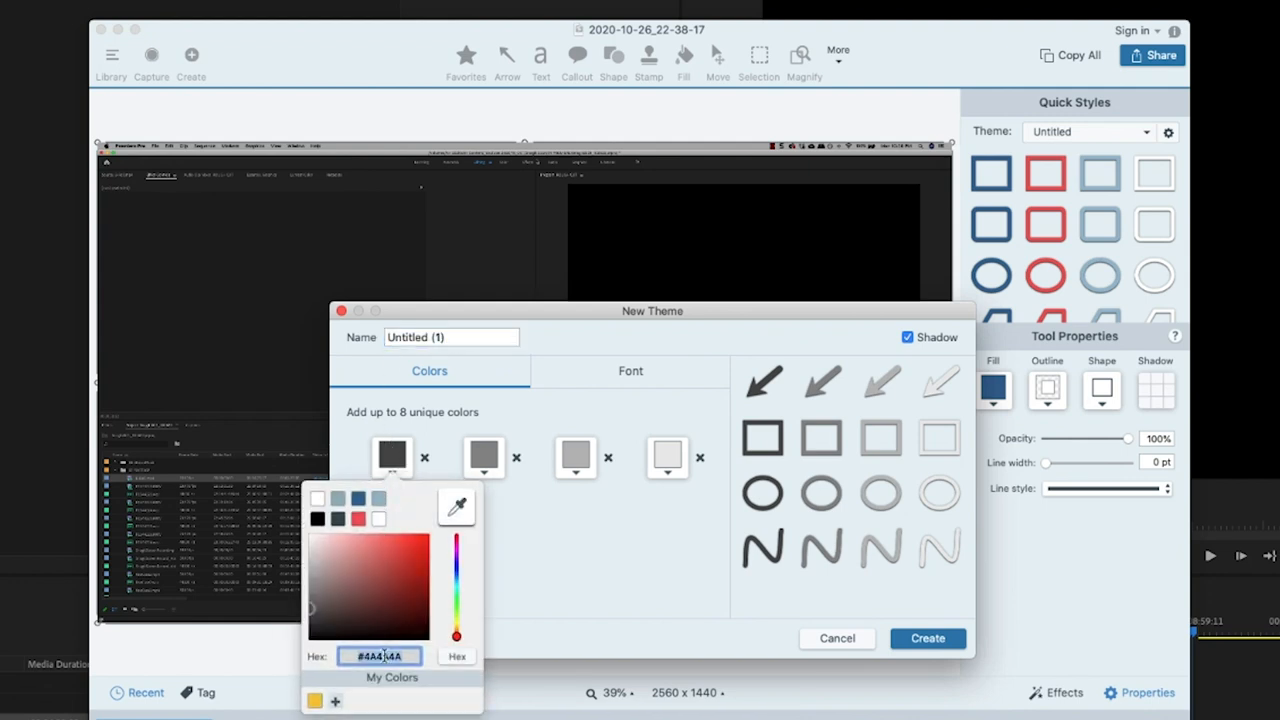
click(456, 656)
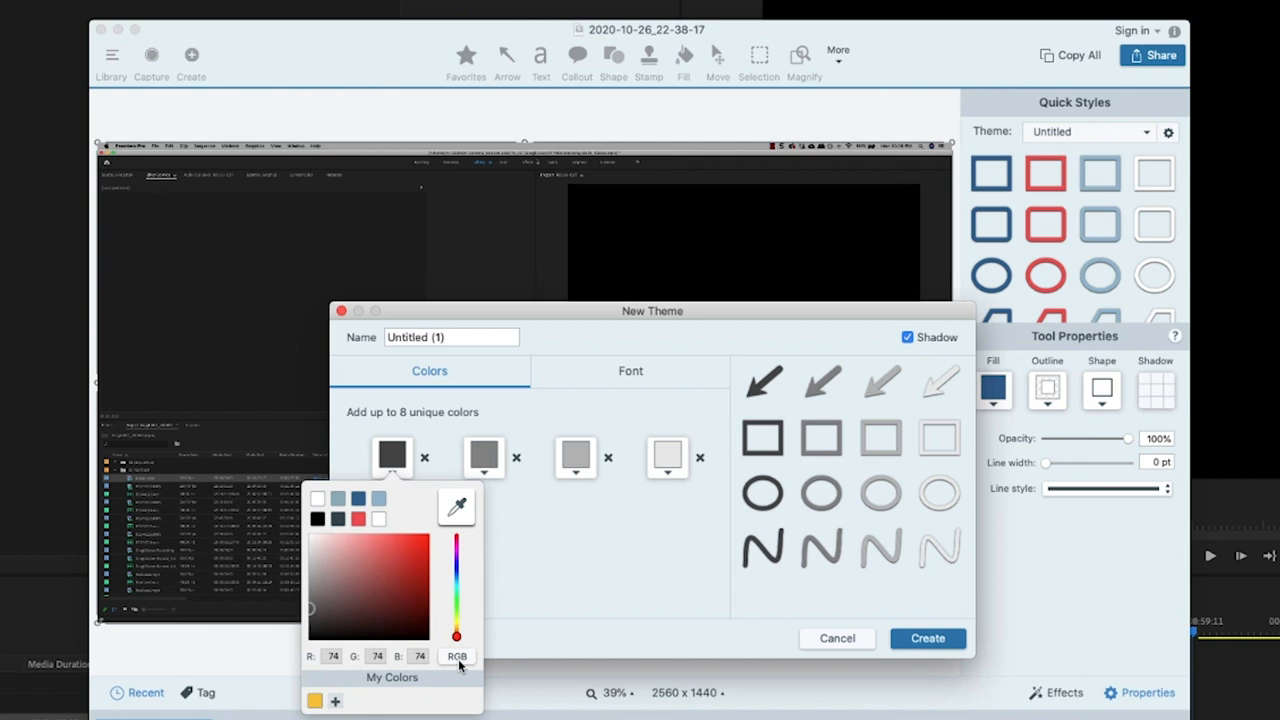
click(456, 656)
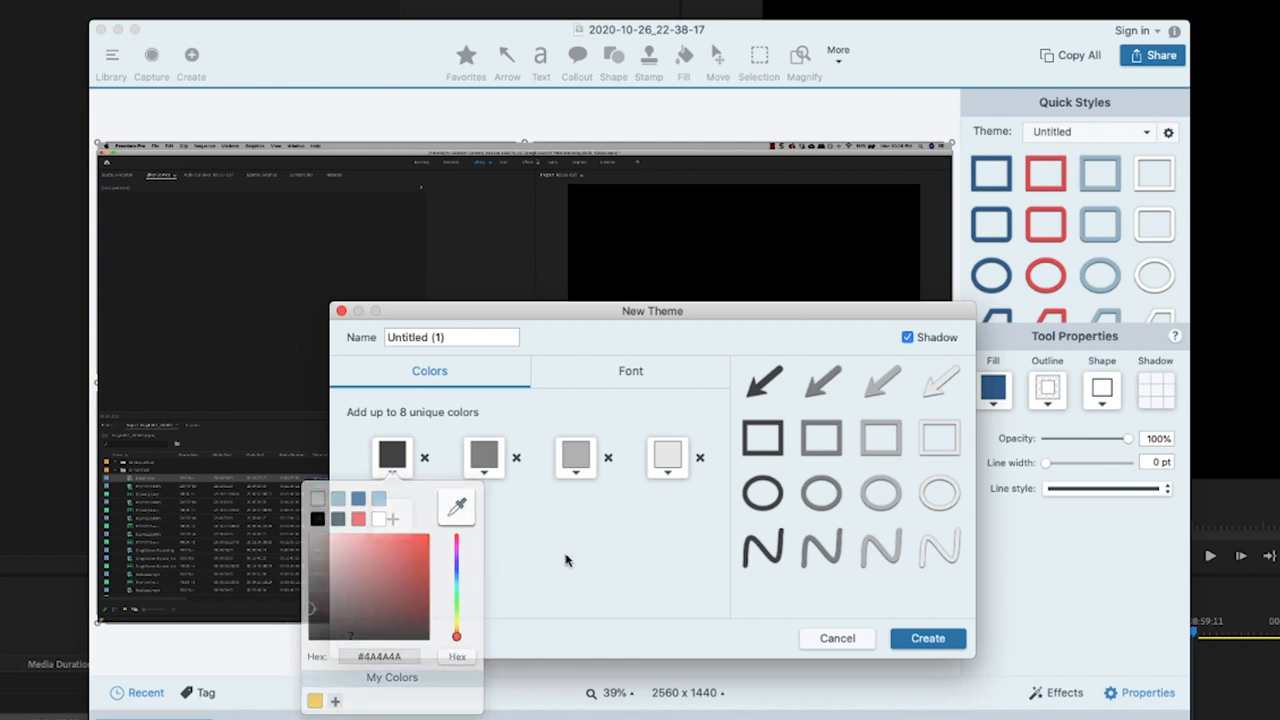
click(630, 370)
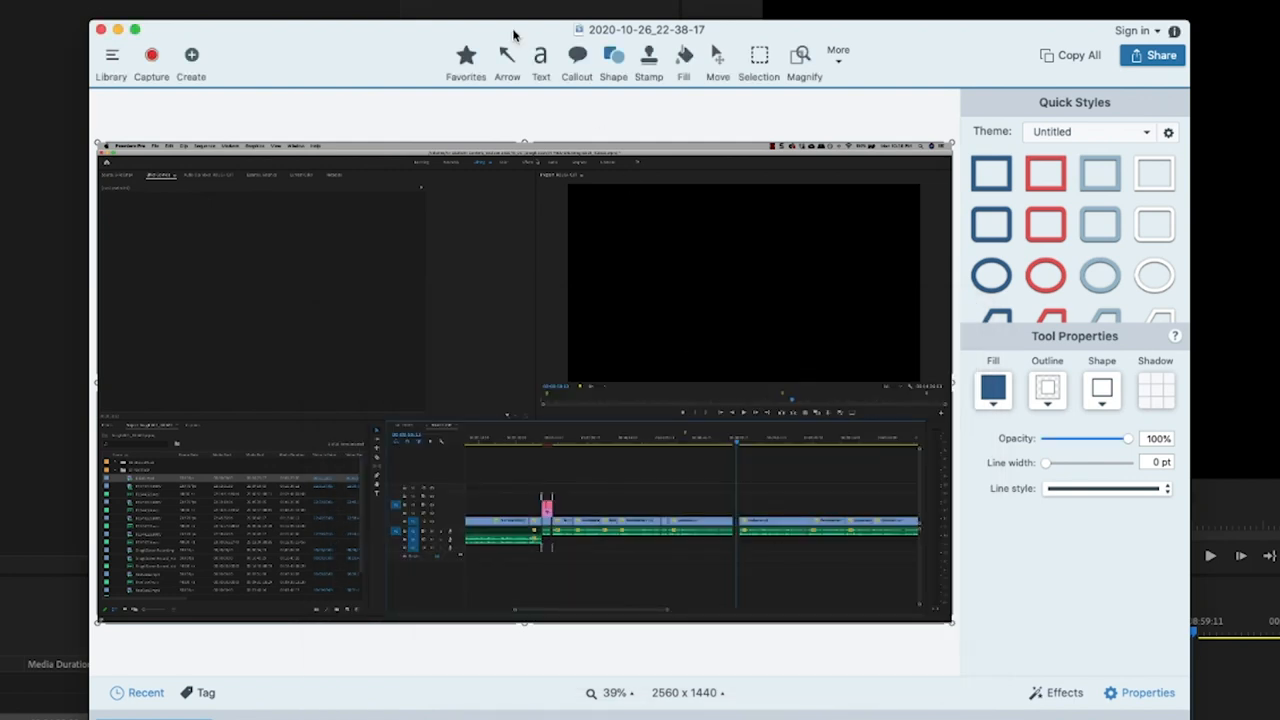
- Switch to the Callout tool and back to the Shape tool without creating the theme
click(576, 56)
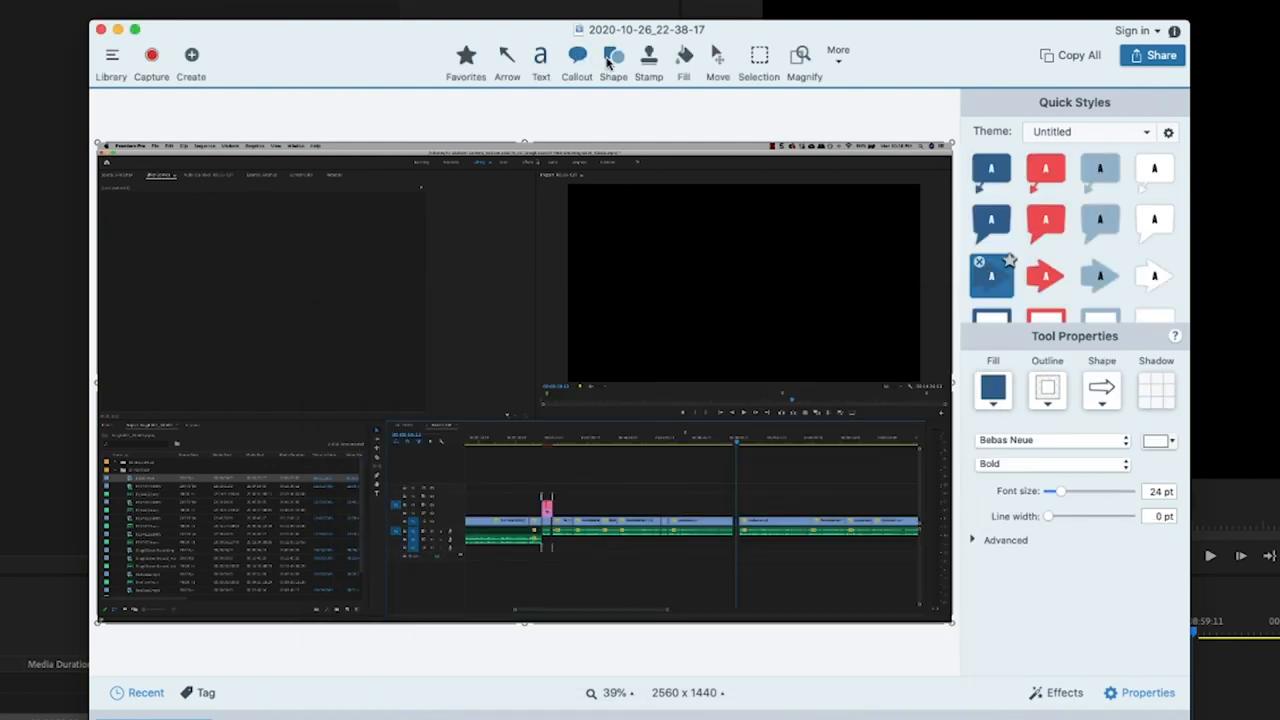
click(612, 56)
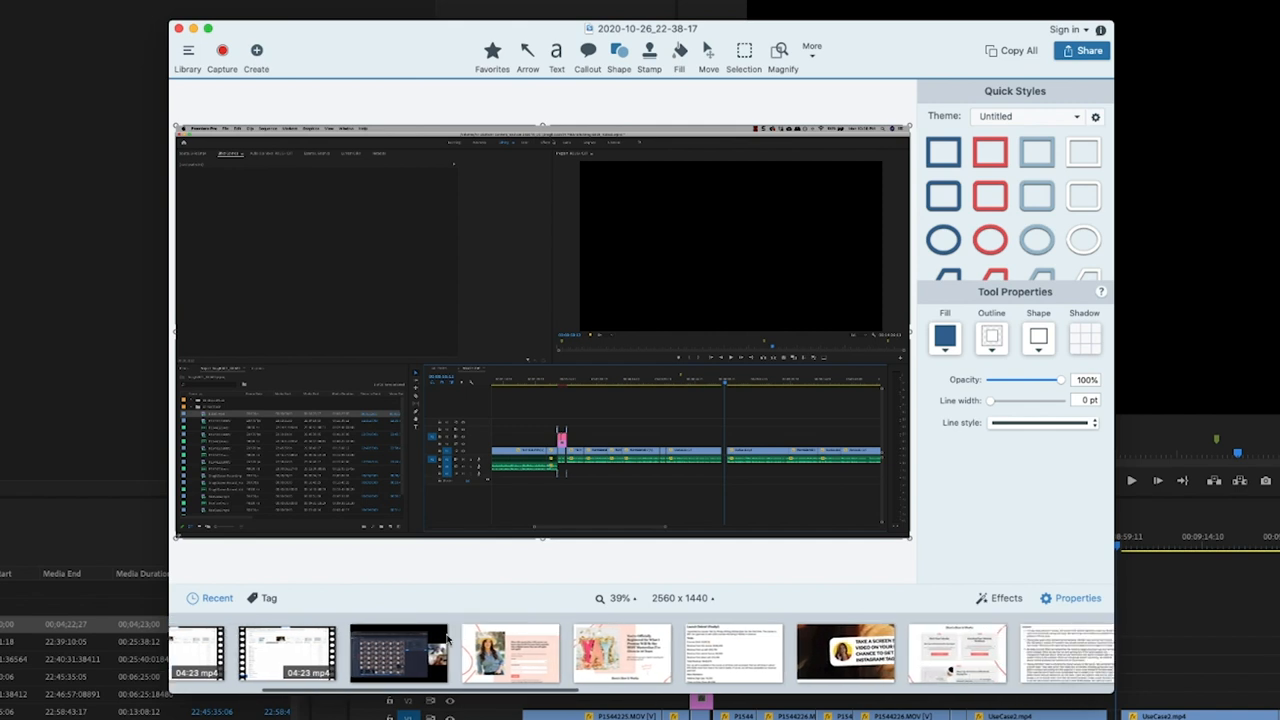
- Open the Editing Steps timeline image from the Recent captures tray
scroll(right, 3)
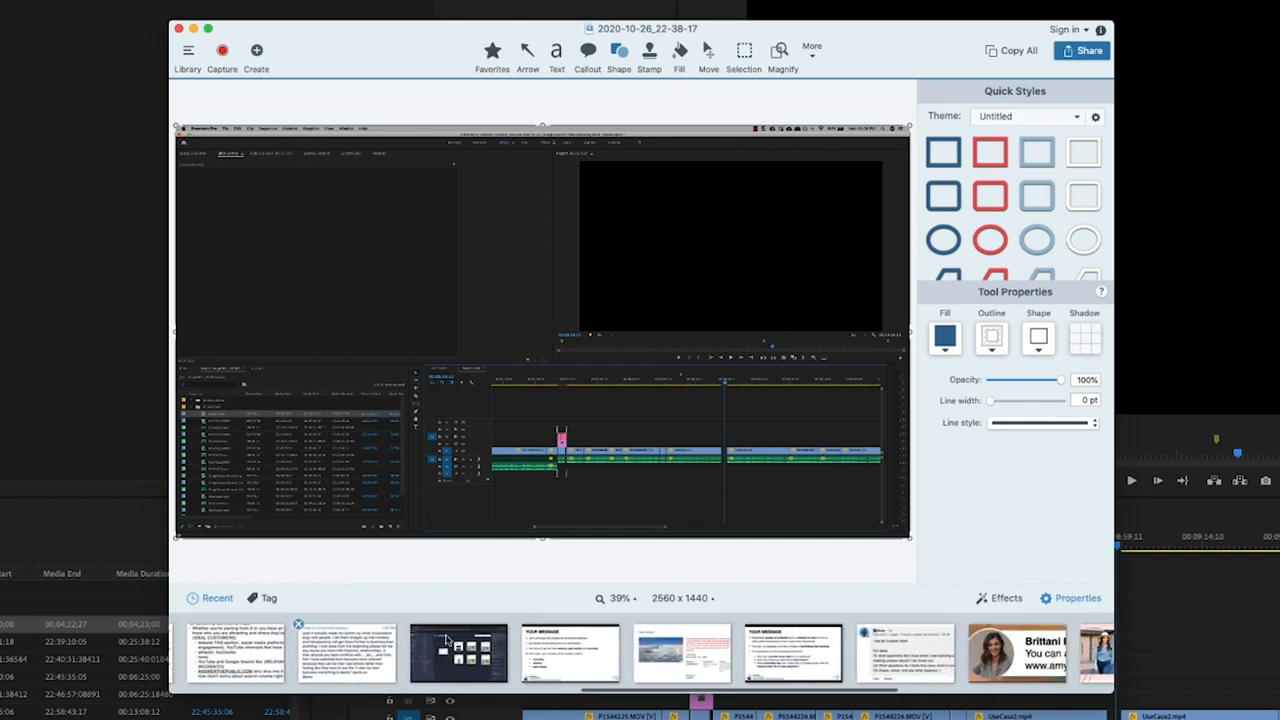
scroll(right, 3)
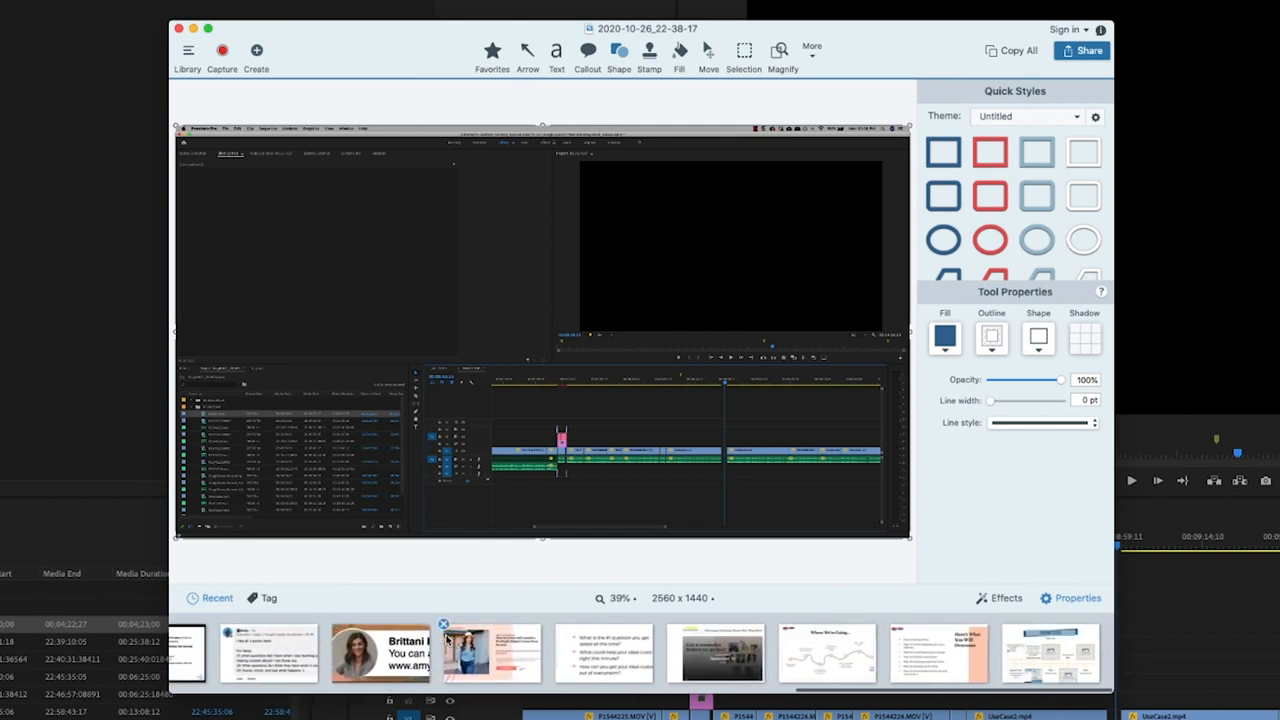
click(1048, 652)
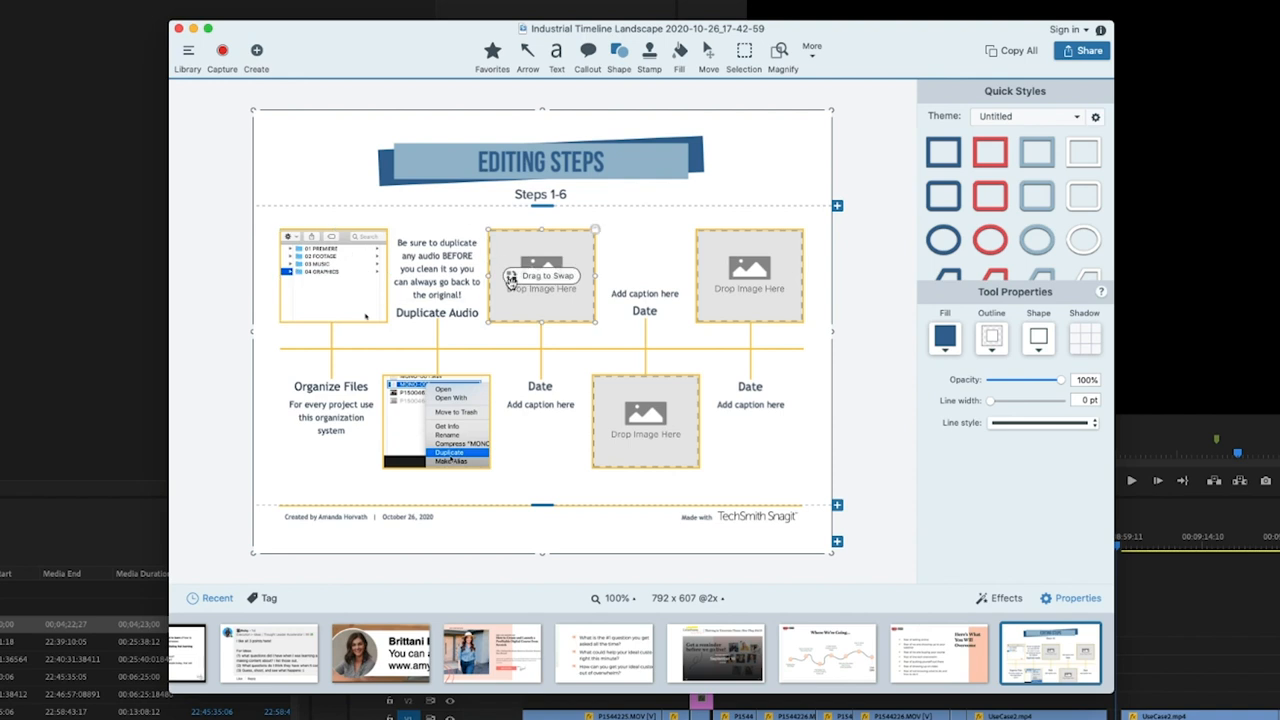
mouse_move(800, 316)
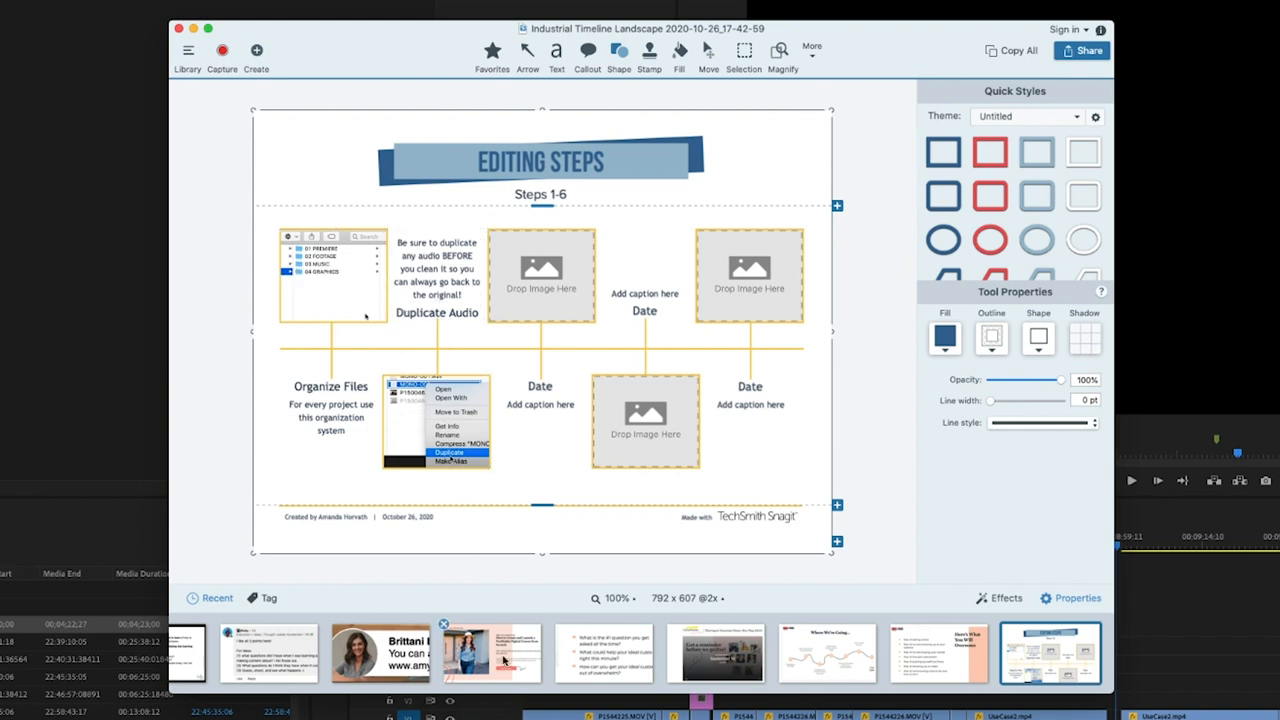
mouse_move(490, 650)
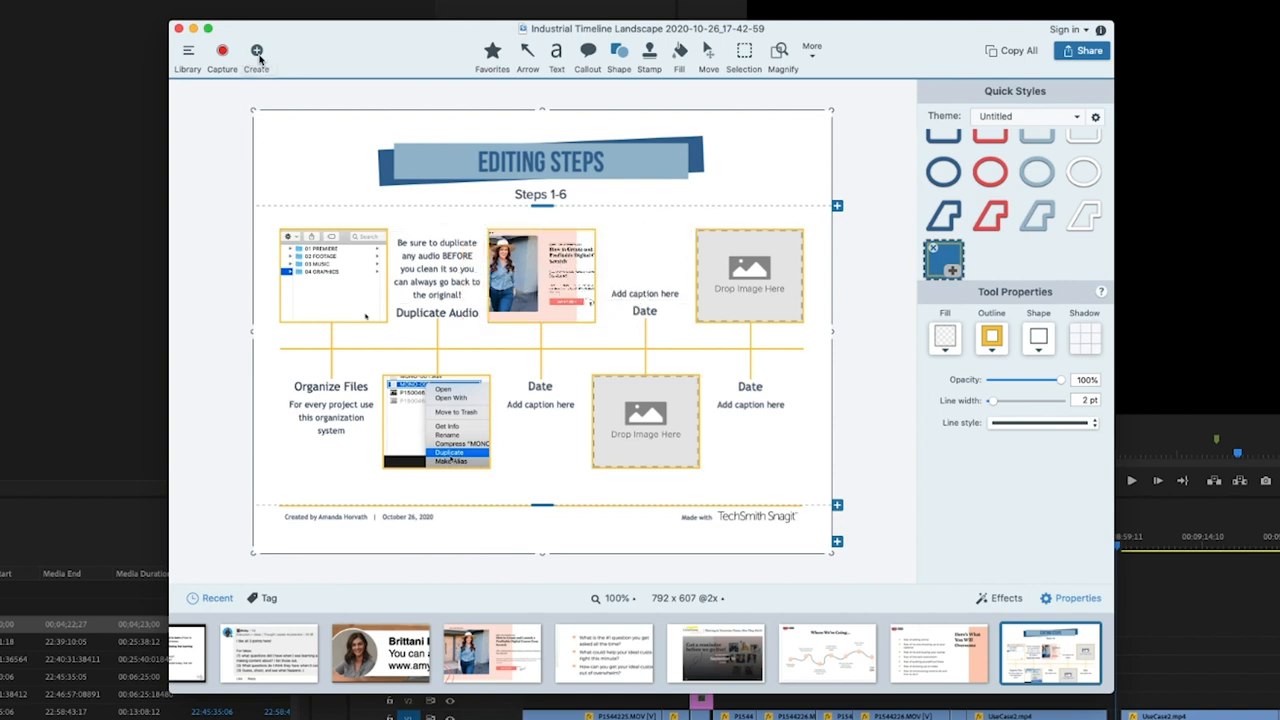
- Start a new image from template and choose Basic Timeline Portrait from the gallery
click(256, 52)
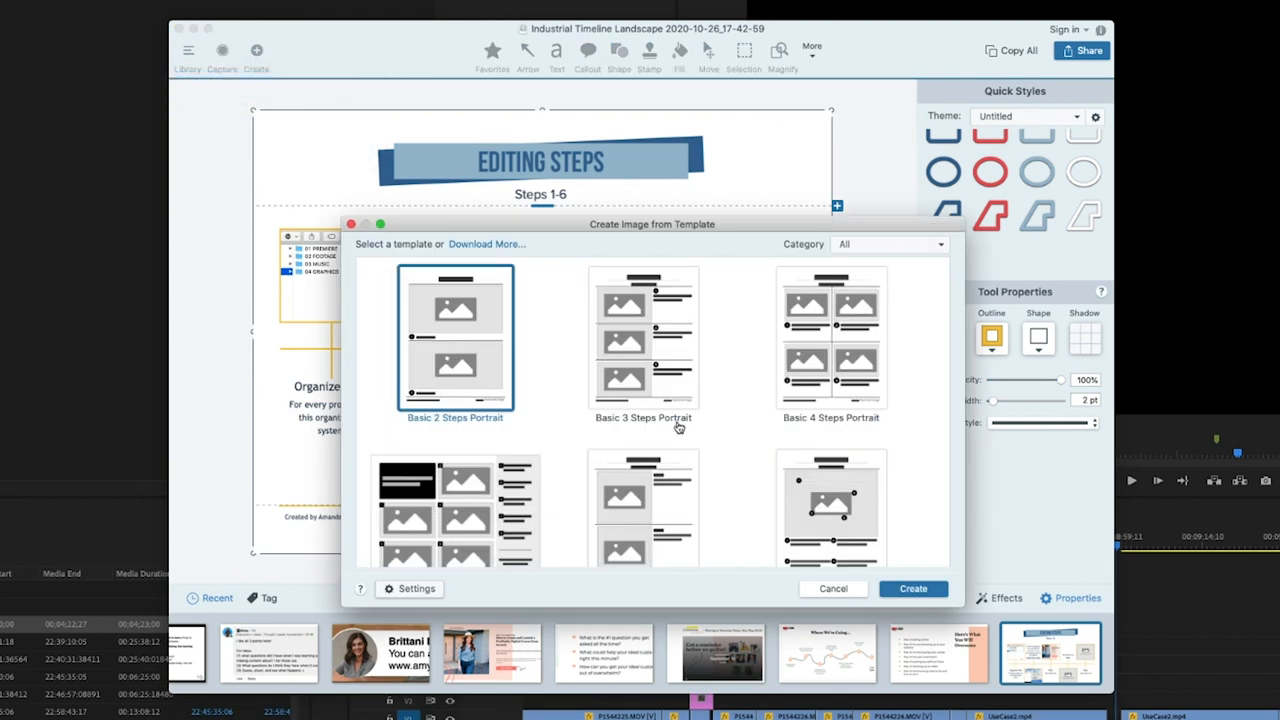
scroll(down, 3)
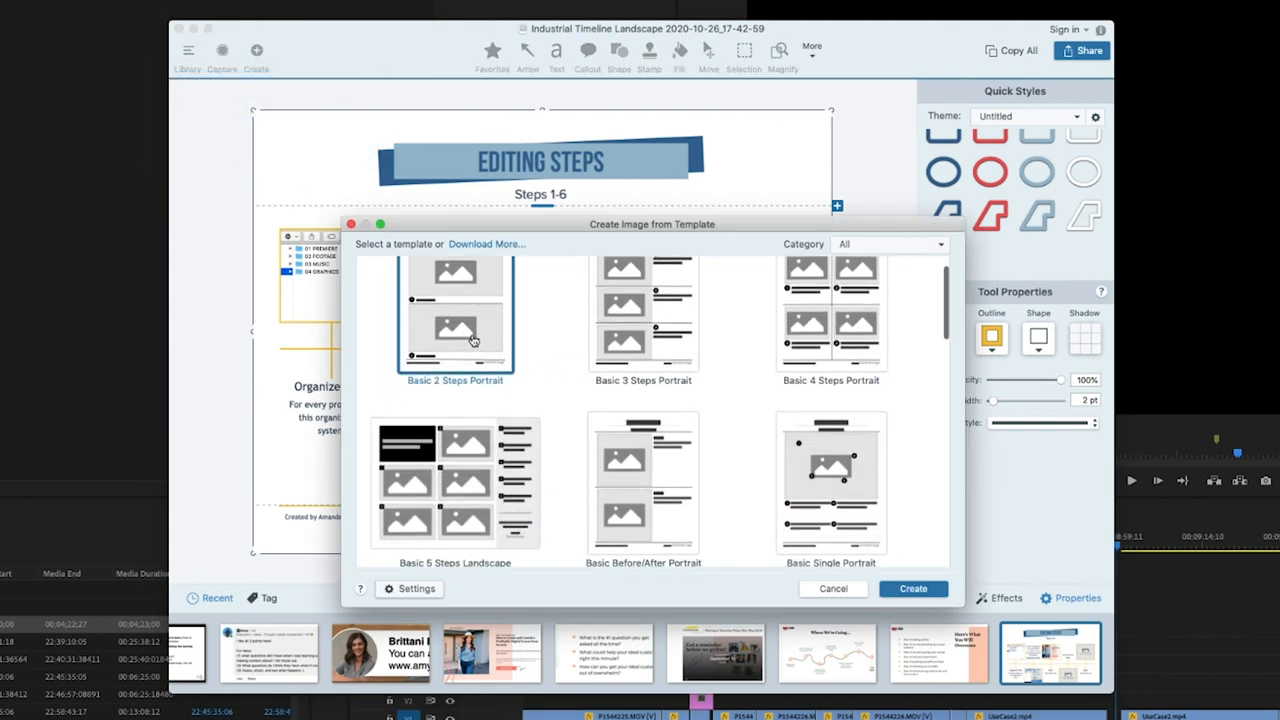
scroll(down, 3)
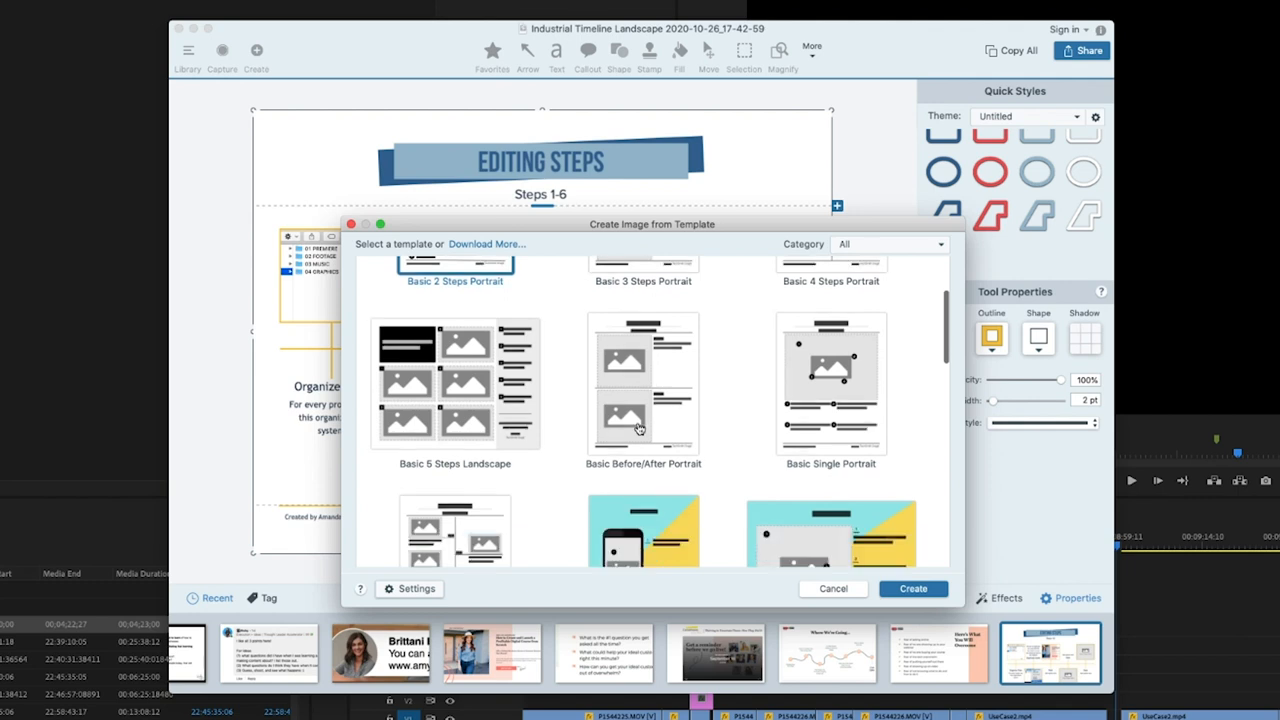
scroll(down, 3)
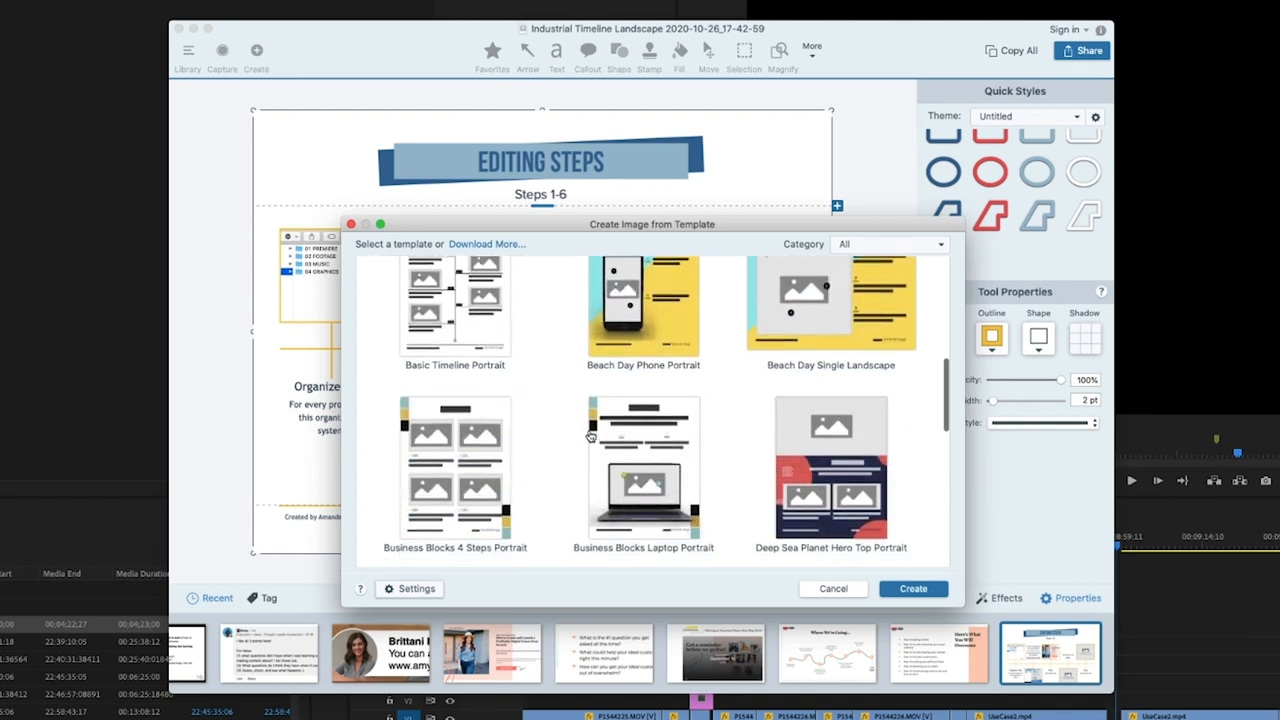
scroll(down, 3)
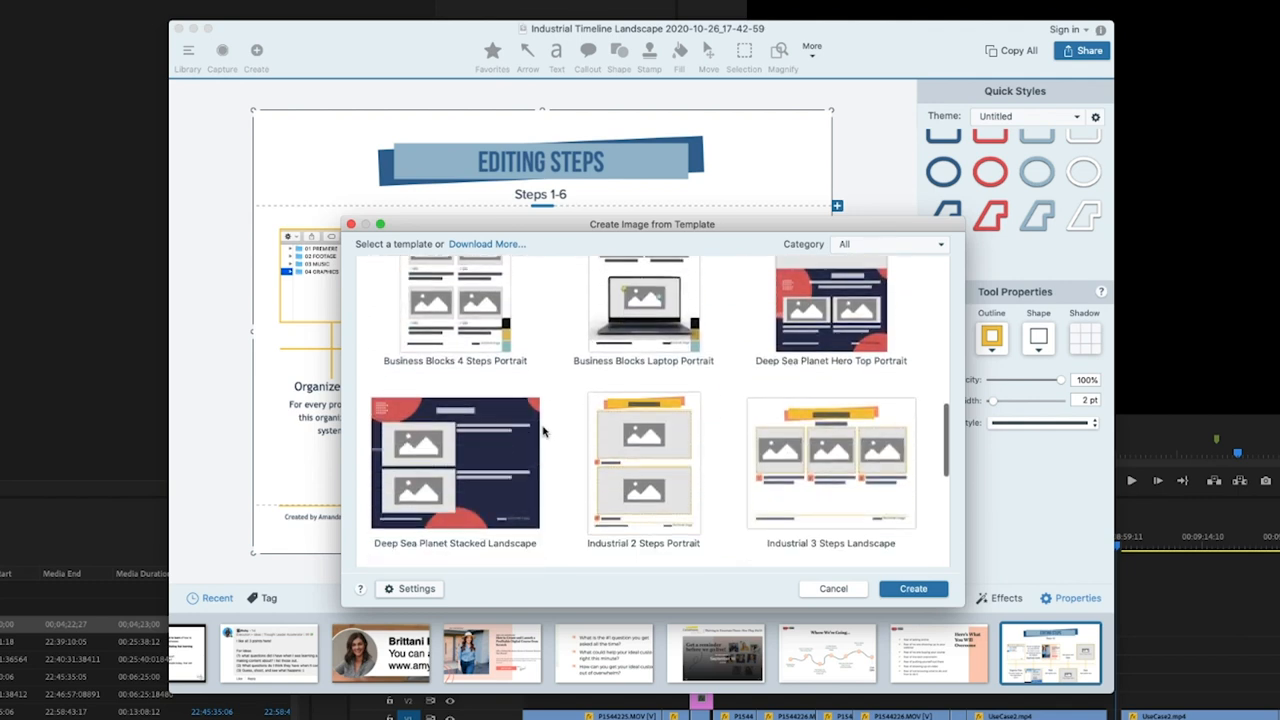
scroll(down, 3)
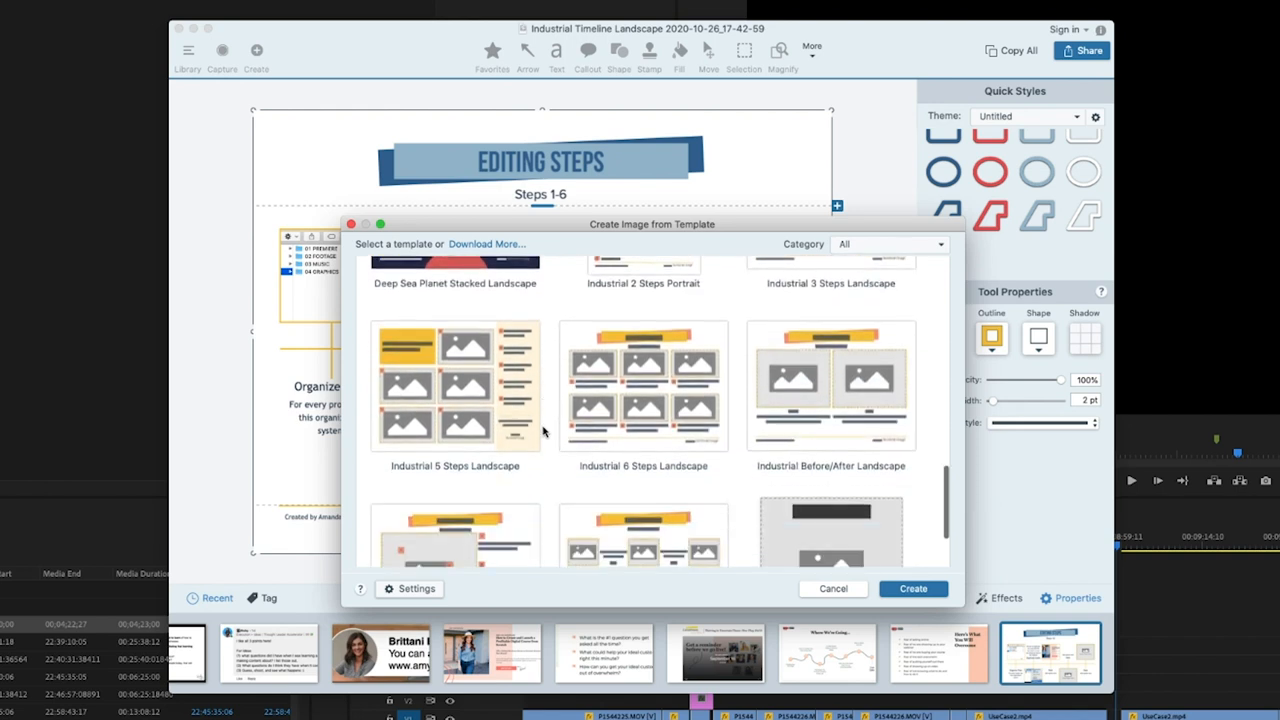
scroll(up, 3)
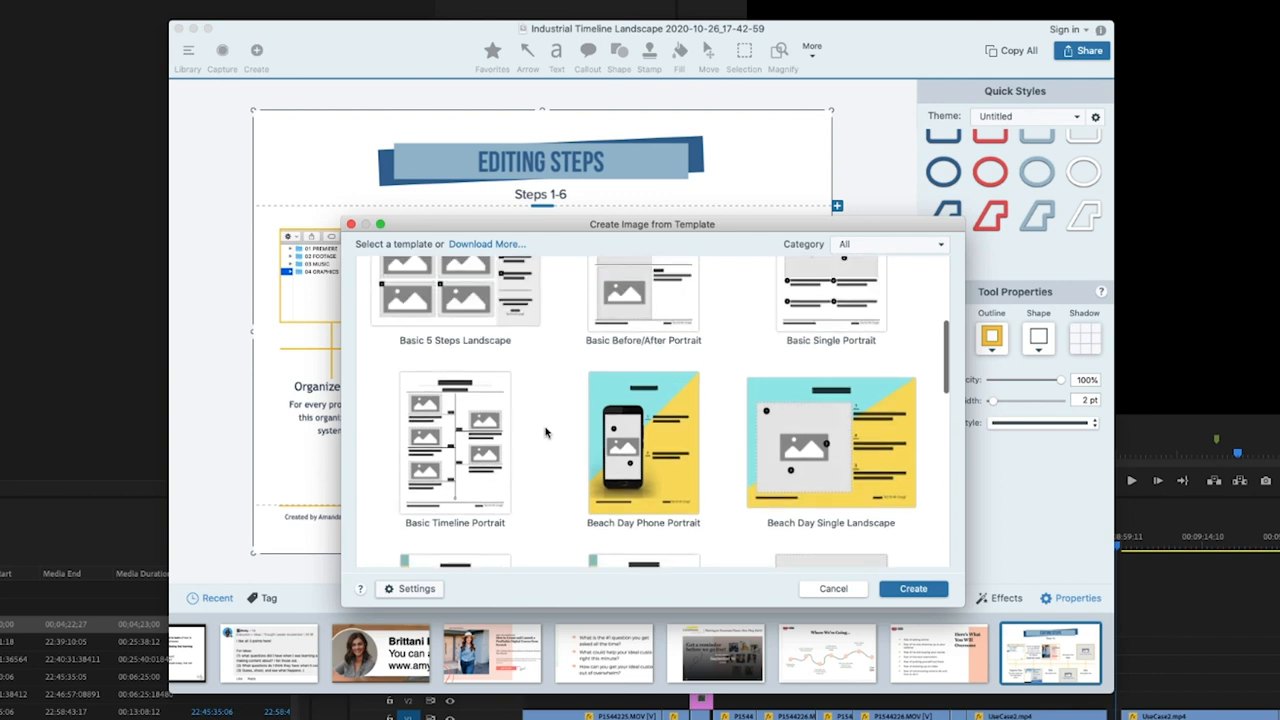
scroll(down, 3)
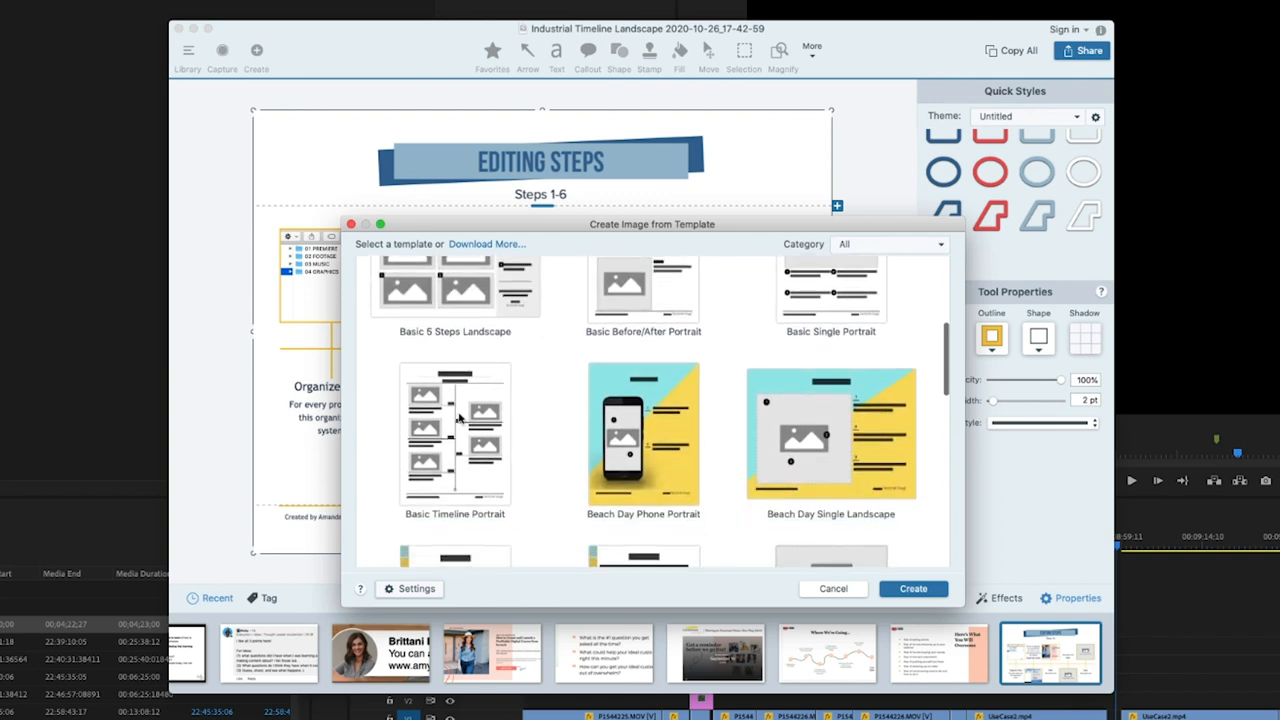
click(456, 434)
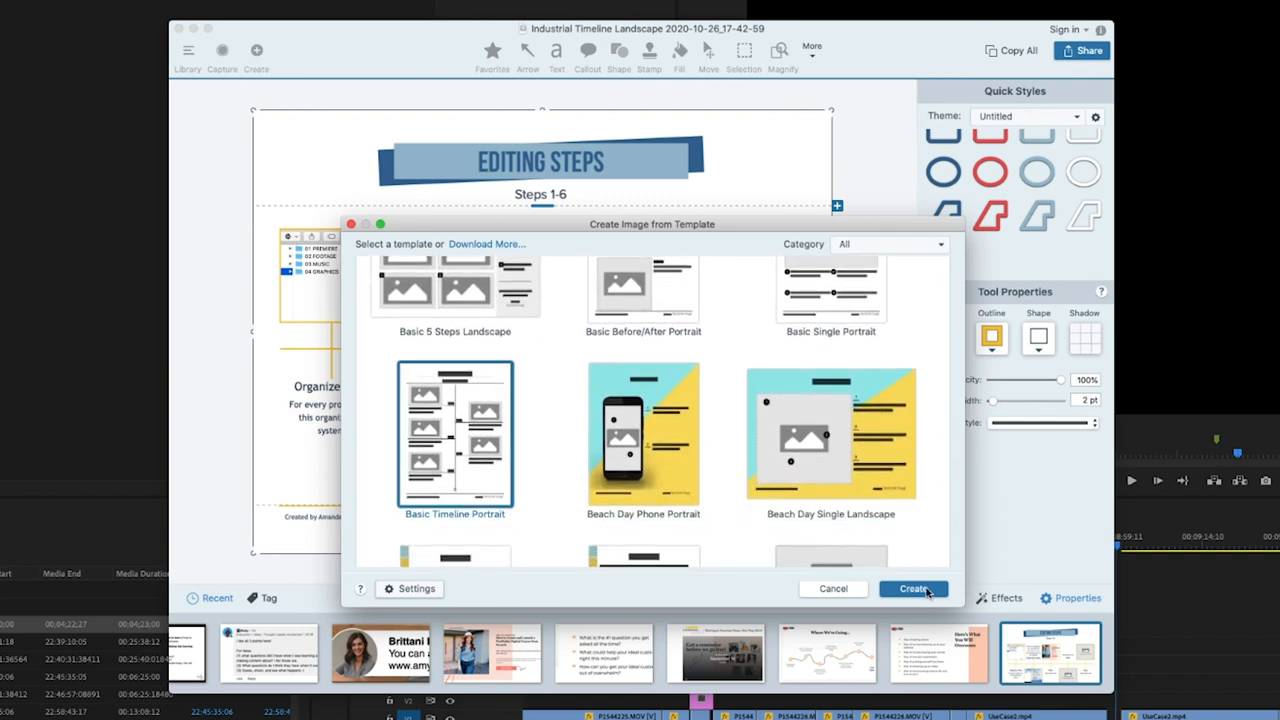
- Create the new Basic Timeline Portrait image from the chosen template
click(912, 588)
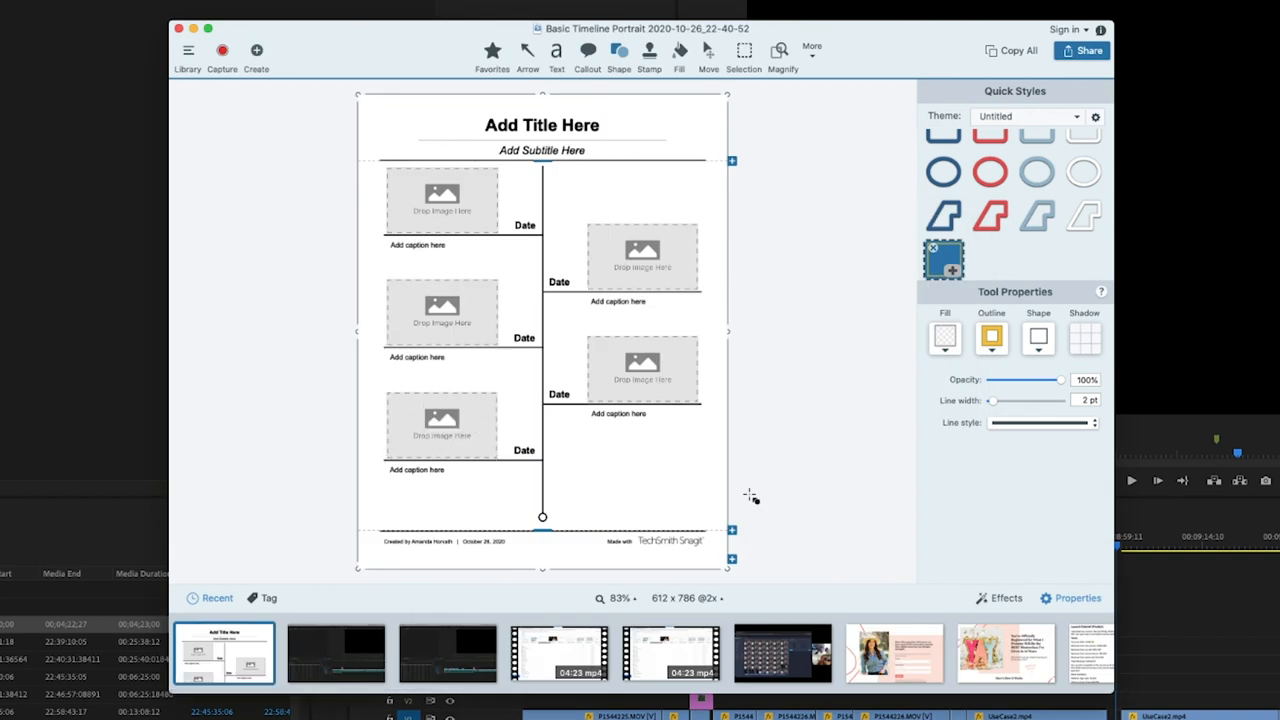
mouse_move(732, 536)
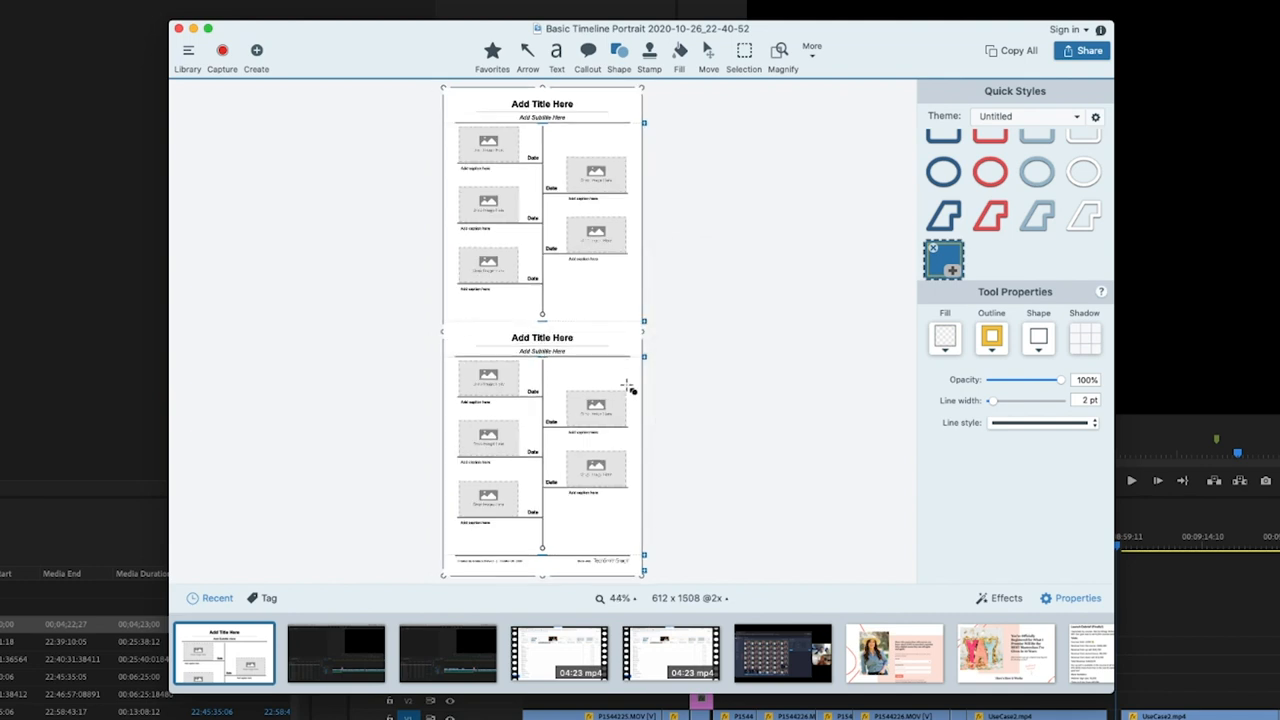
mouse_move(692, 444)
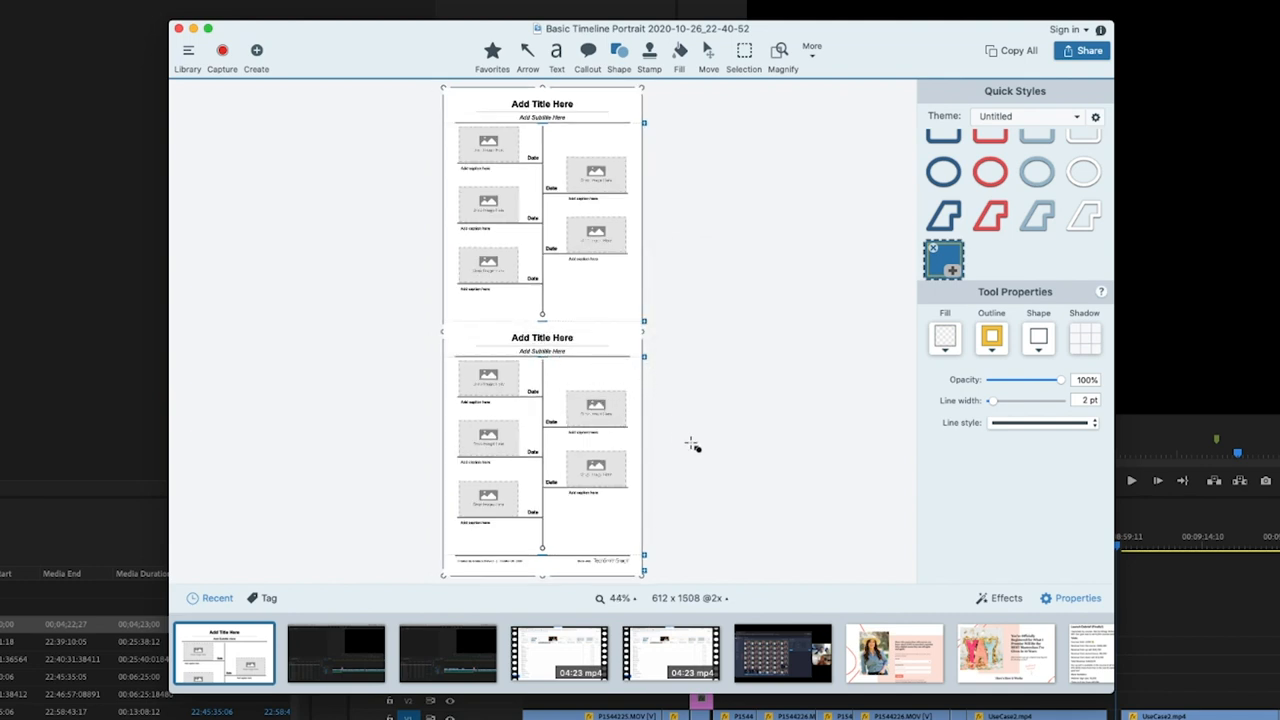
mouse_move(712, 504)
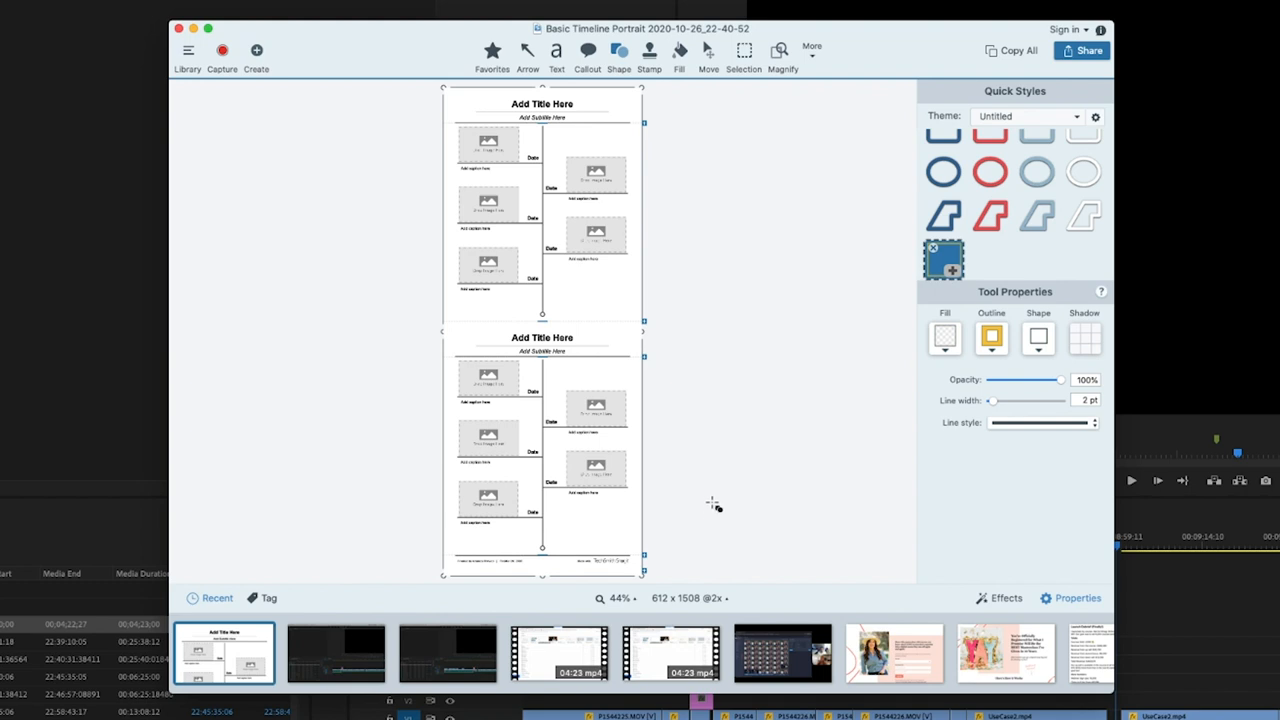
mouse_move(708, 482)
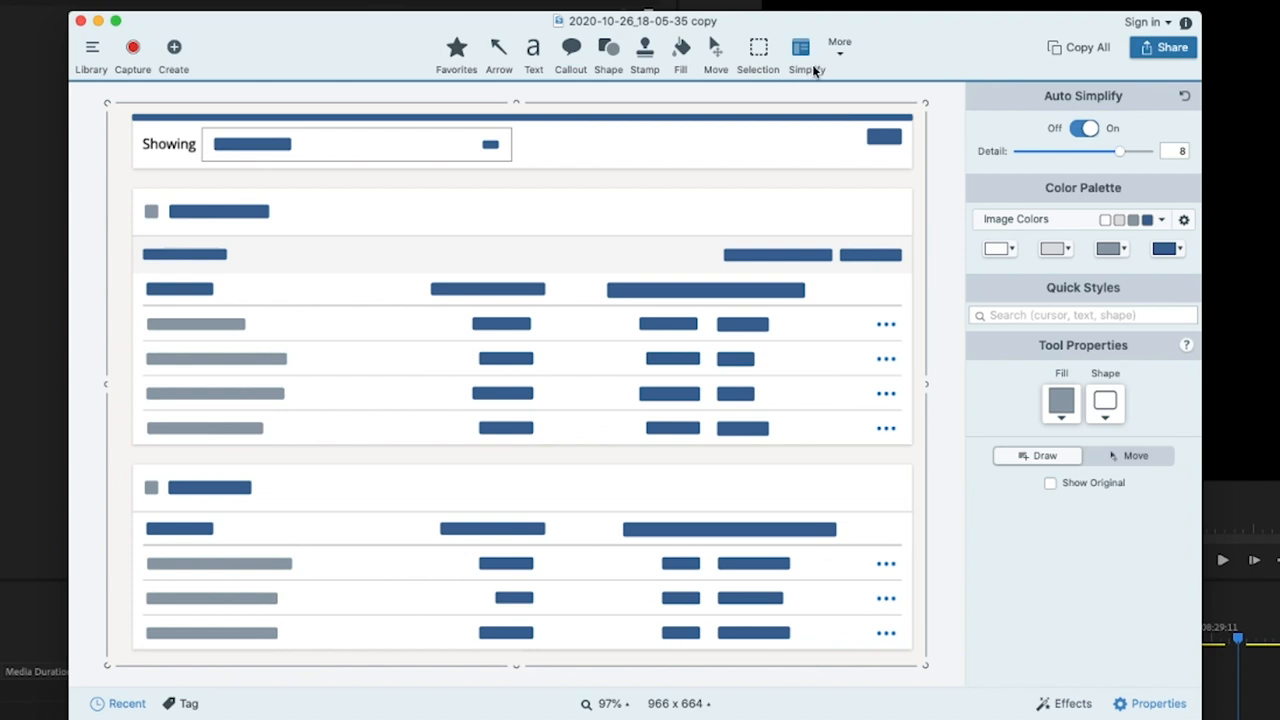
- Apply the Light Grayscale colour palette to the simplified screenshot
click(218, 212)
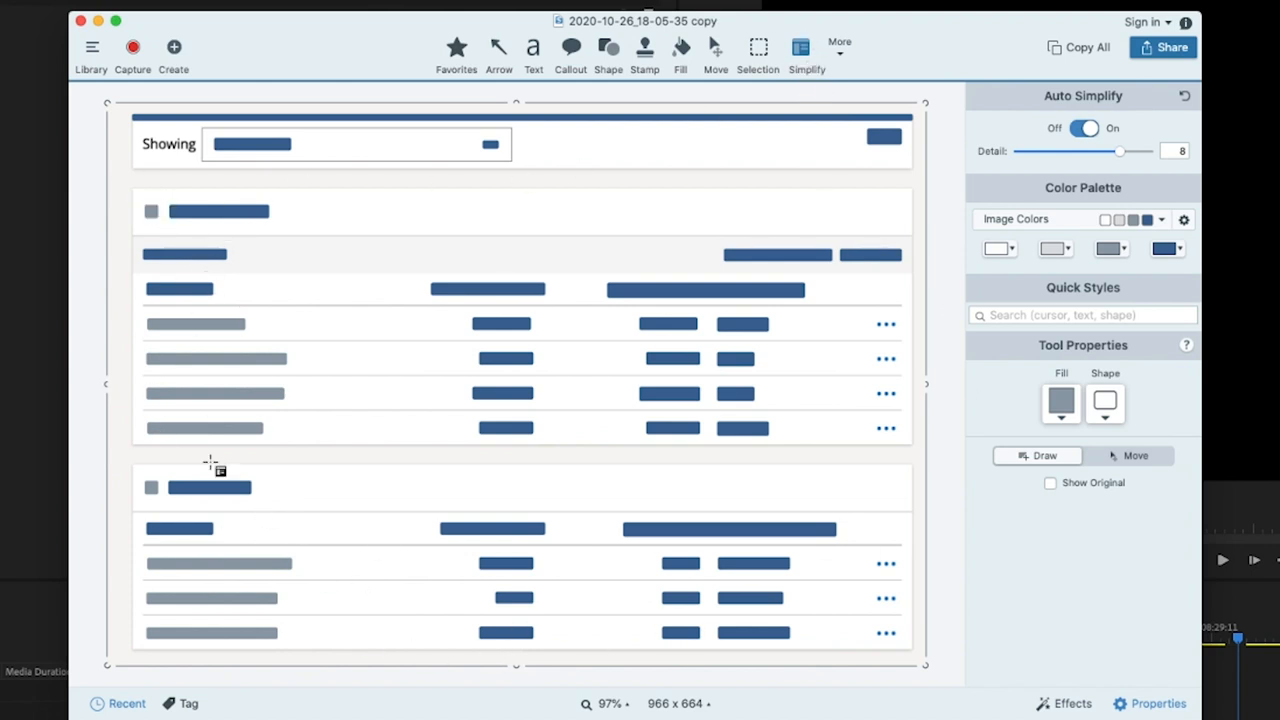
click(1160, 218)
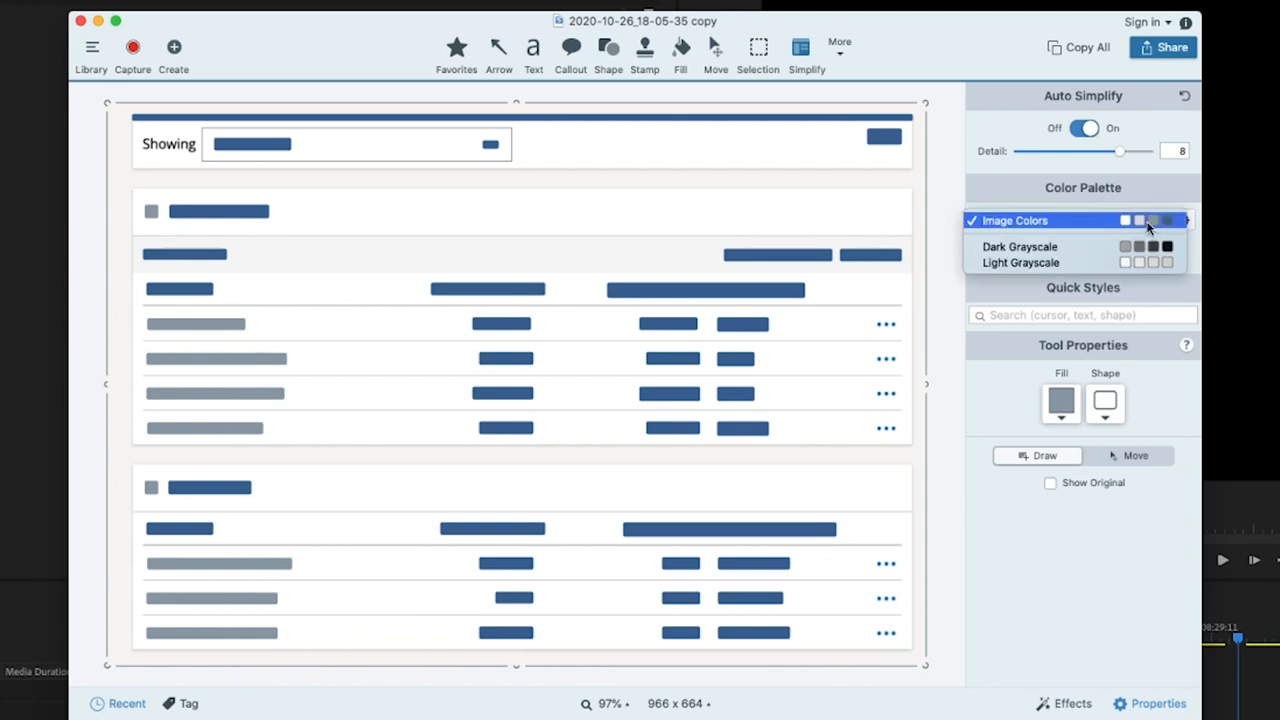
click(1016, 220)
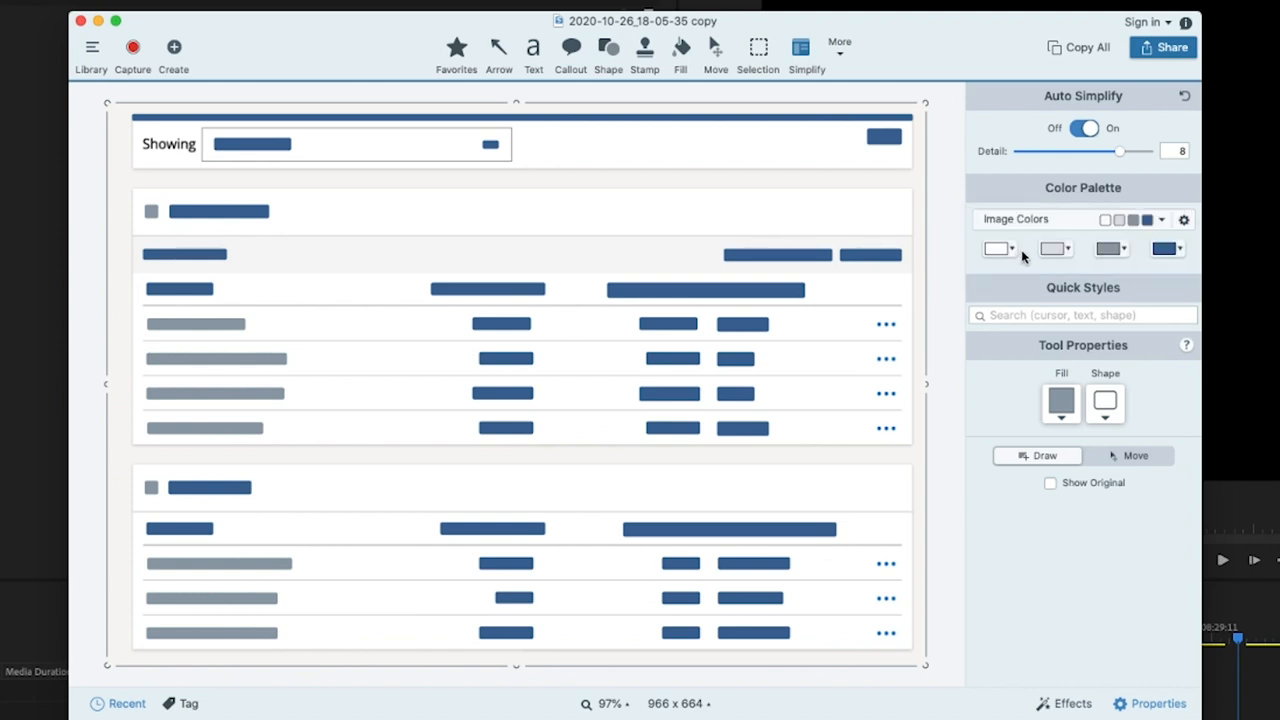
click(1160, 218)
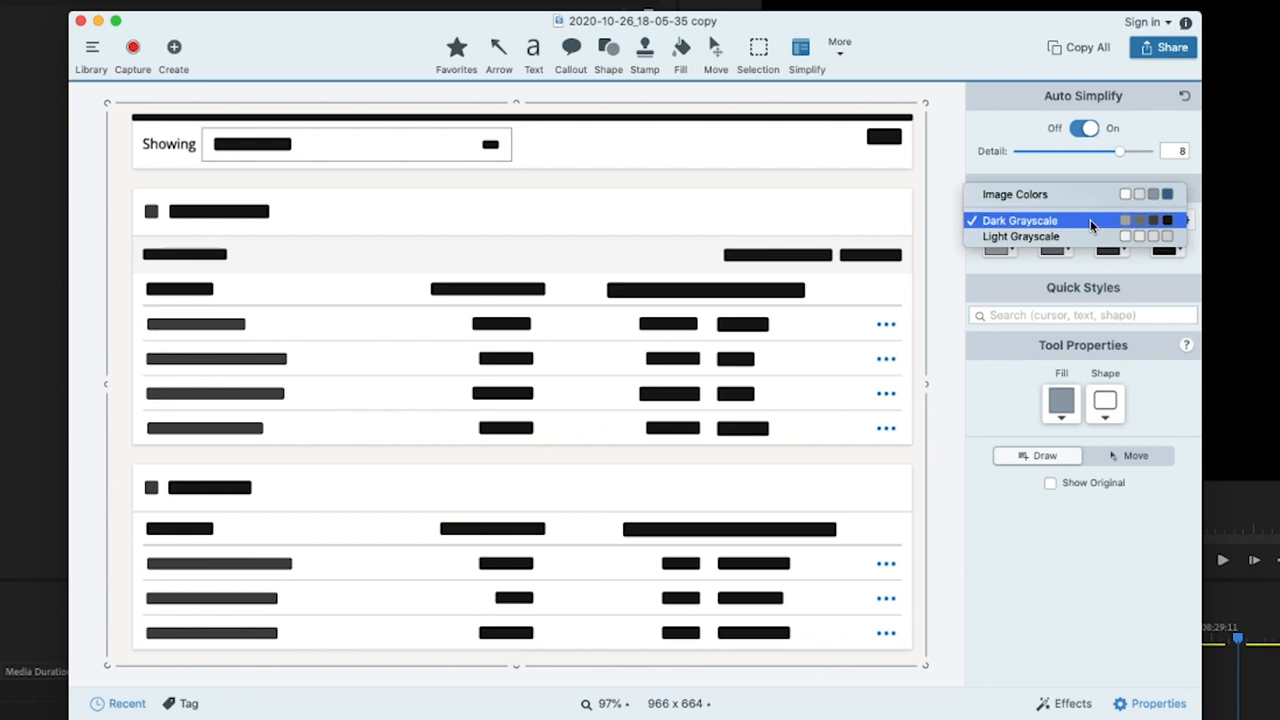
click(1020, 220)
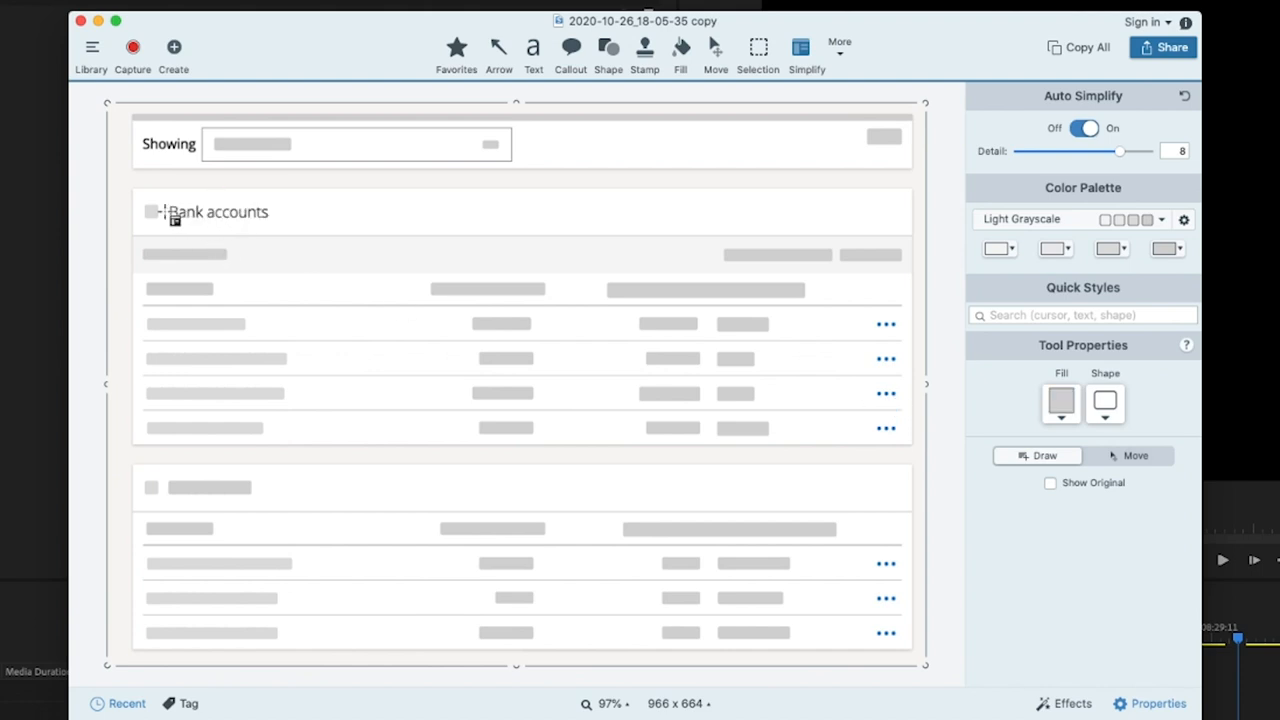
- Remove the Bank accounts simplify object to restore its real heading and account names
click(152, 212)
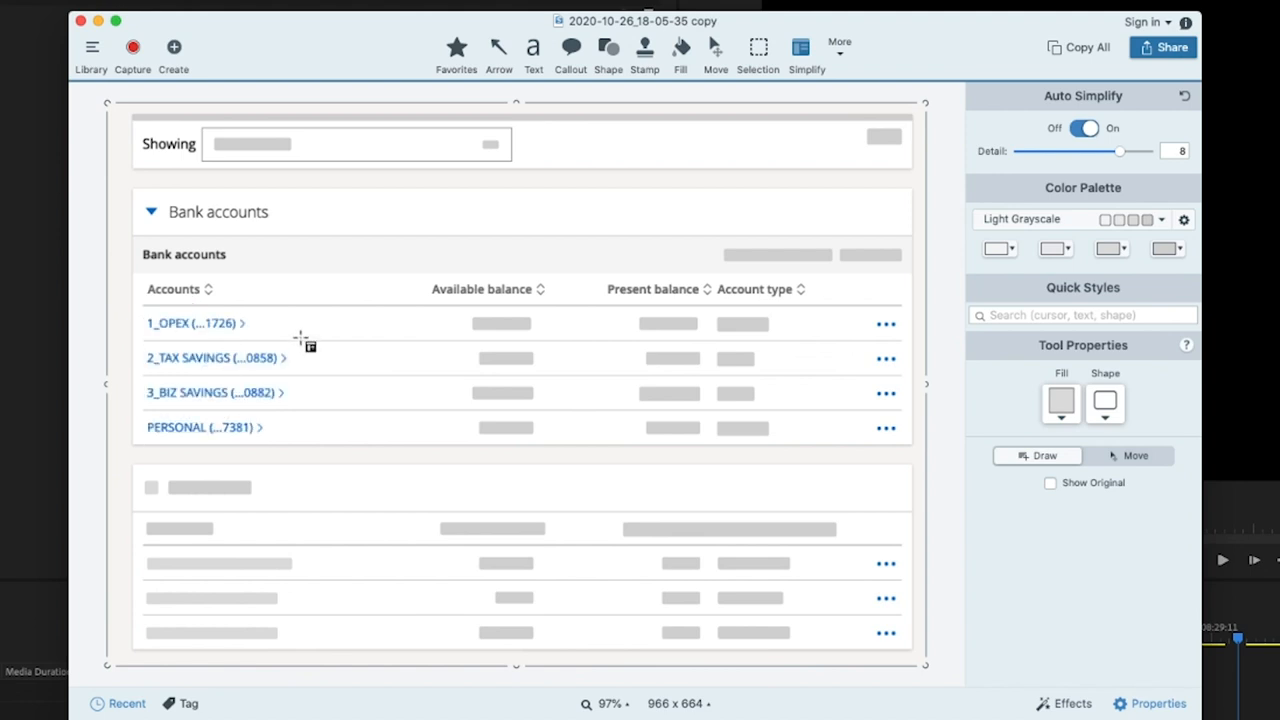
mouse_move(244, 414)
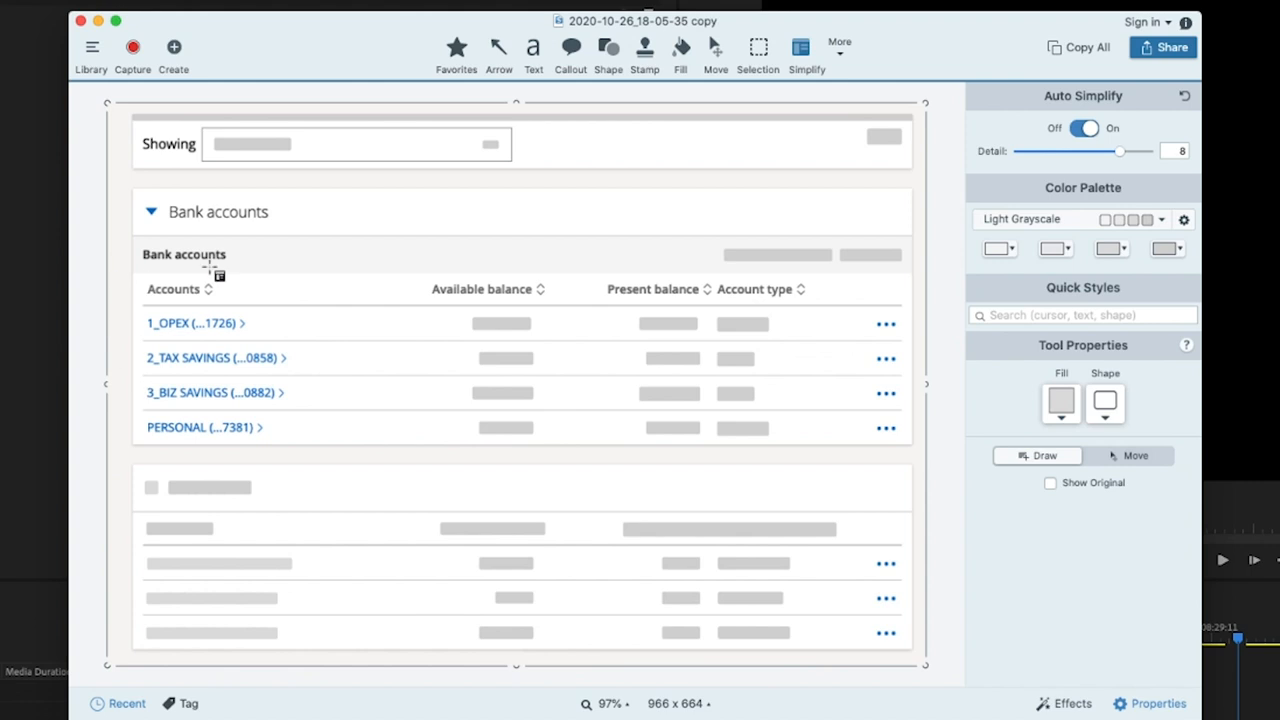
mouse_move(152, 352)
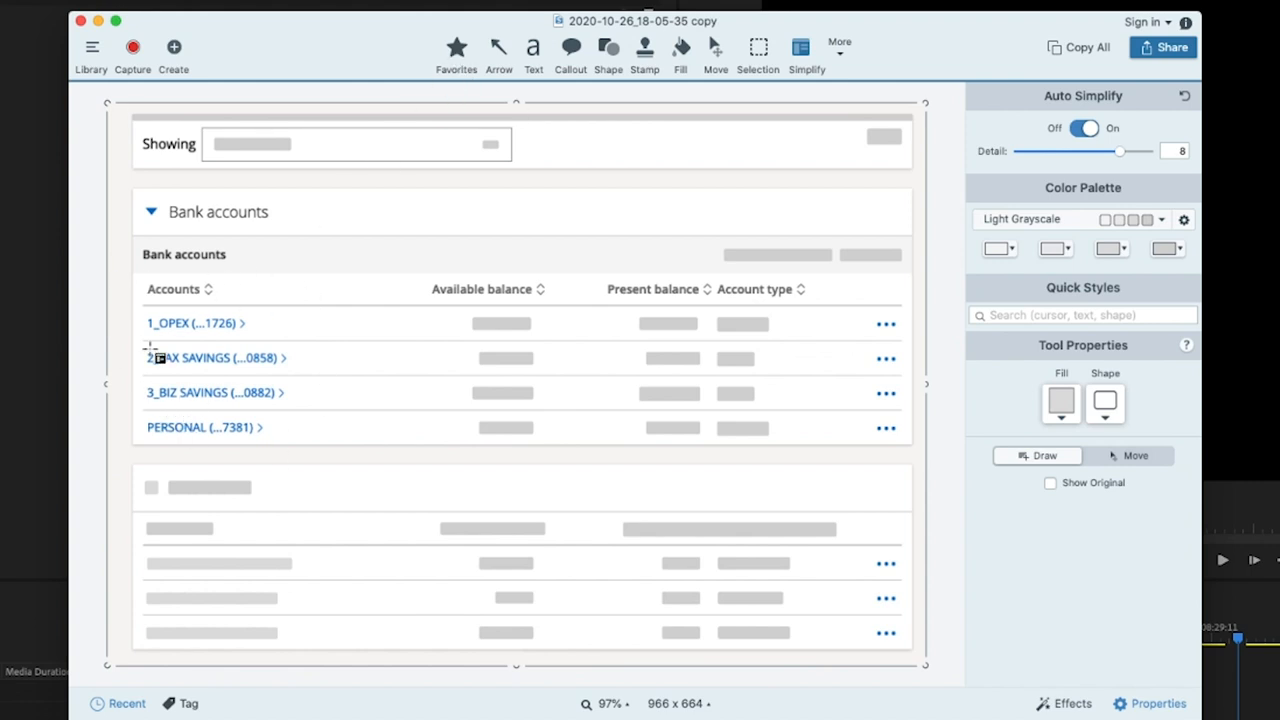
- Place a dark blue arrow callout and resize it to point at the 1_OPEX account
click(570, 48)
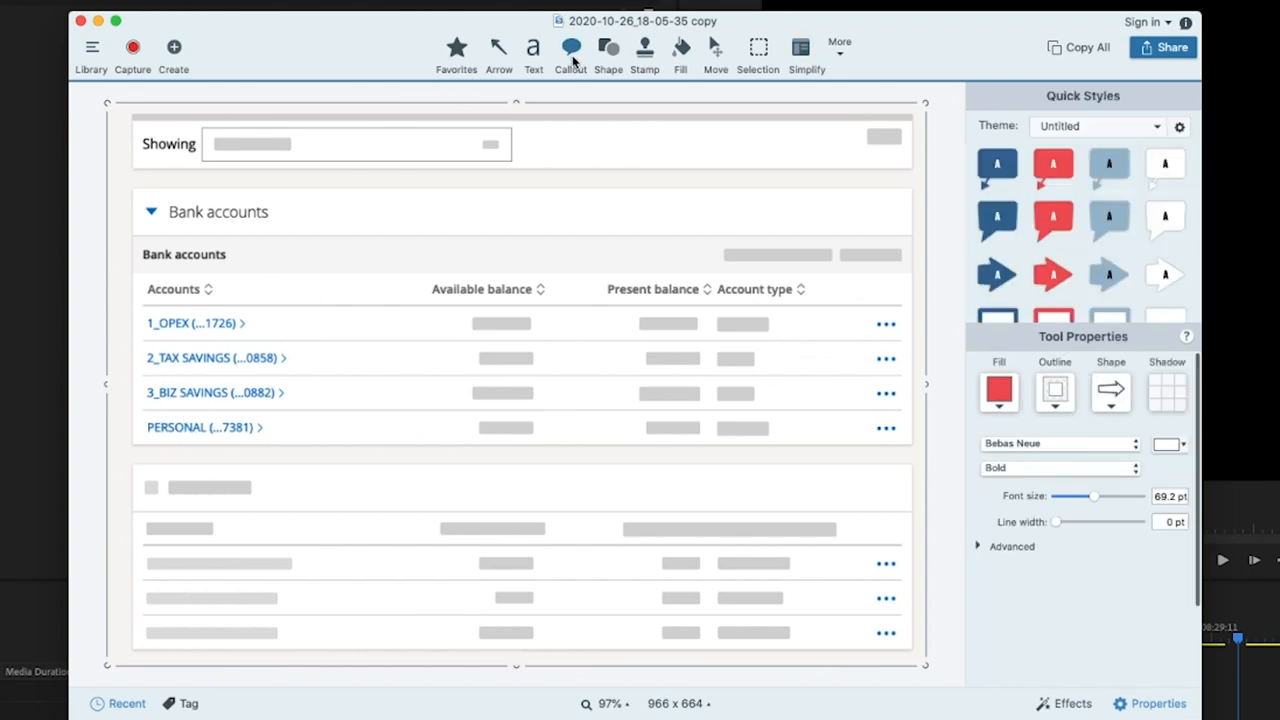
click(996, 276)
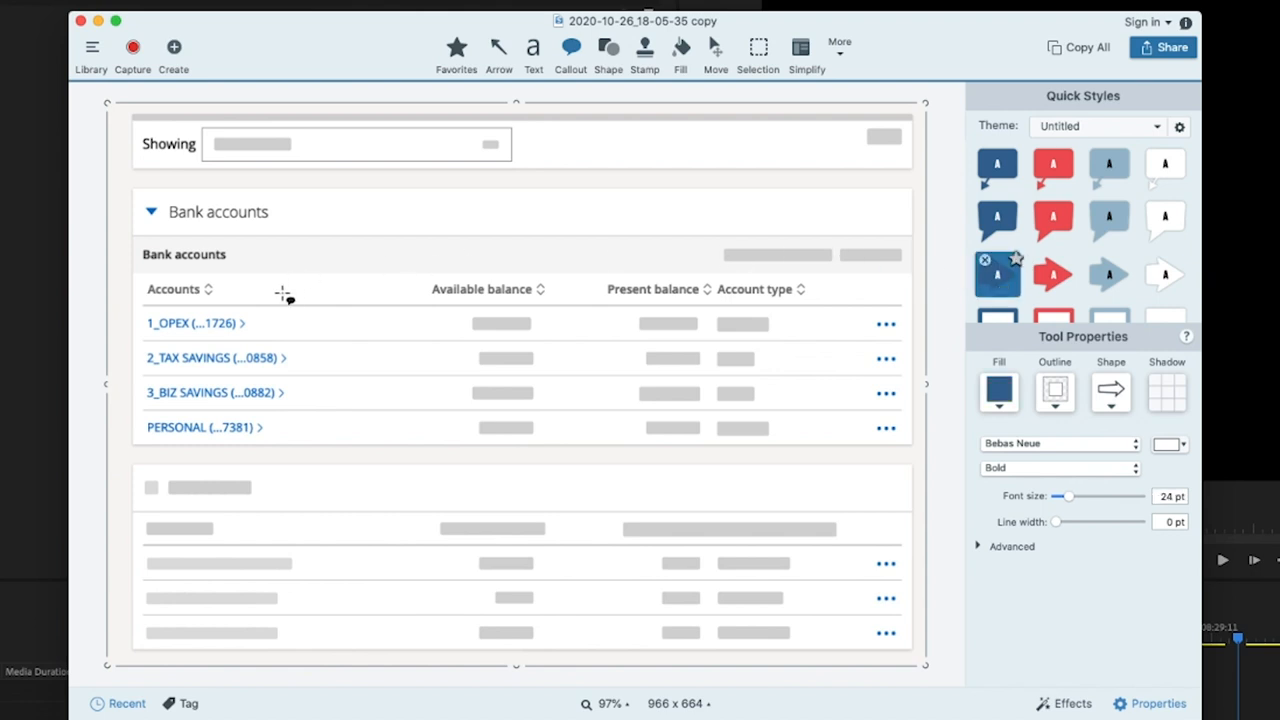
drag(264, 308, 436, 308)
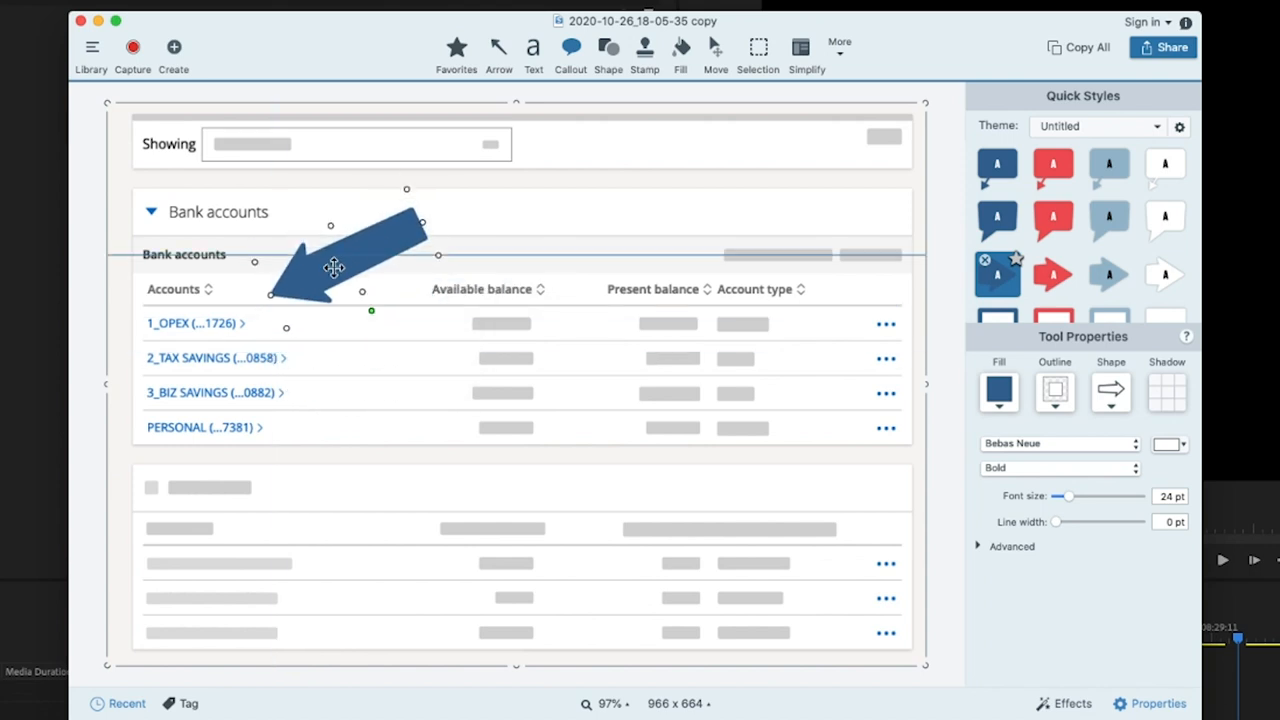
drag(364, 250, 370, 300)
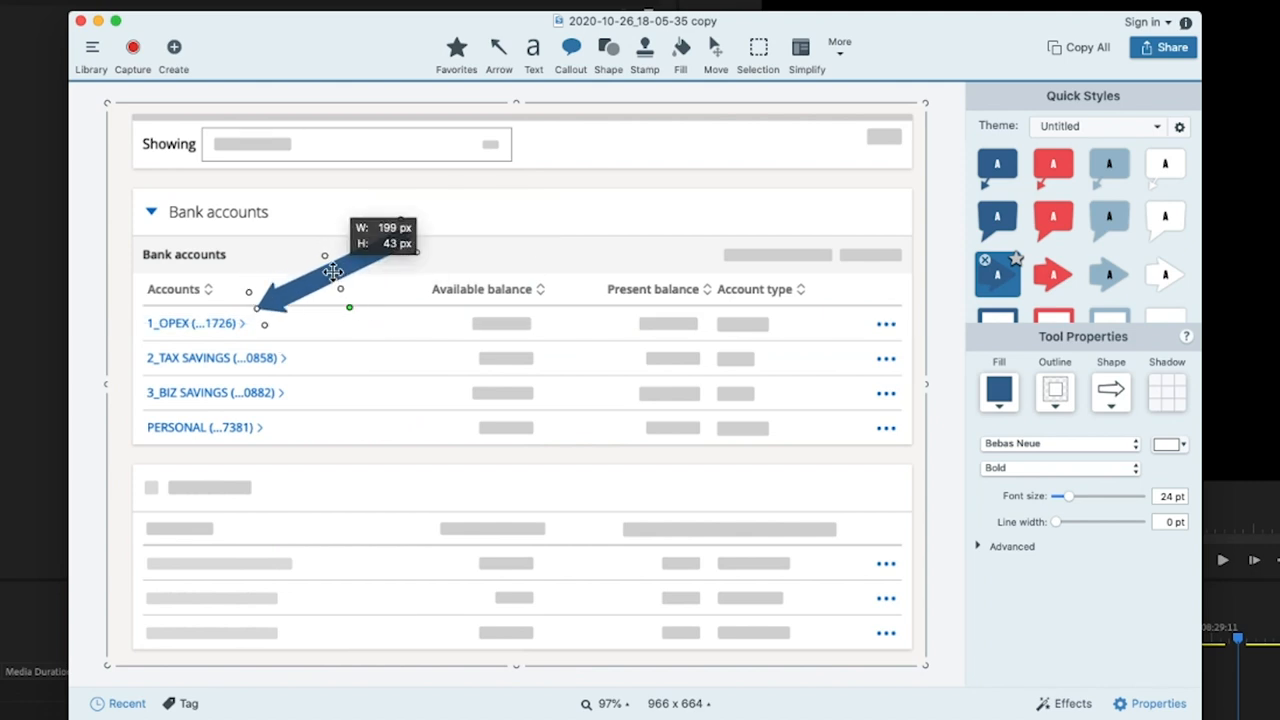
- Remove the Credit cards simplify object so its real heading shows
click(806, 50)
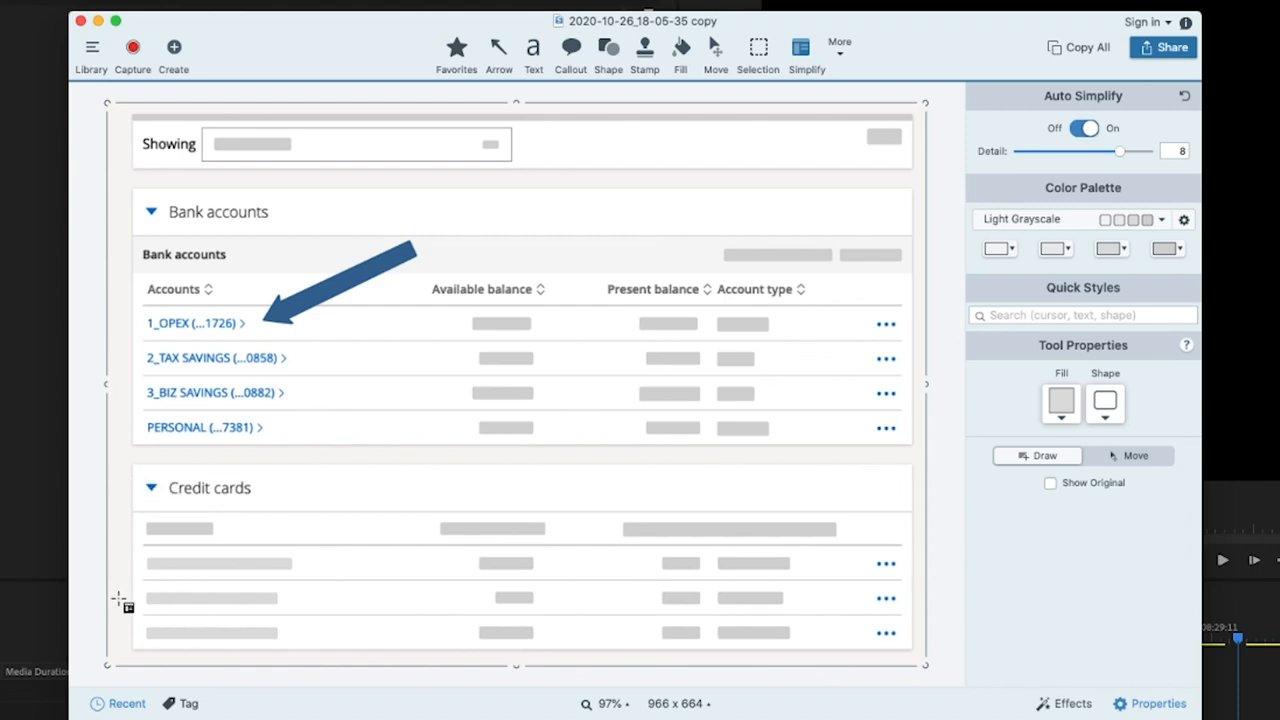
mouse_move(844, 60)
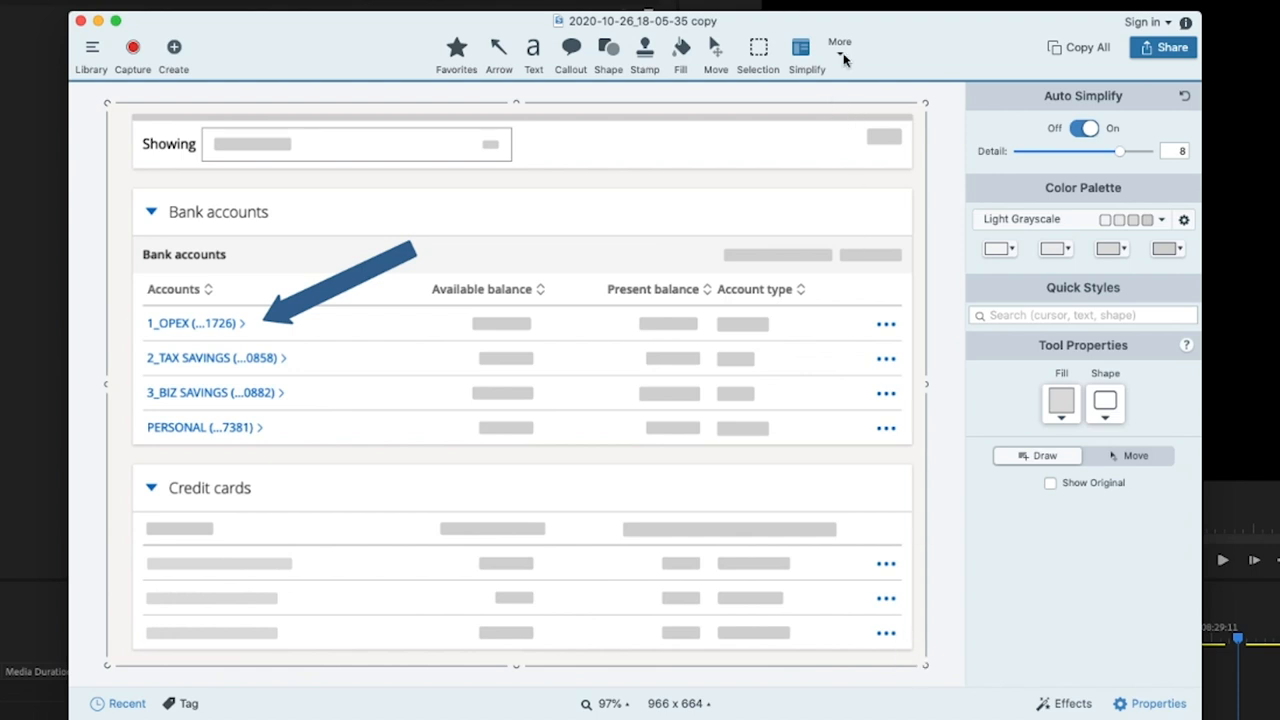
- Cut out the 2_TAX SAVINGS row with the Cut Out tool, flattening all annotations first
click(840, 48)
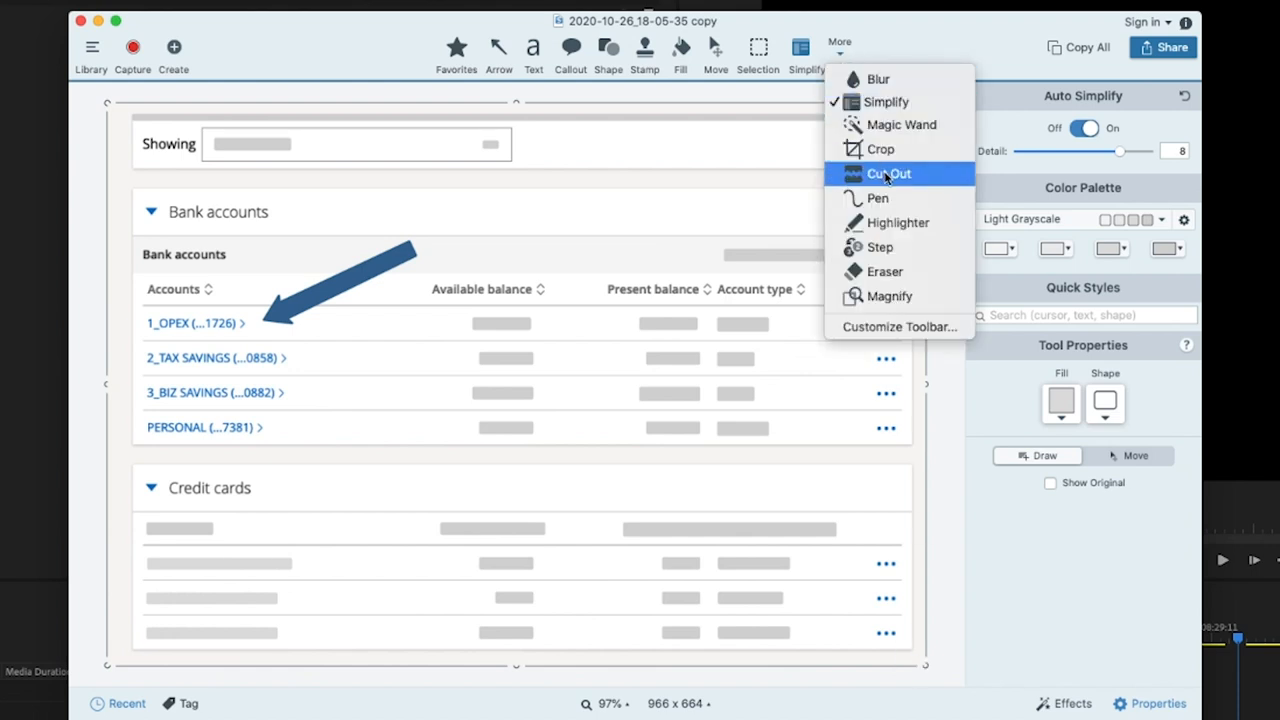
click(888, 172)
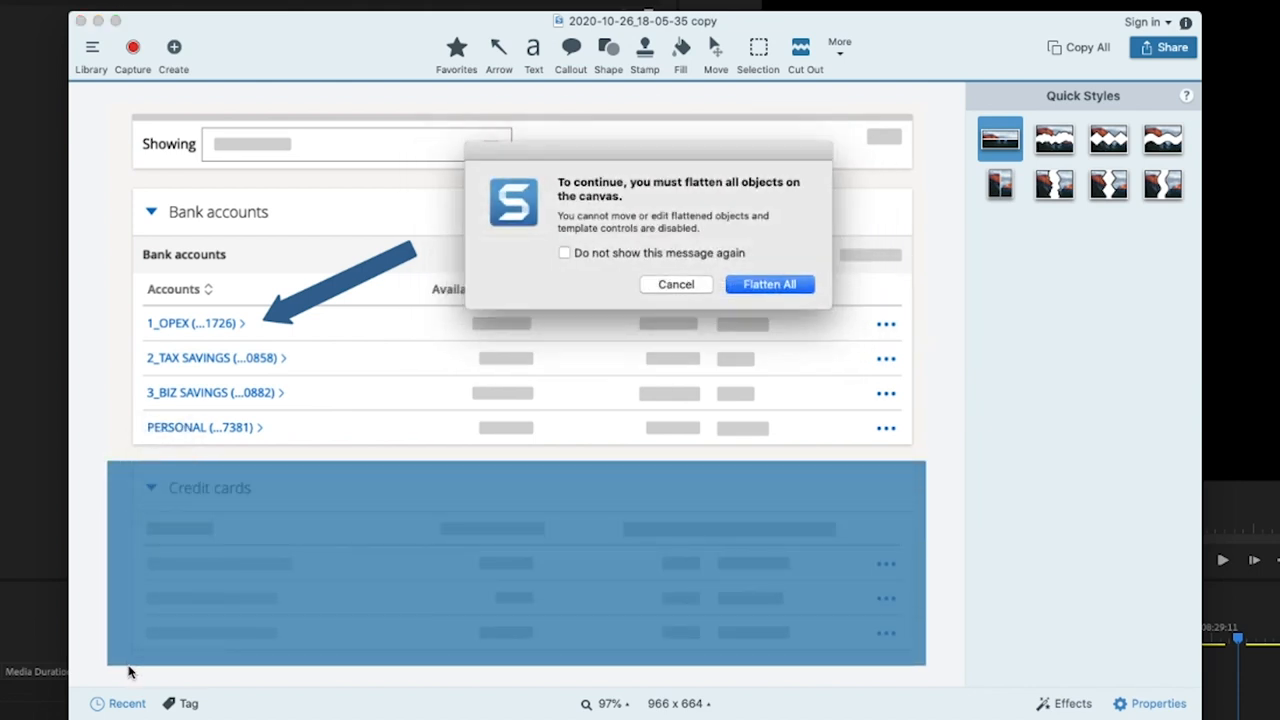
click(768, 284)
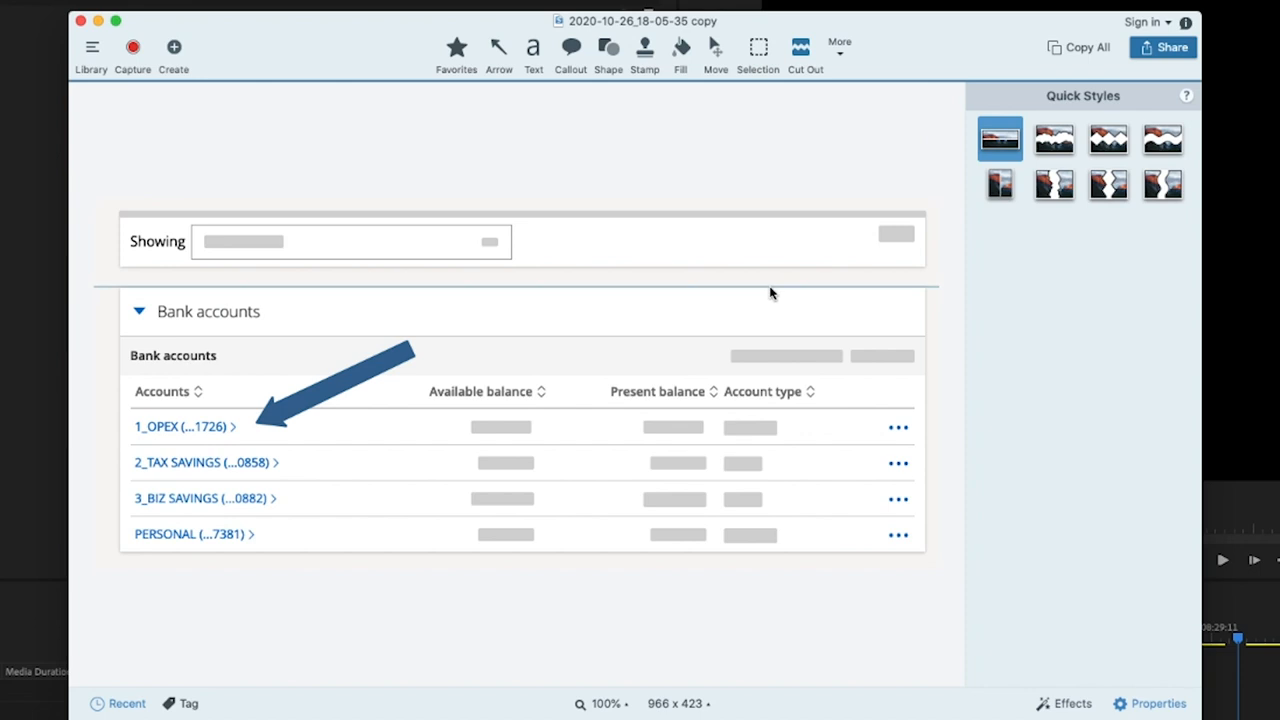
mouse_move(548, 668)
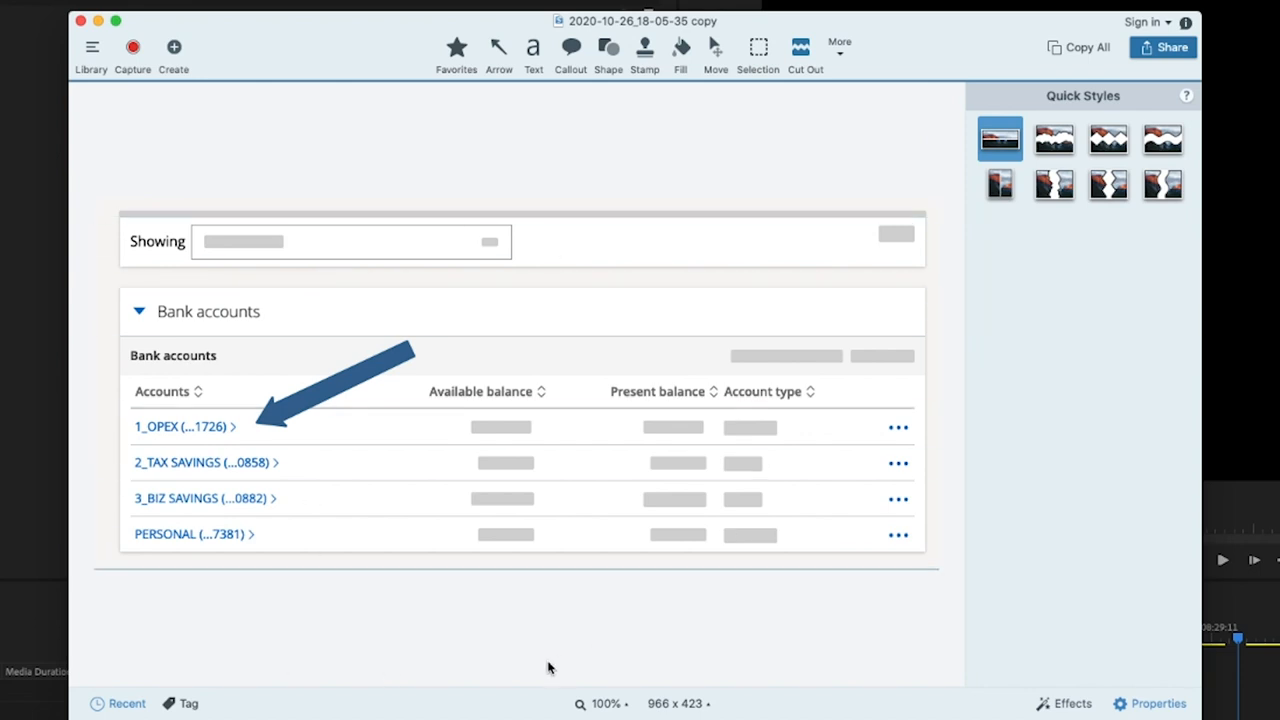
mouse_move(584, 610)
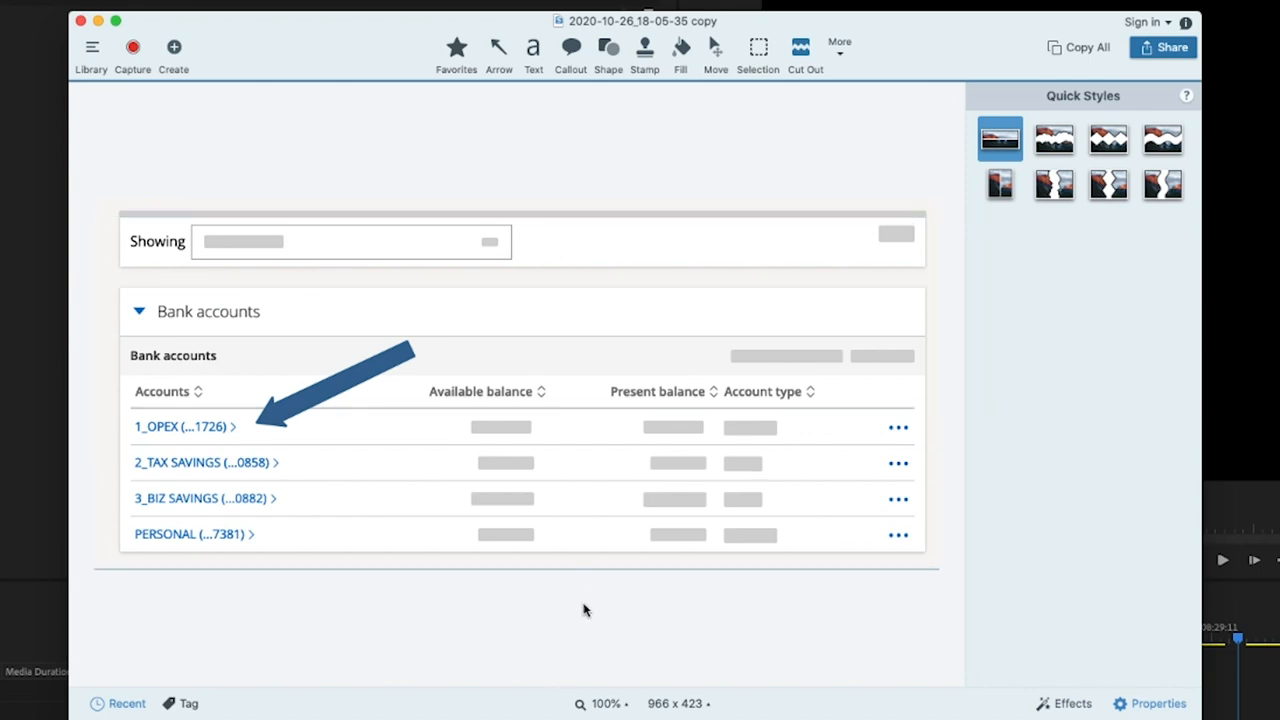
scroll(down, 3)
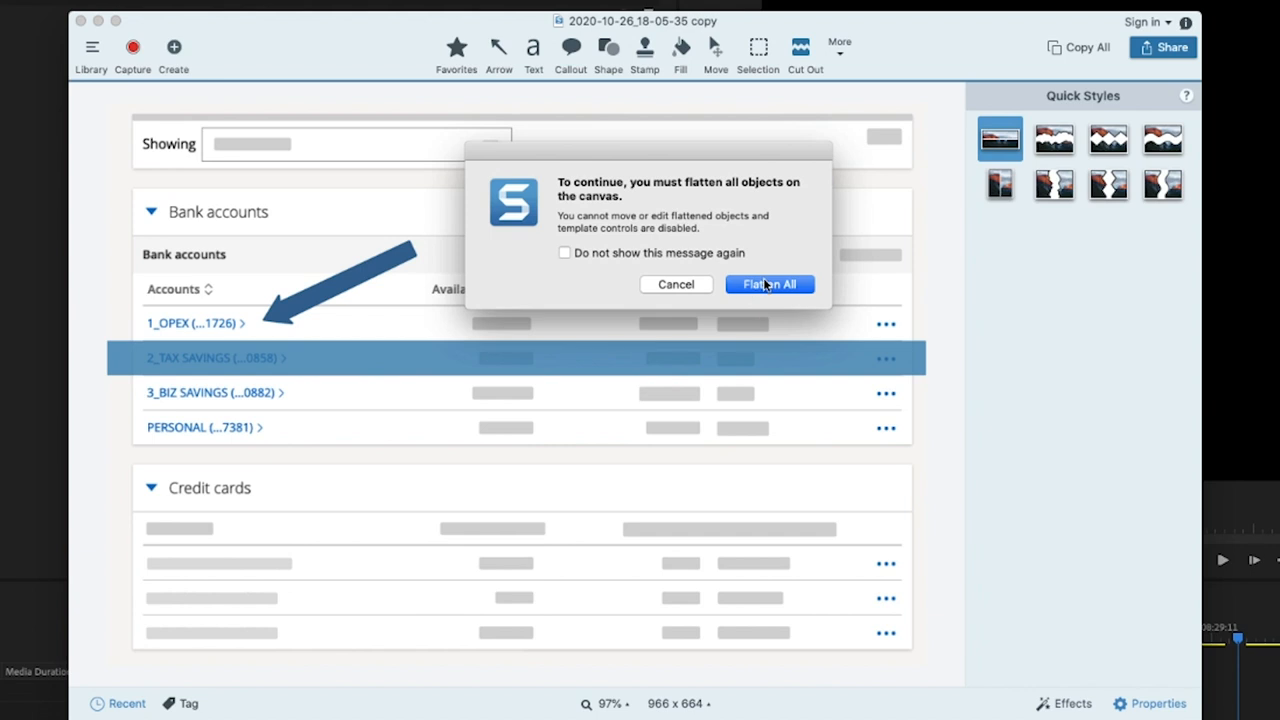
click(768, 284)
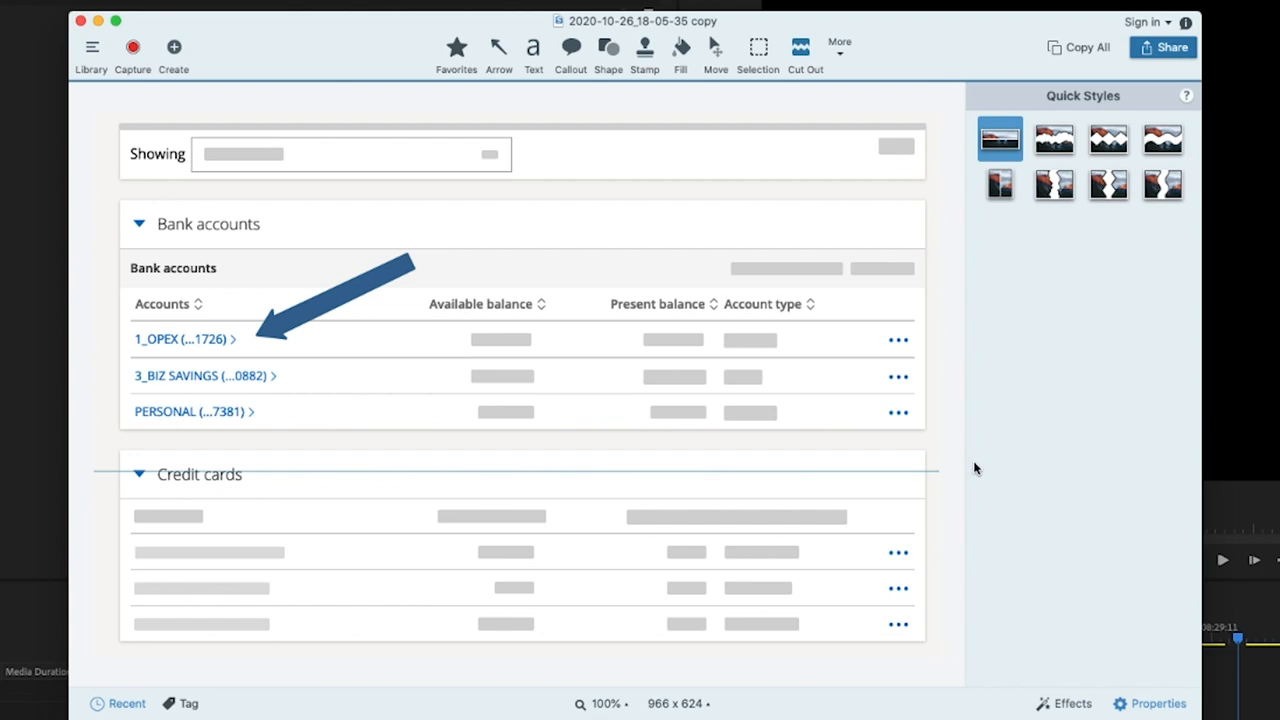
mouse_move(968, 458)
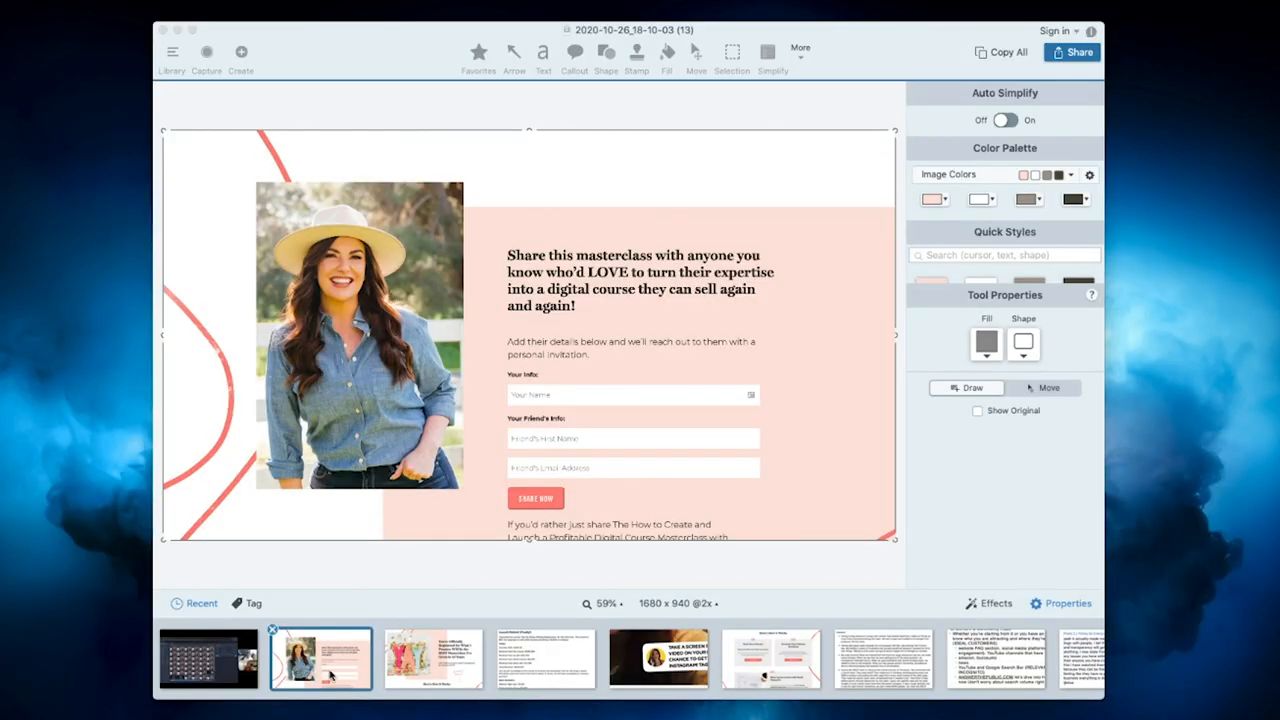
mouse_move(636, 524)
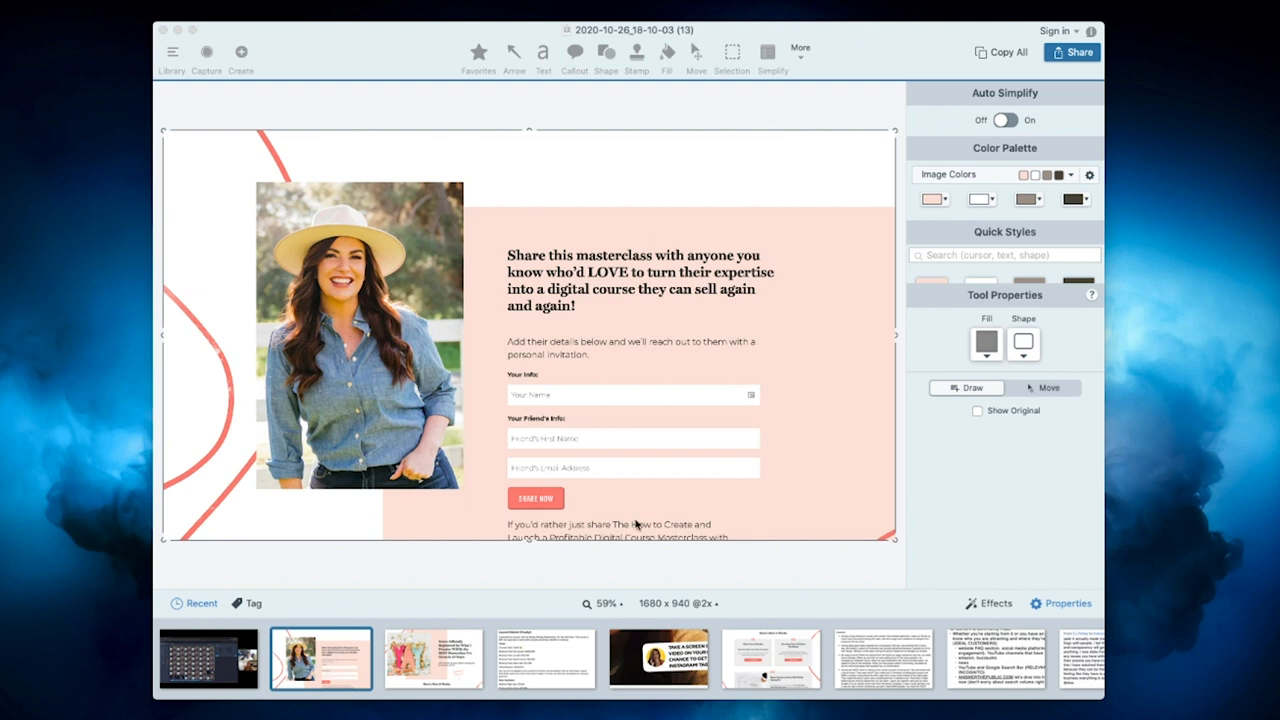
mouse_move(510, 578)
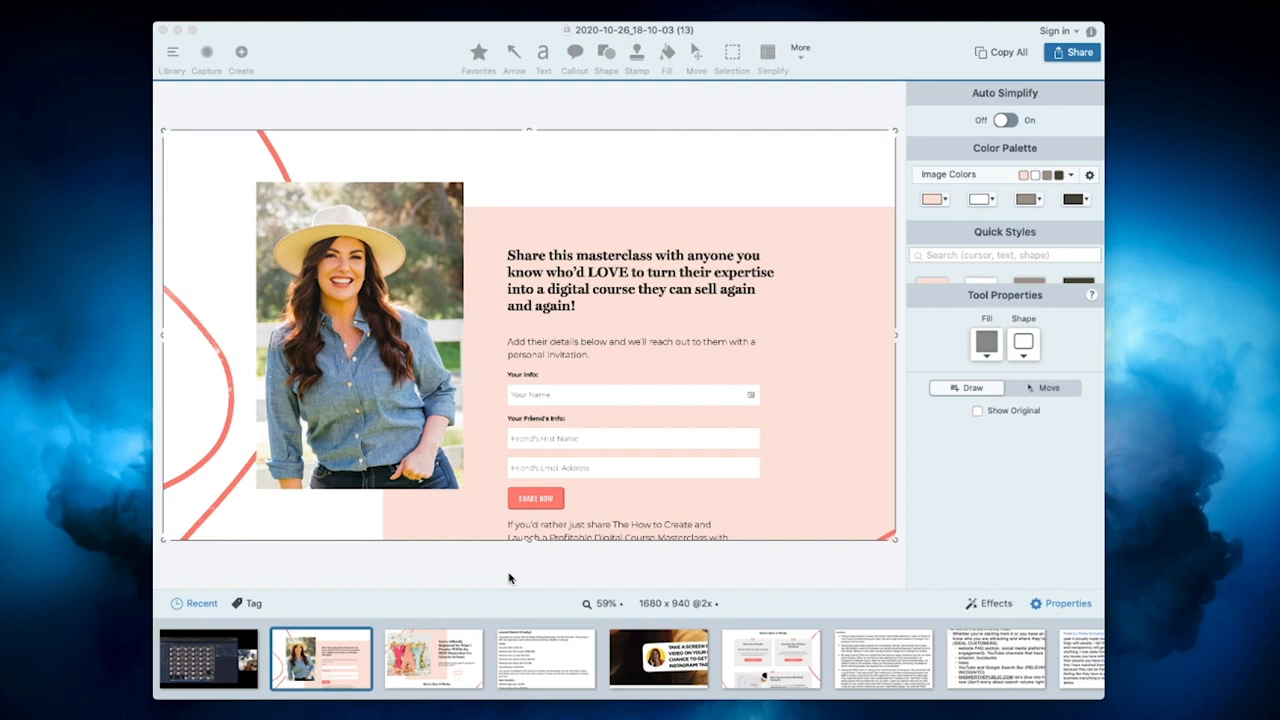
mouse_move(792, 468)
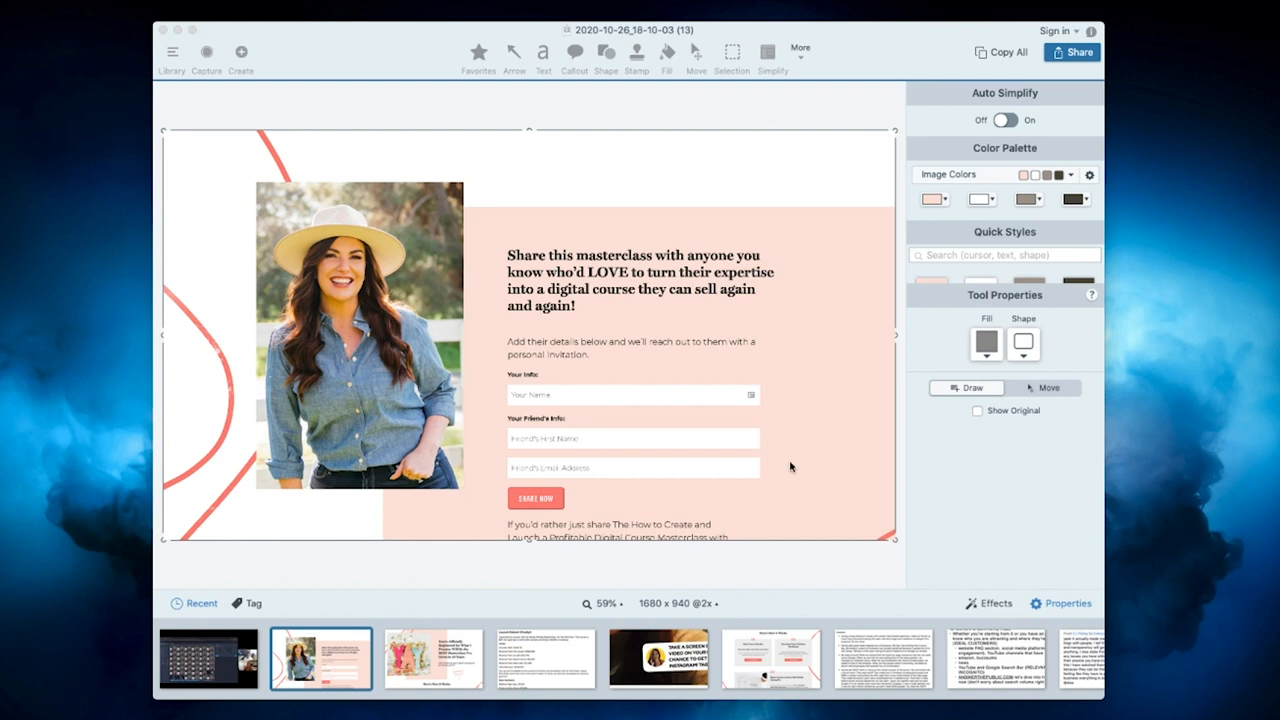
mouse_move(520, 480)
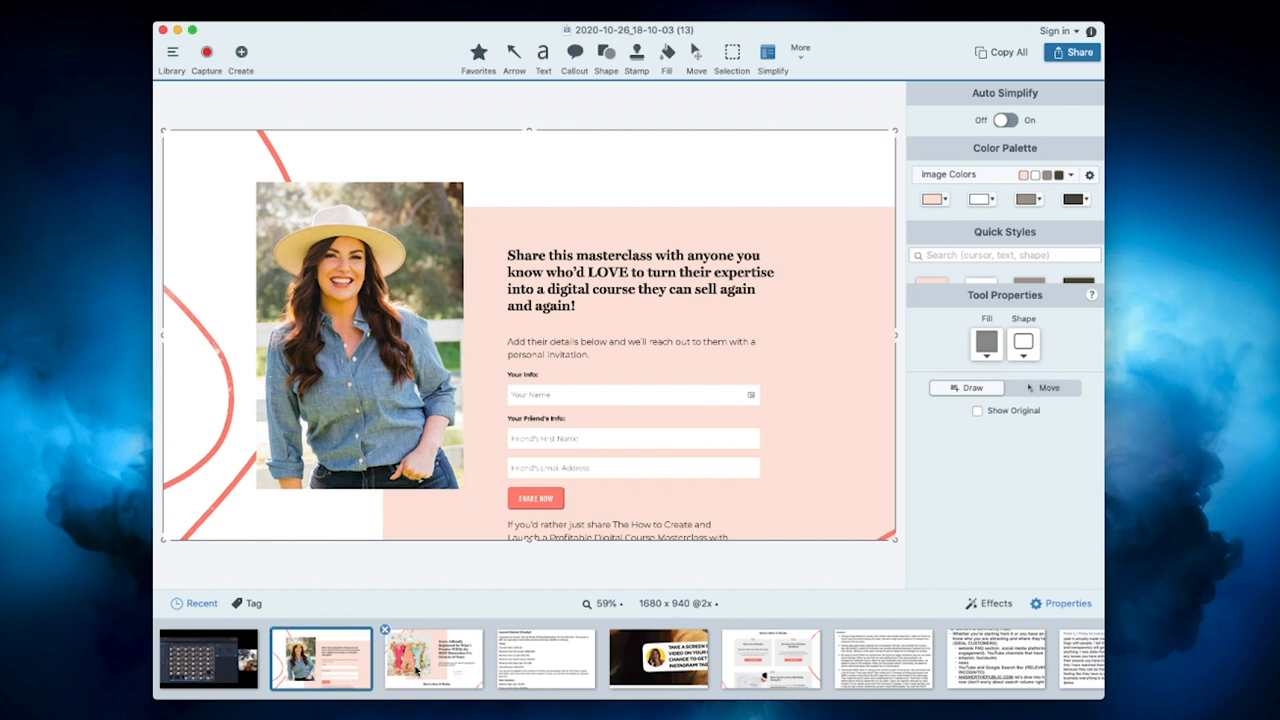
click(432, 658)
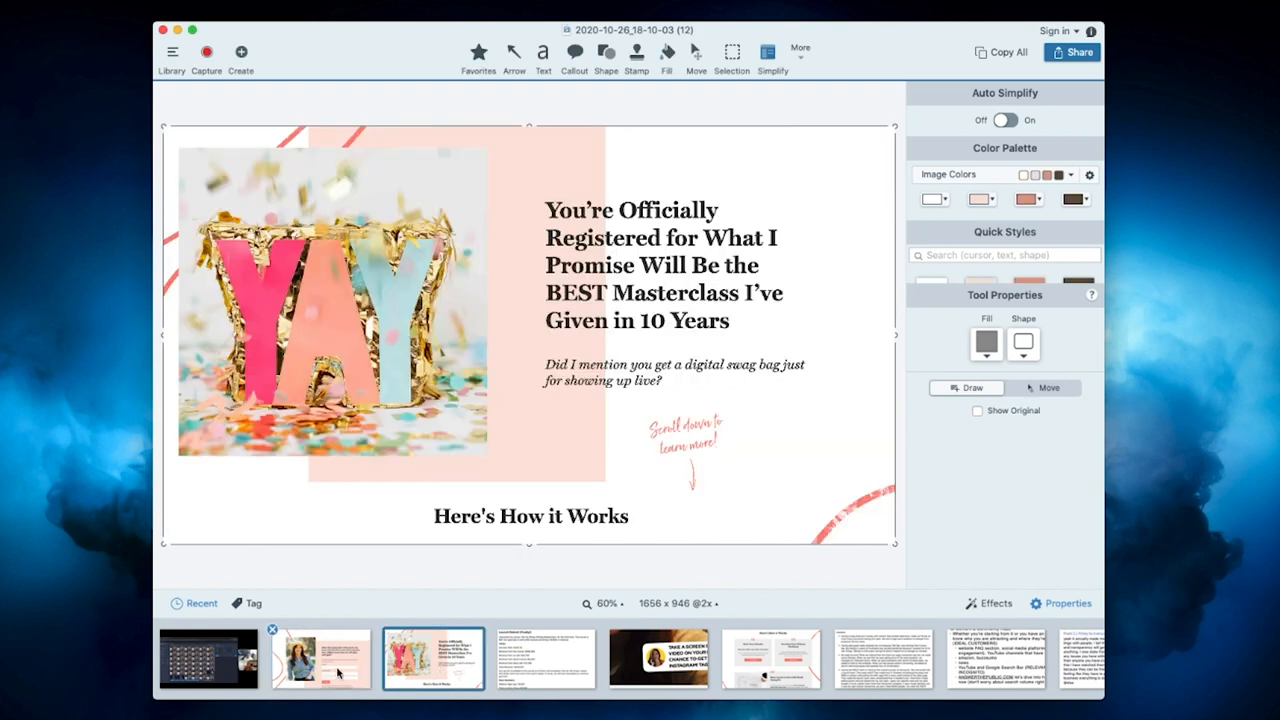
click(320, 658)
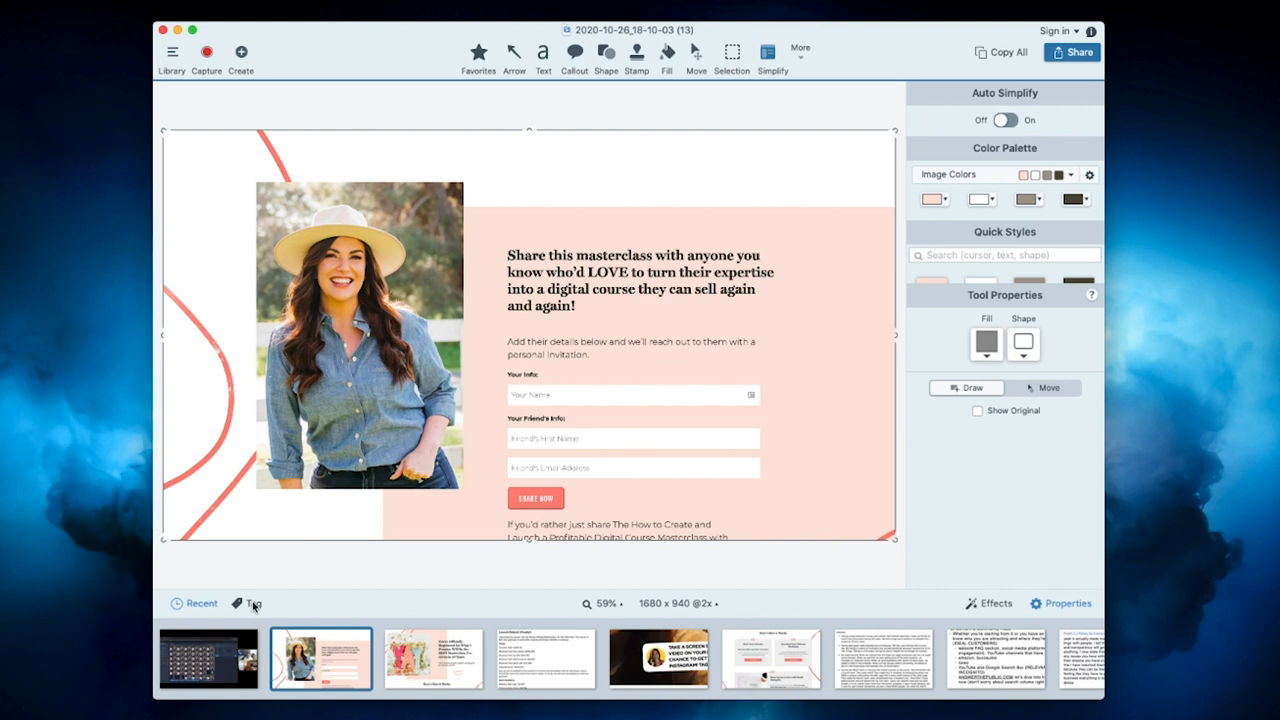
click(248, 604)
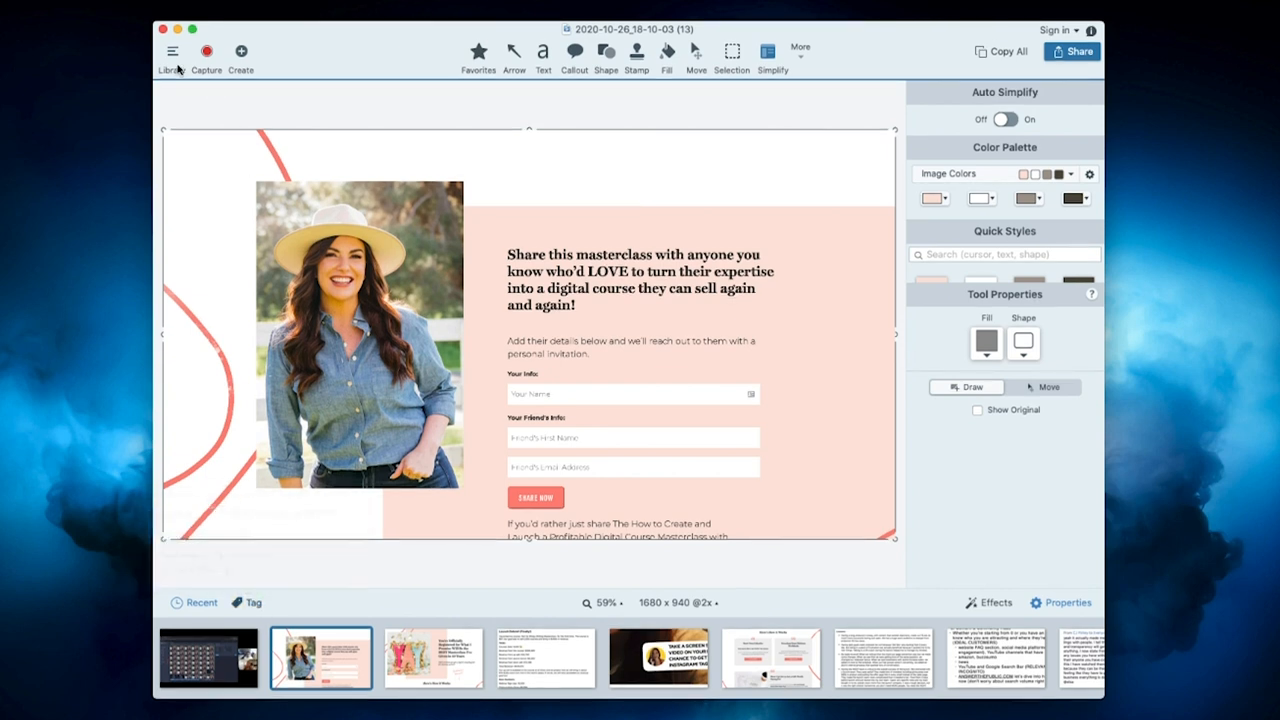
- Filter the Library by each custom tag in turn, ending on the Confirmation Screenshots tag
click(170, 56)
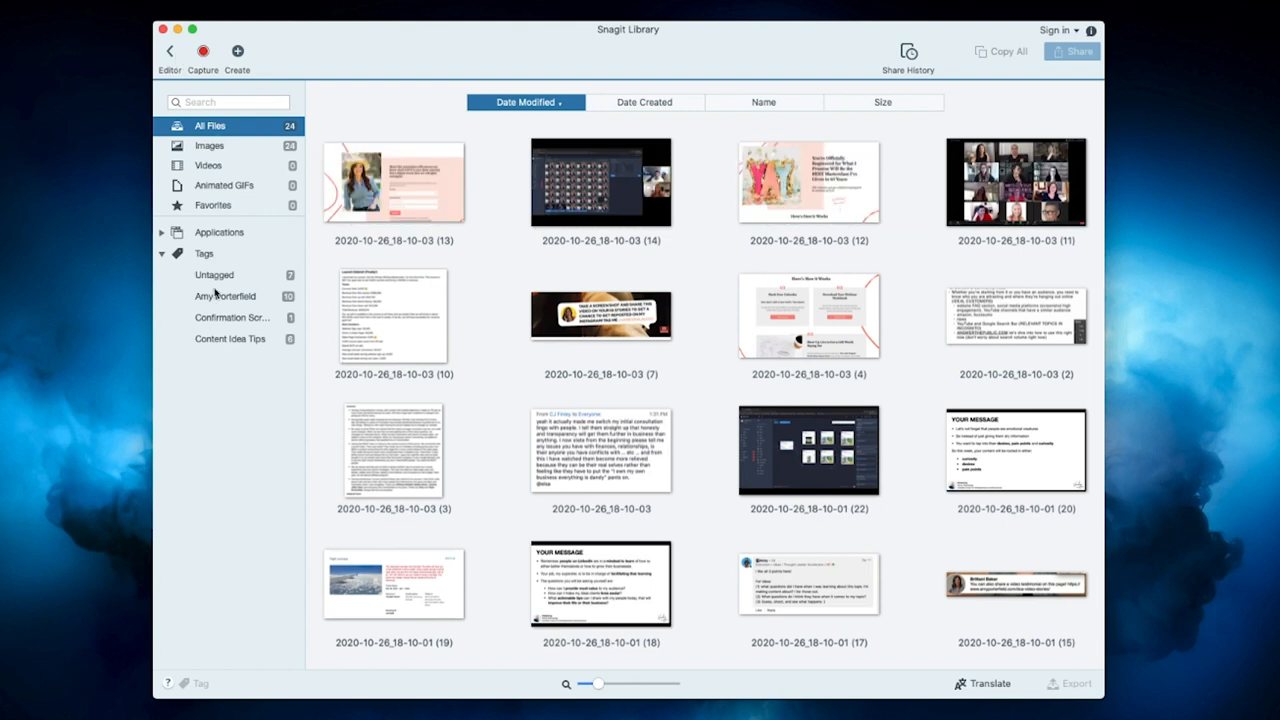
click(224, 296)
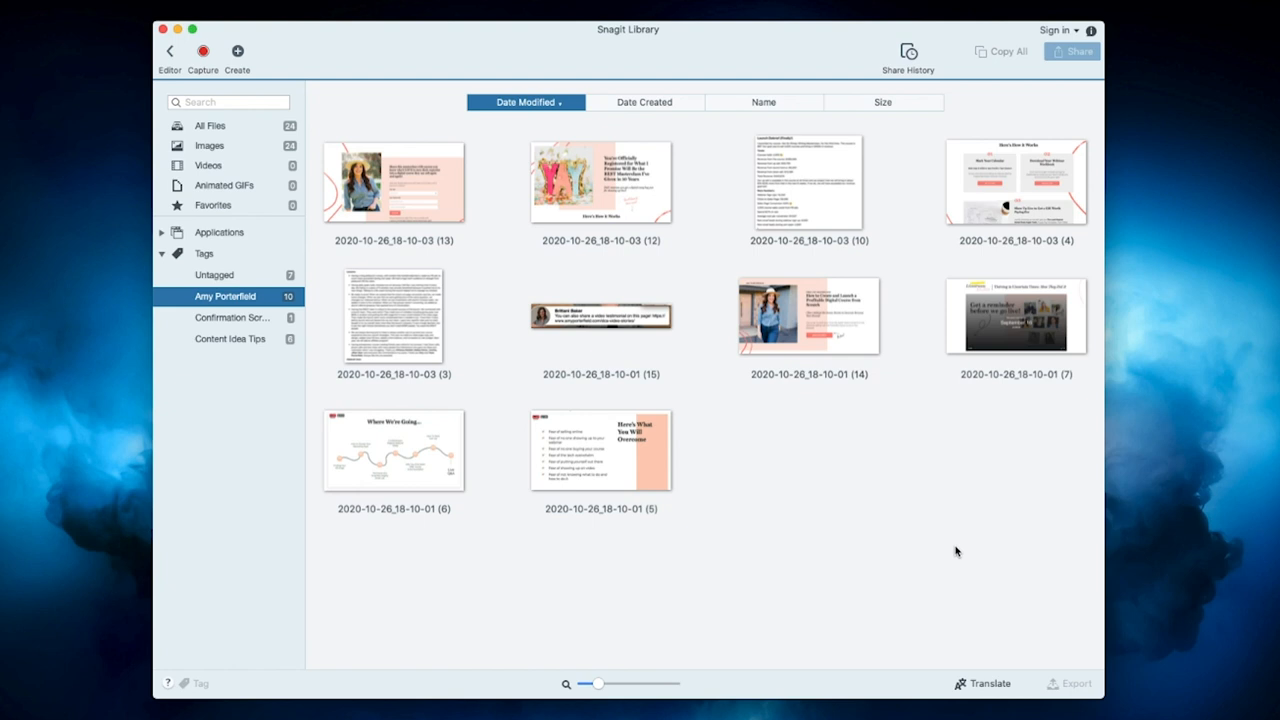
mouse_move(538, 358)
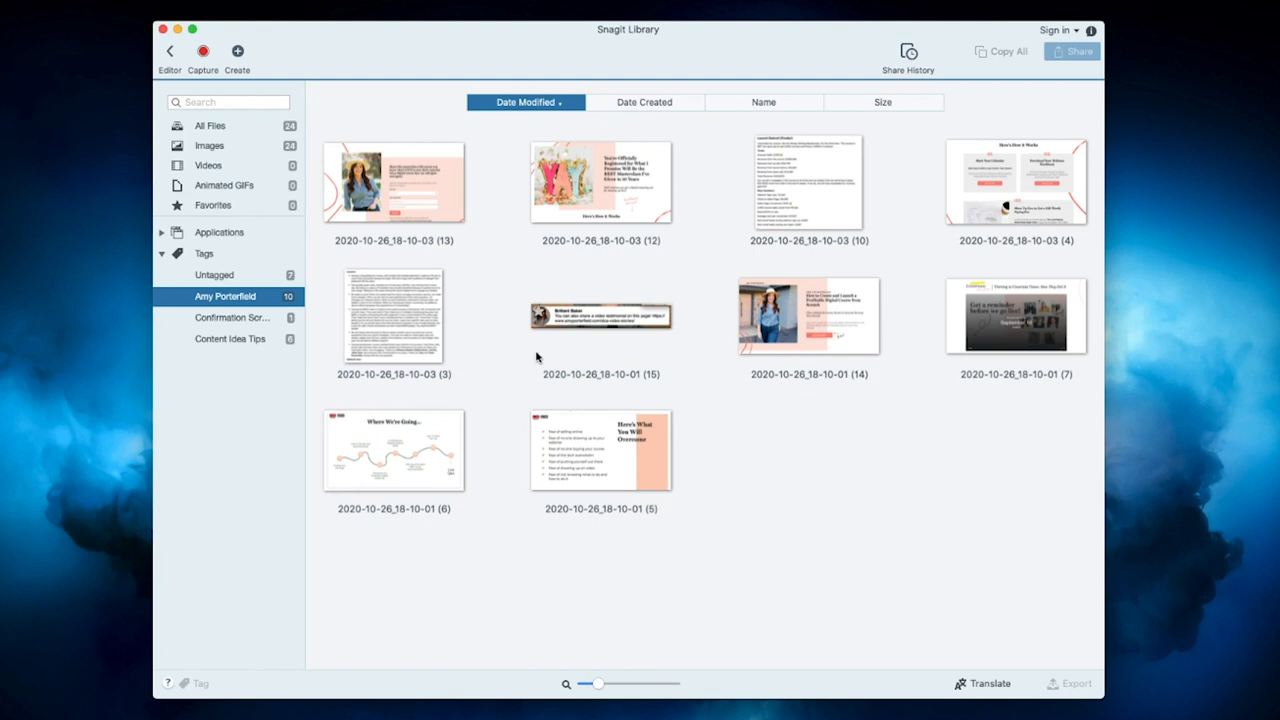
mouse_move(590, 262)
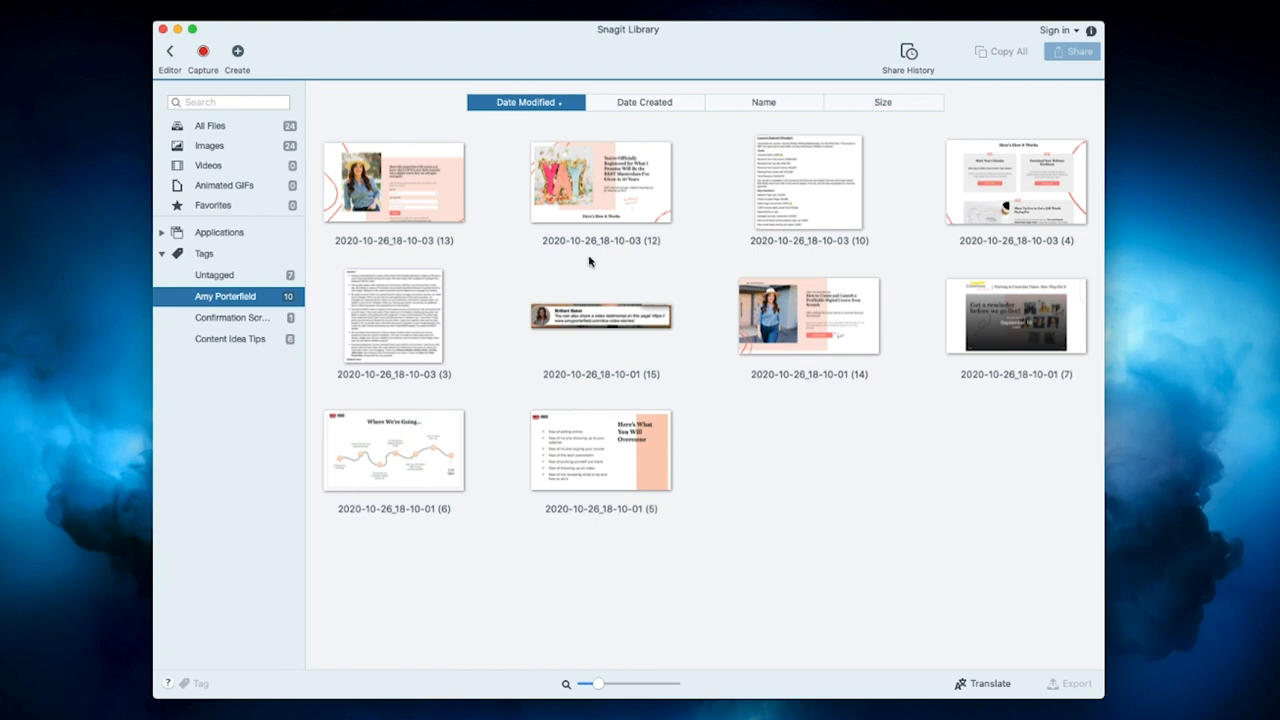
mouse_move(988, 424)
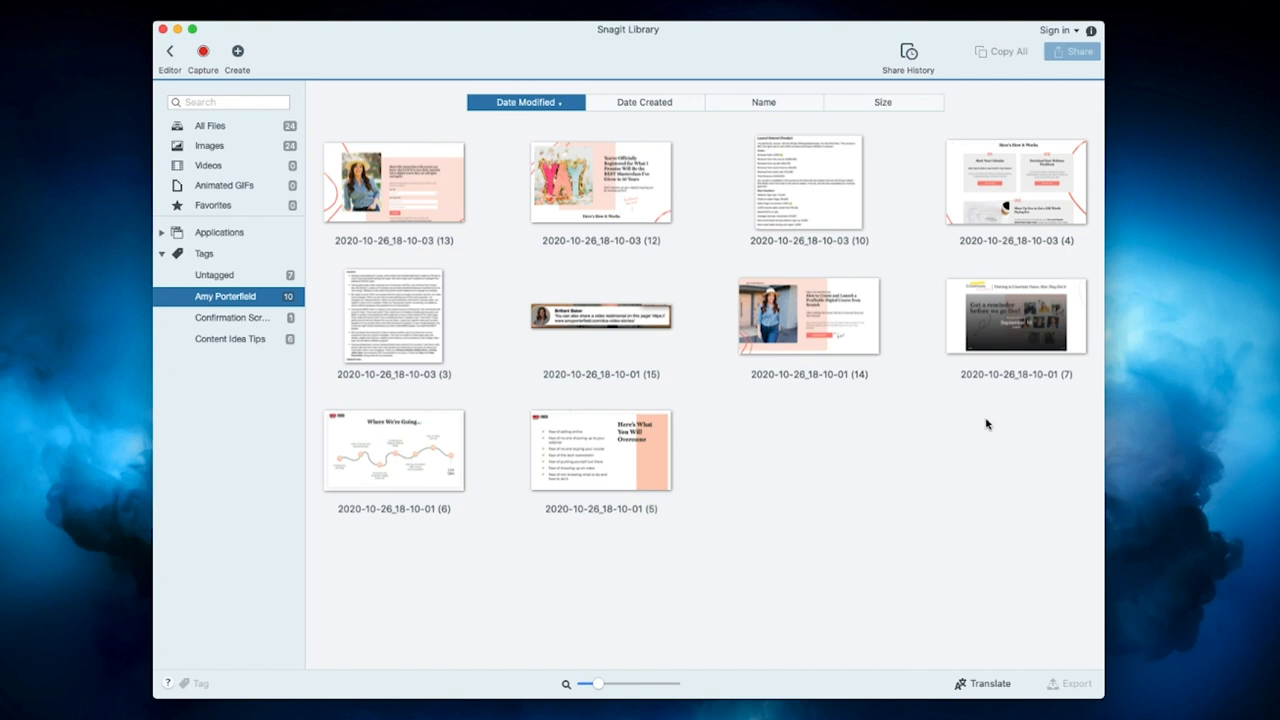
mouse_move(672, 496)
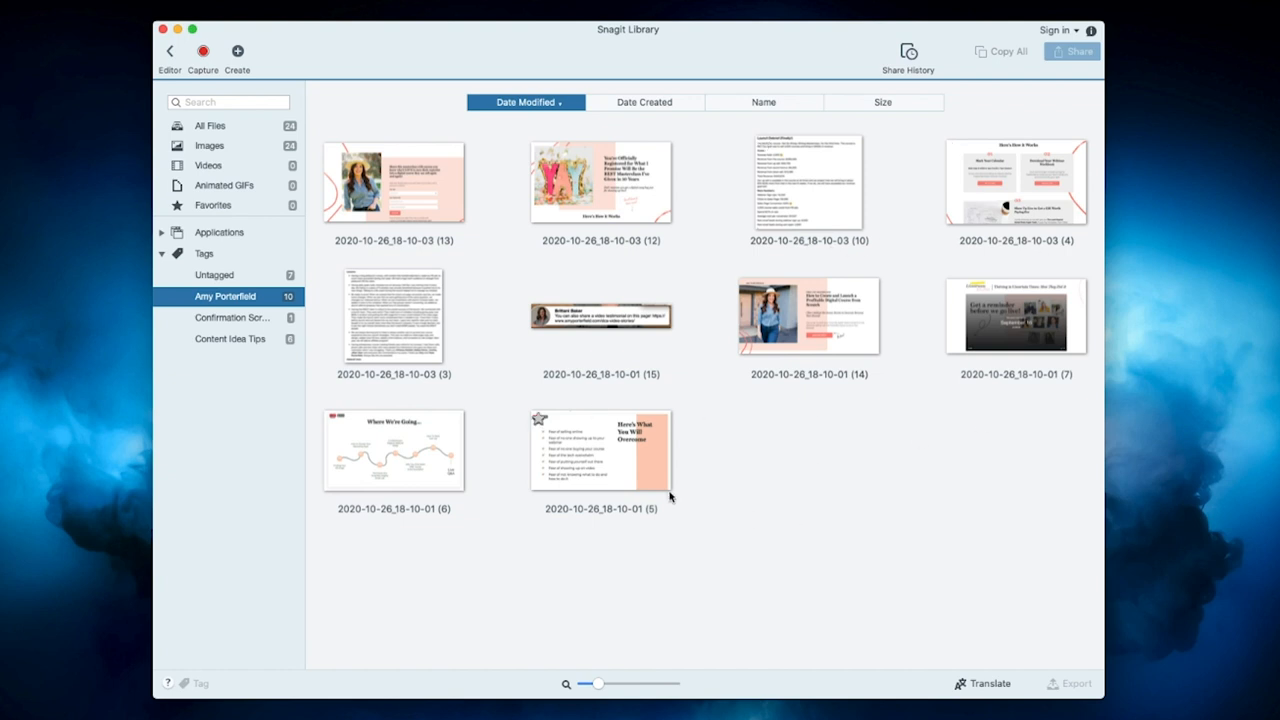
click(228, 338)
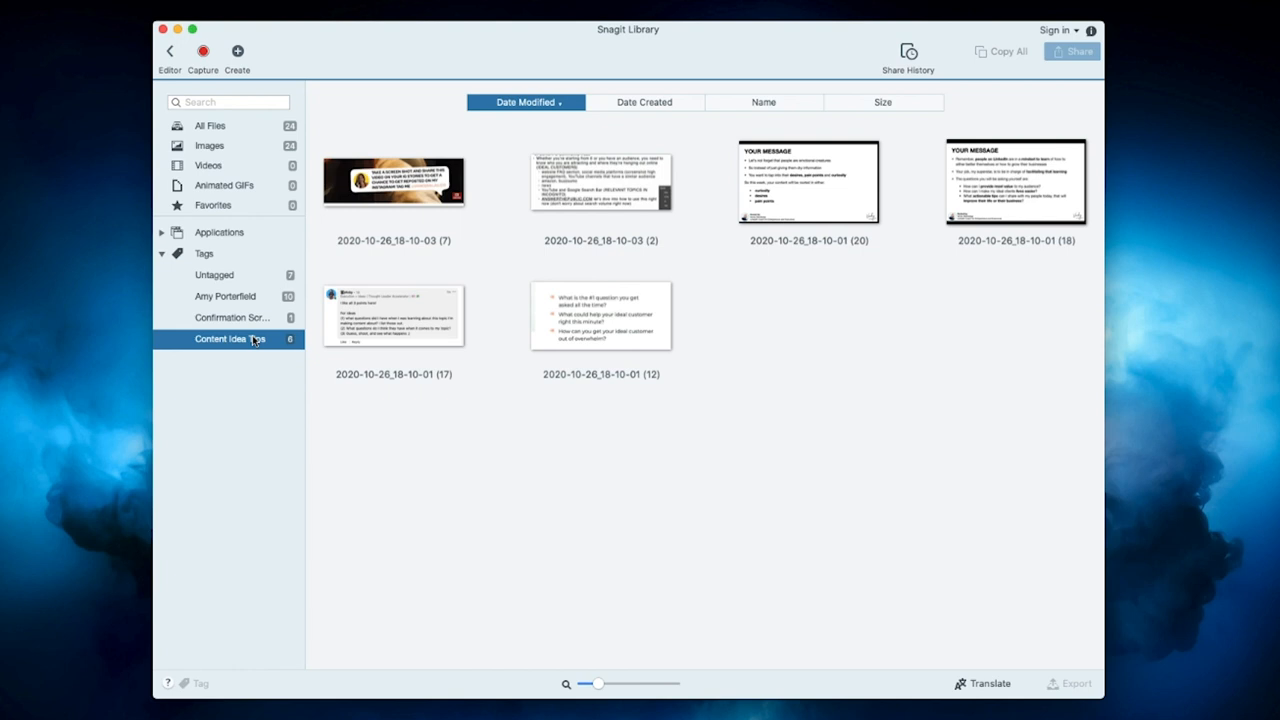
mouse_move(404, 414)
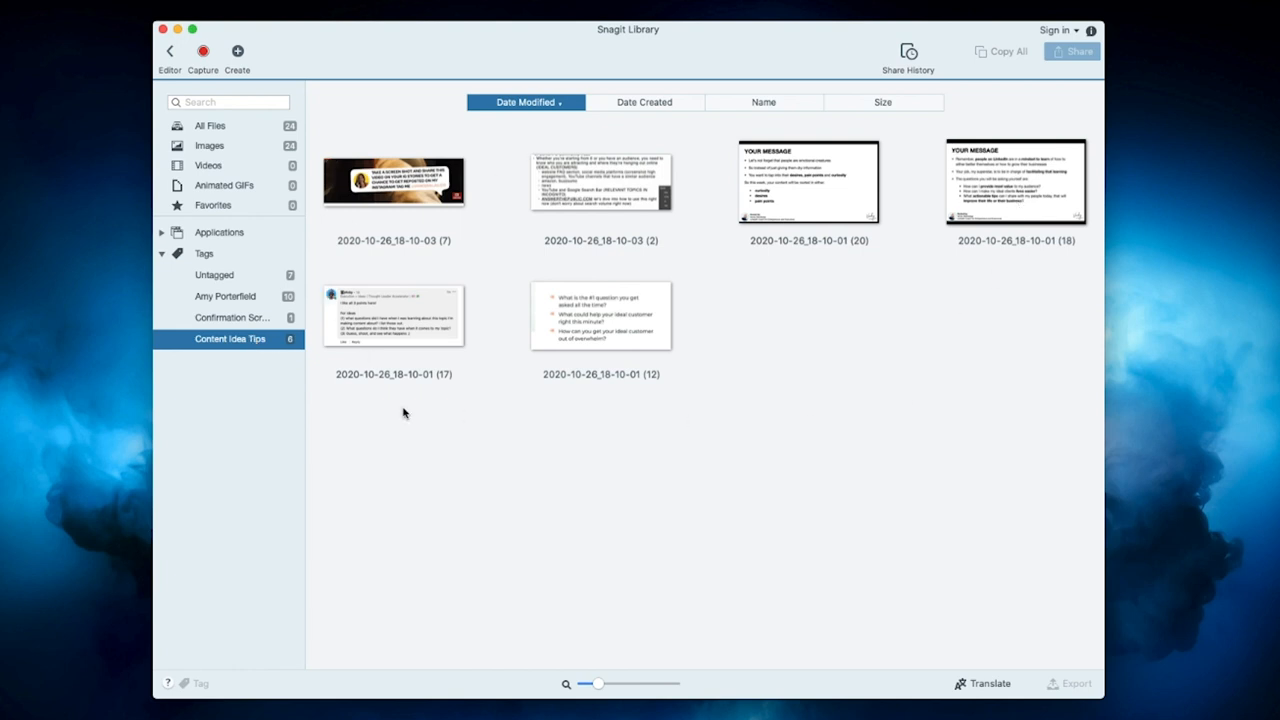
mouse_move(448, 356)
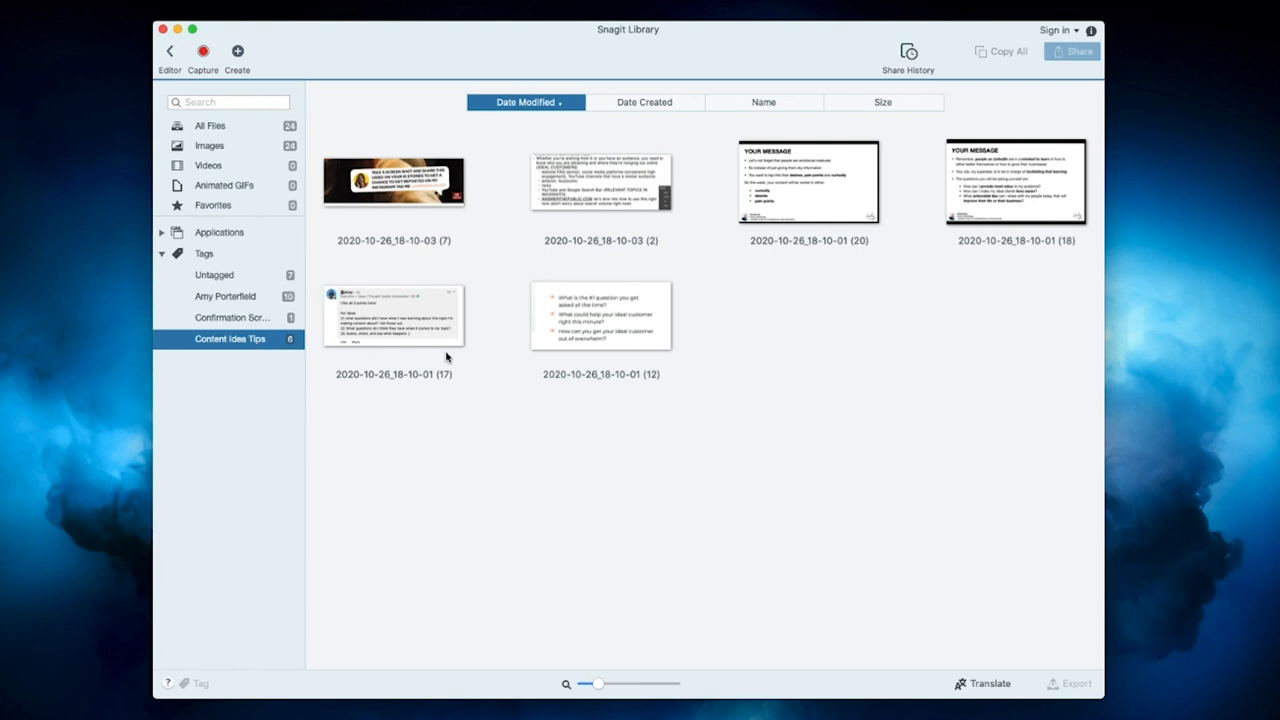
click(232, 316)
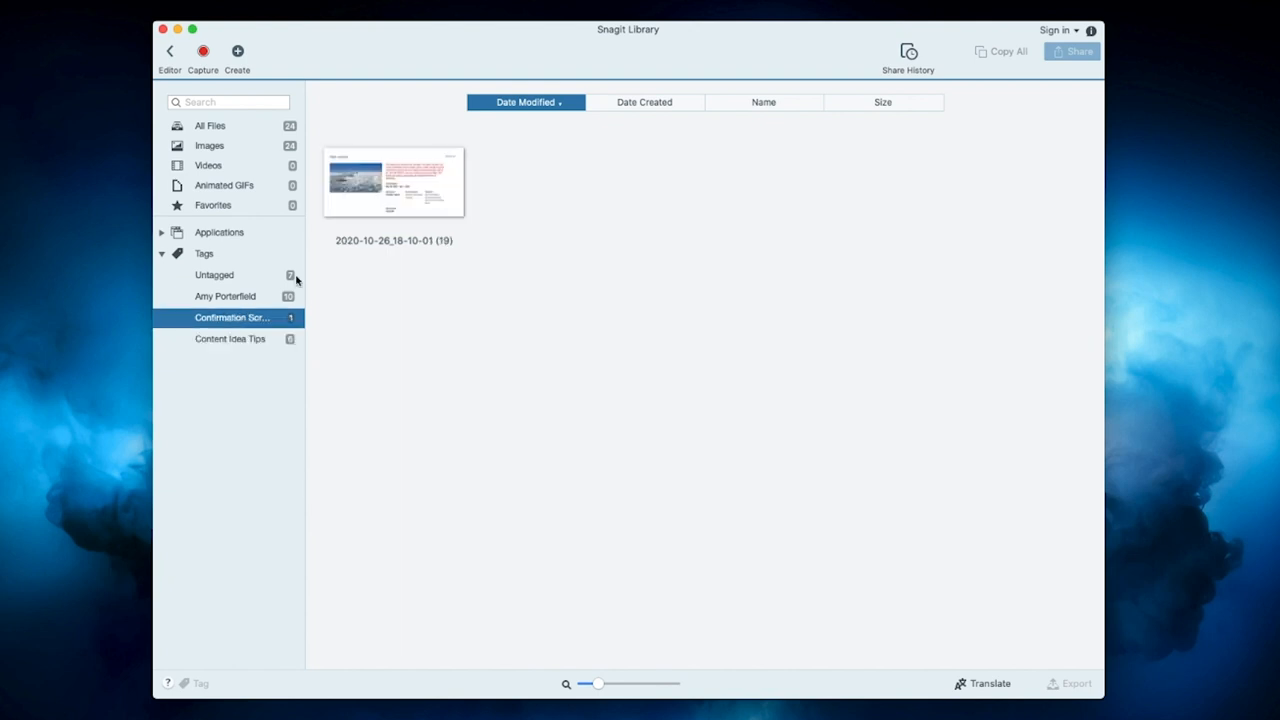
mouse_move(488, 336)
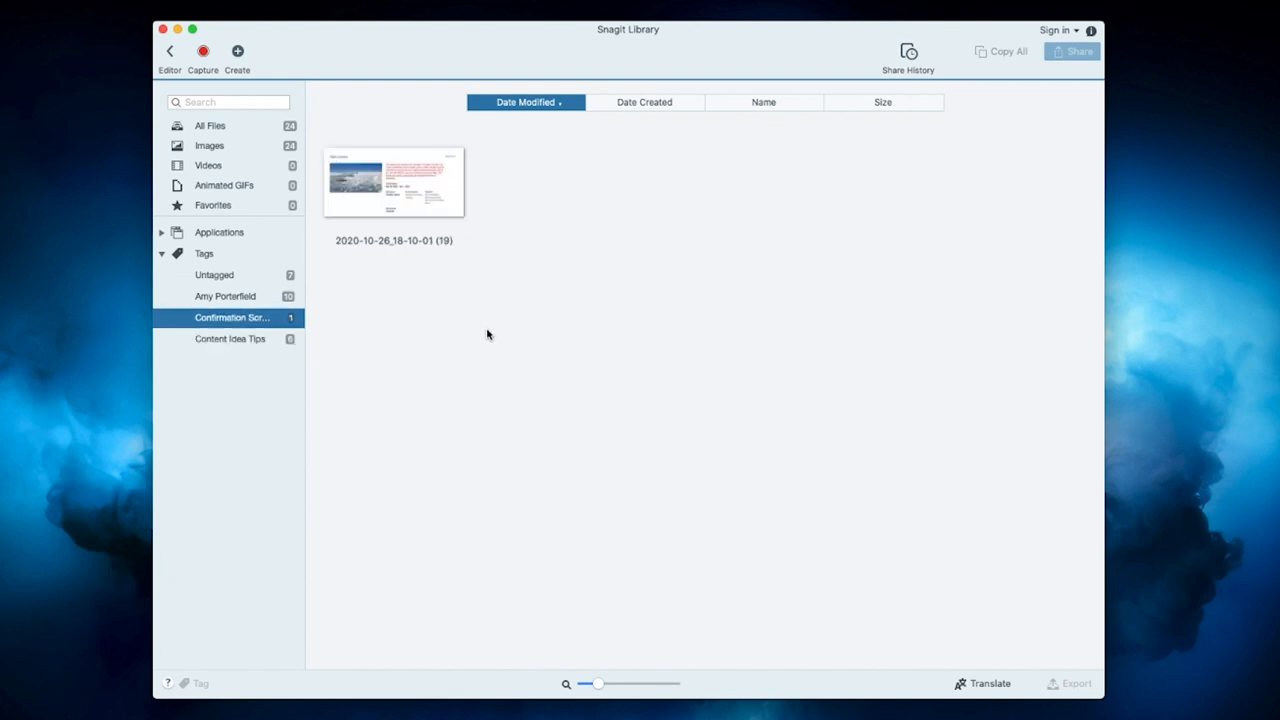